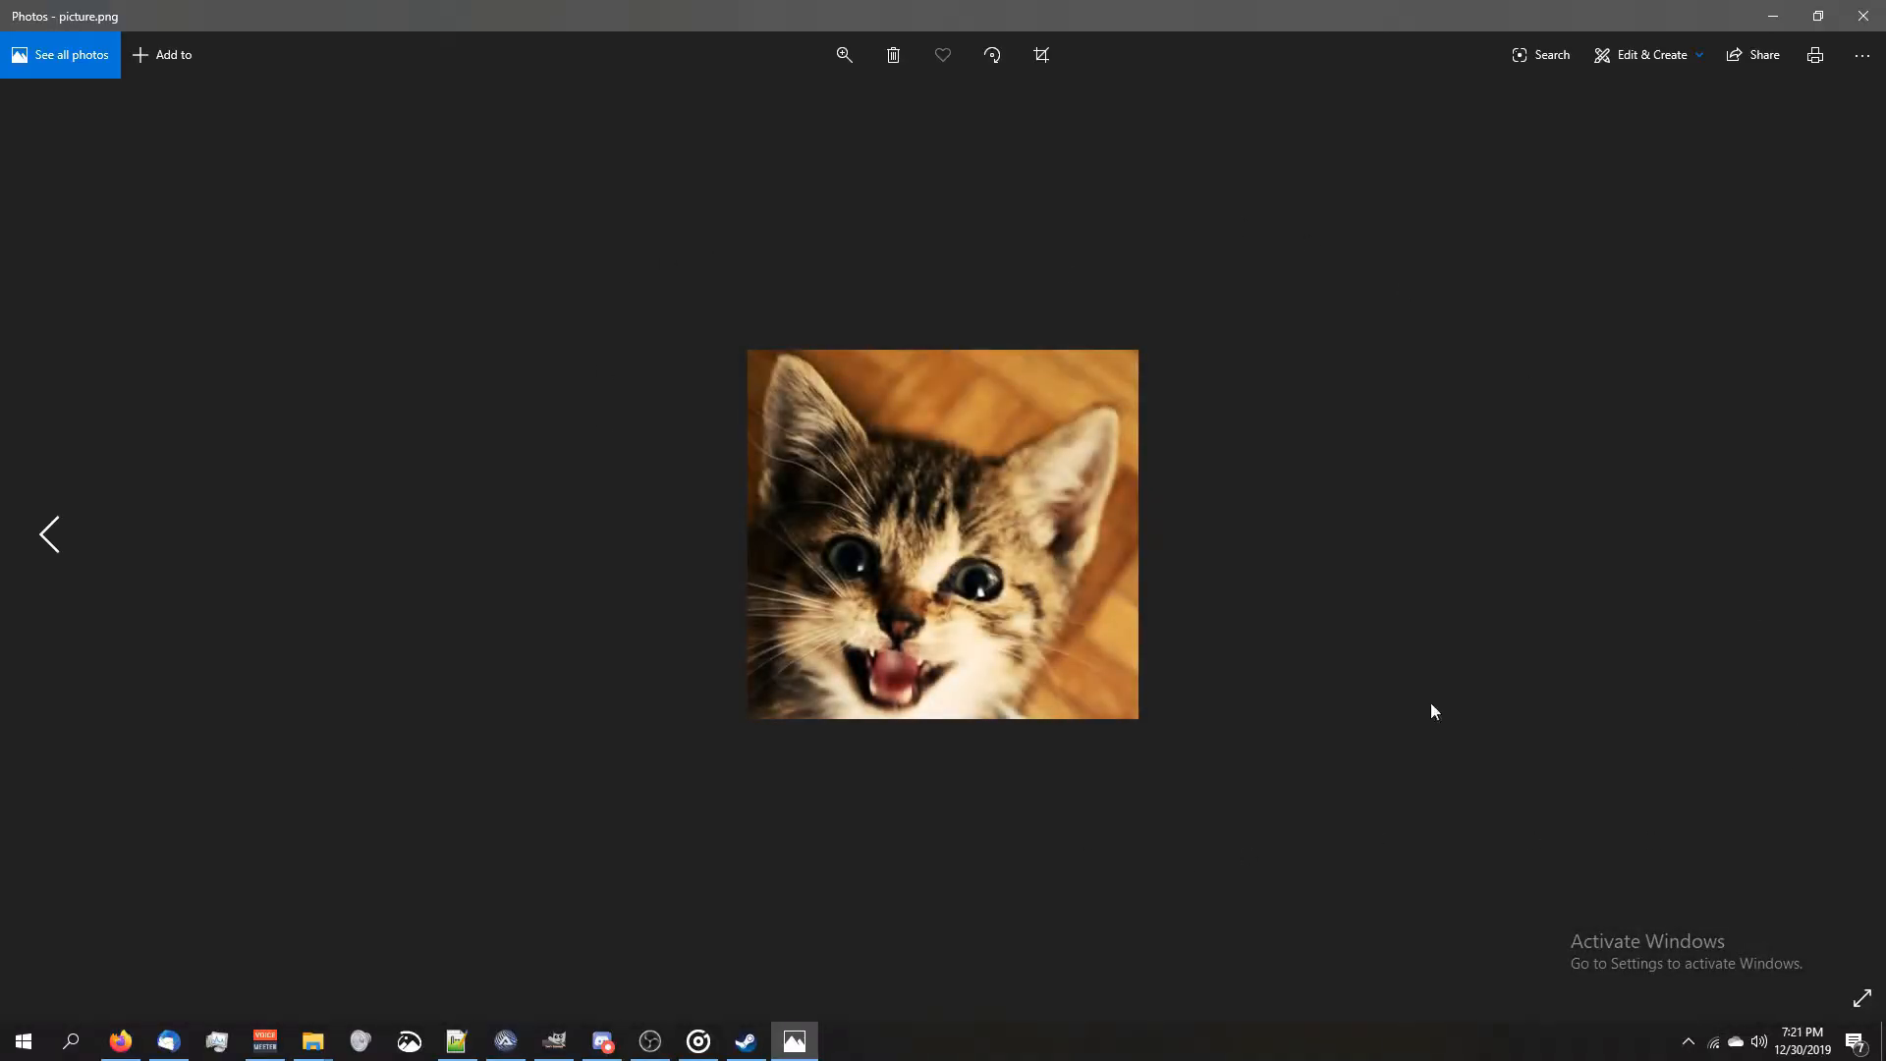
- Close the Photos window with picture.png to return to the ImageSearch2015 folder
left_click(313, 1041)
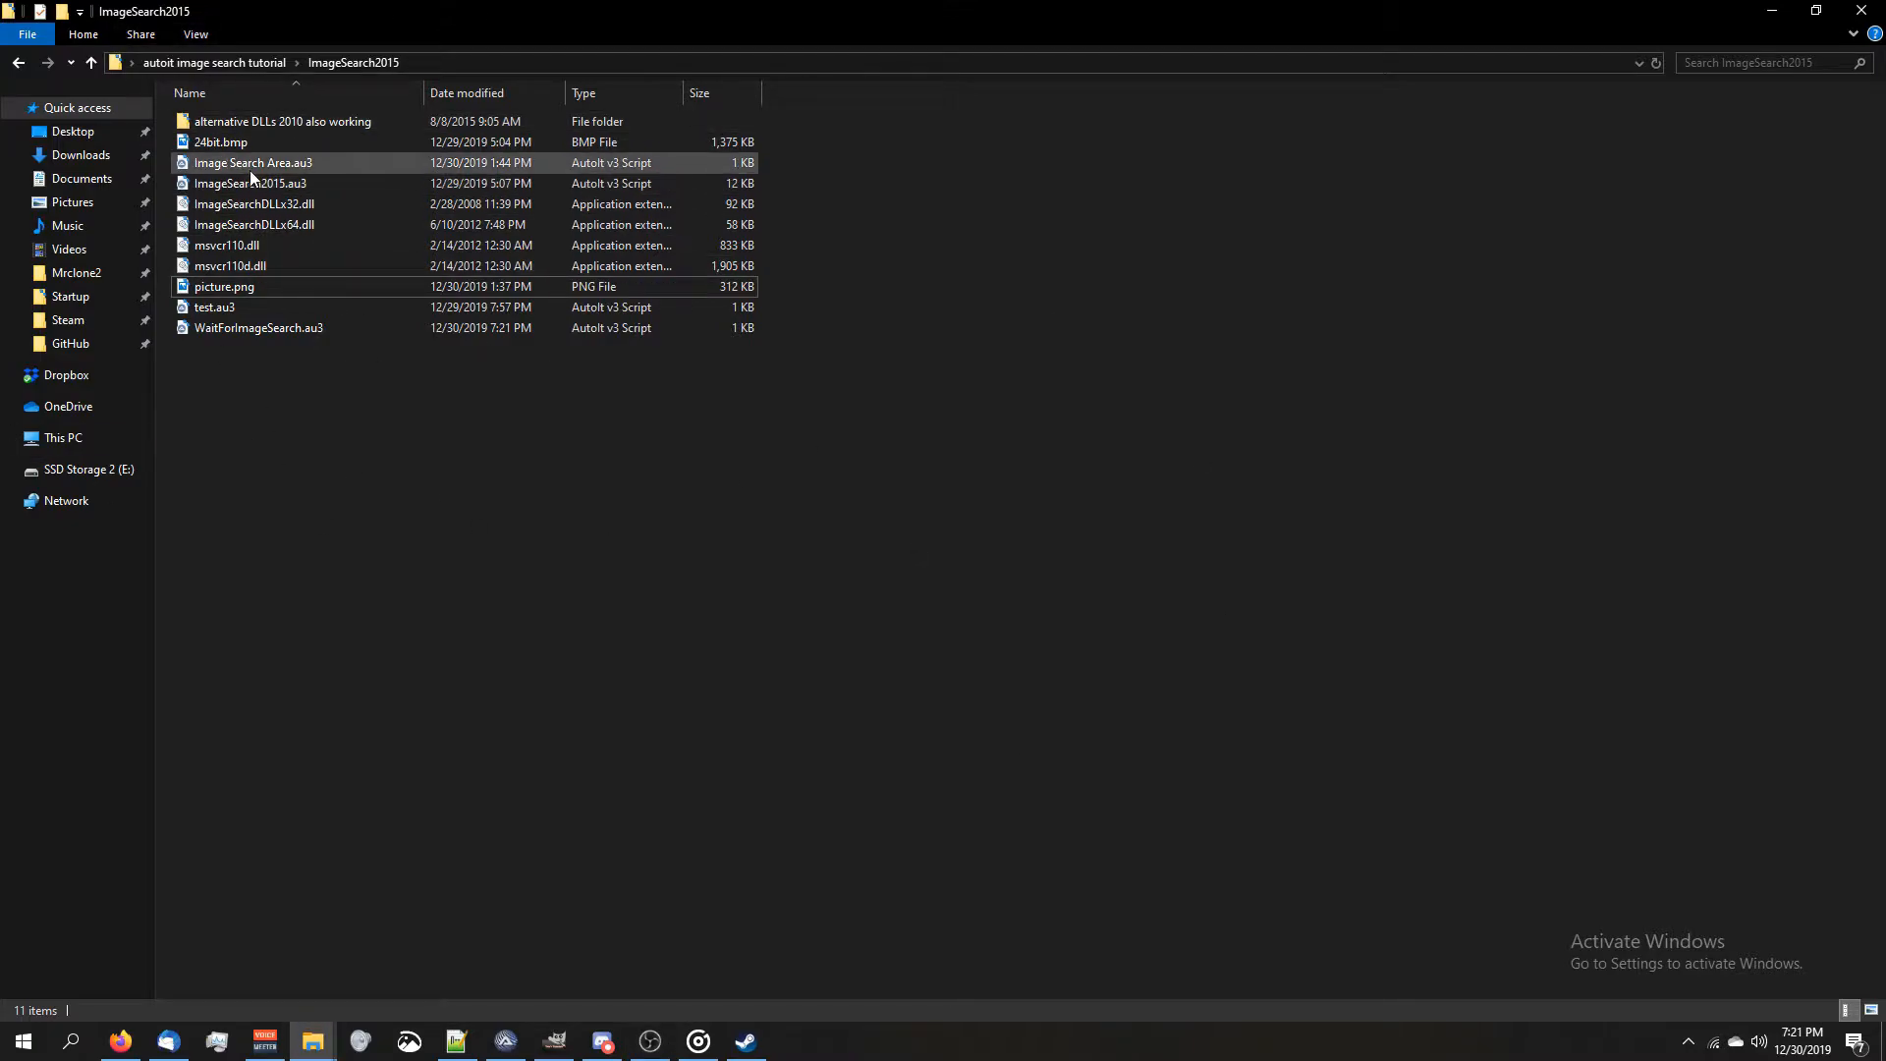
- Open WaitForImageSearch.au3 from the ImageSearch2015 folder in SciTE-Lite
left_click(252, 184)
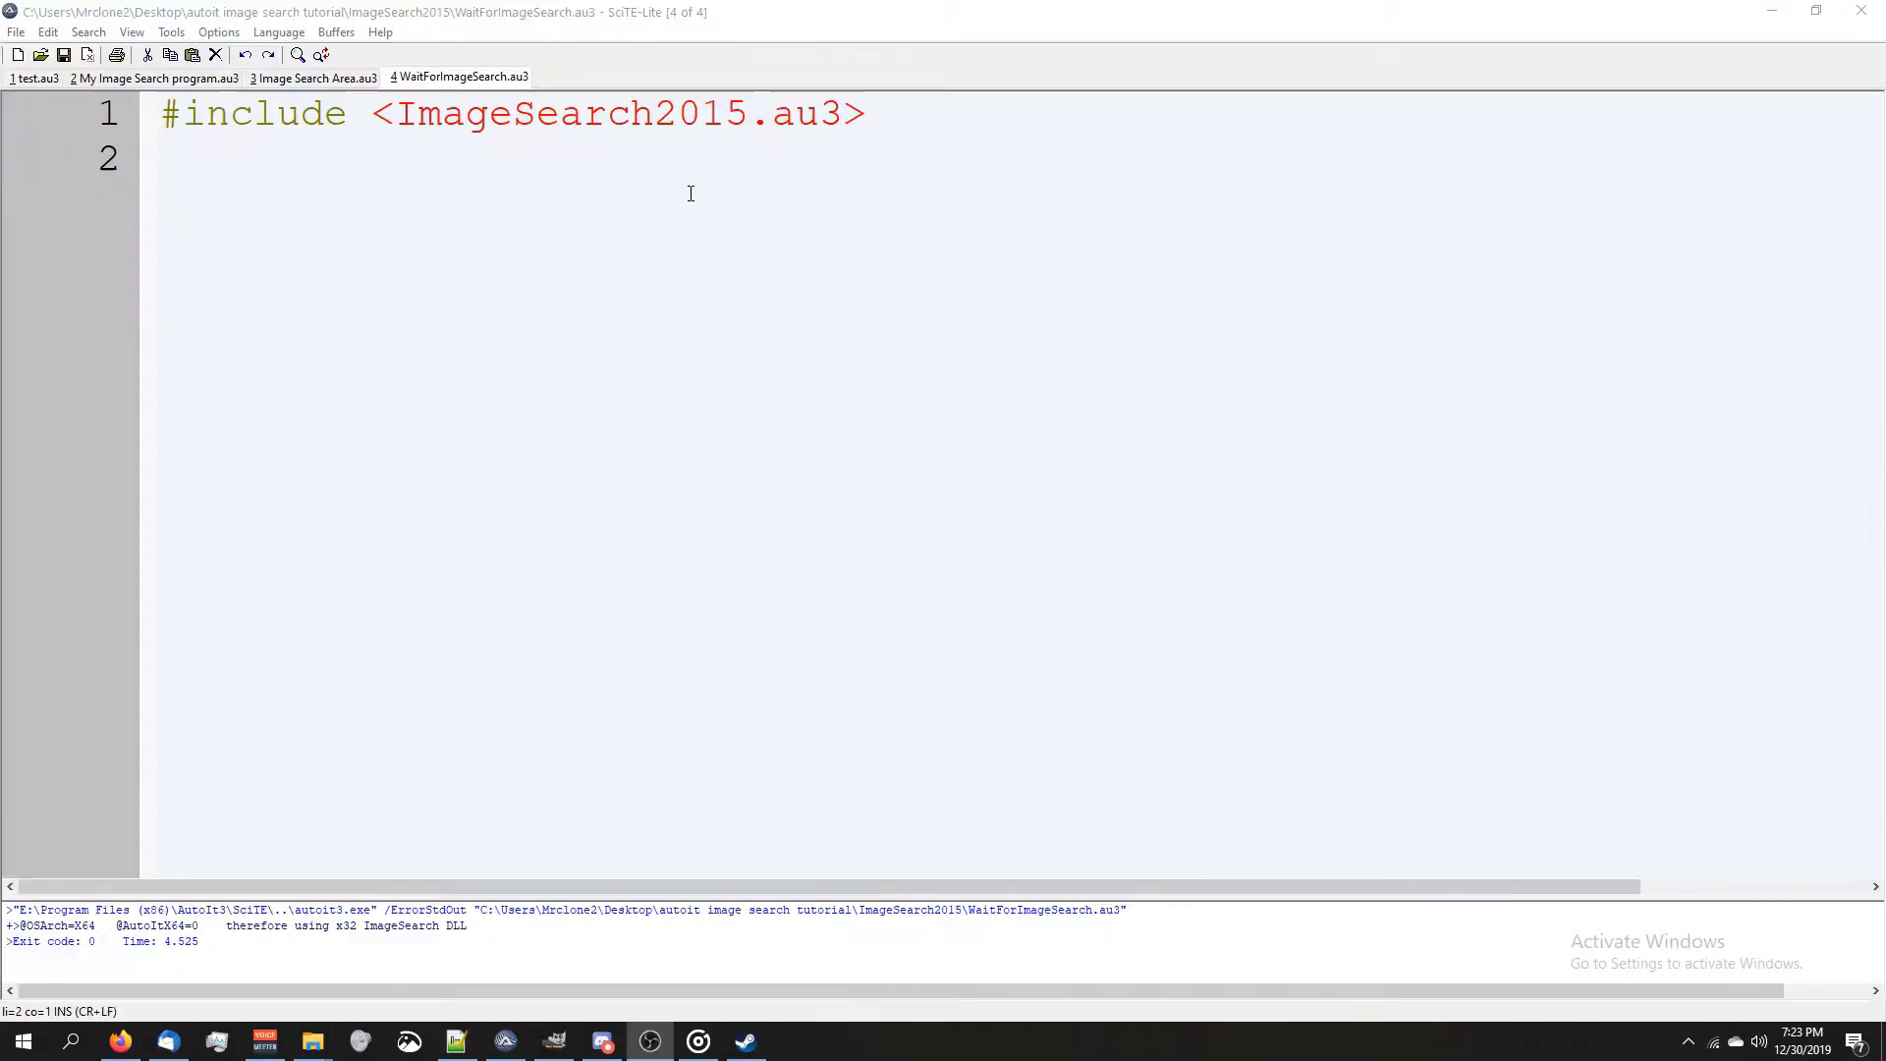
- Declare $x = 0, $y = 0 and $waitTime = 2 below the include line
type("$")
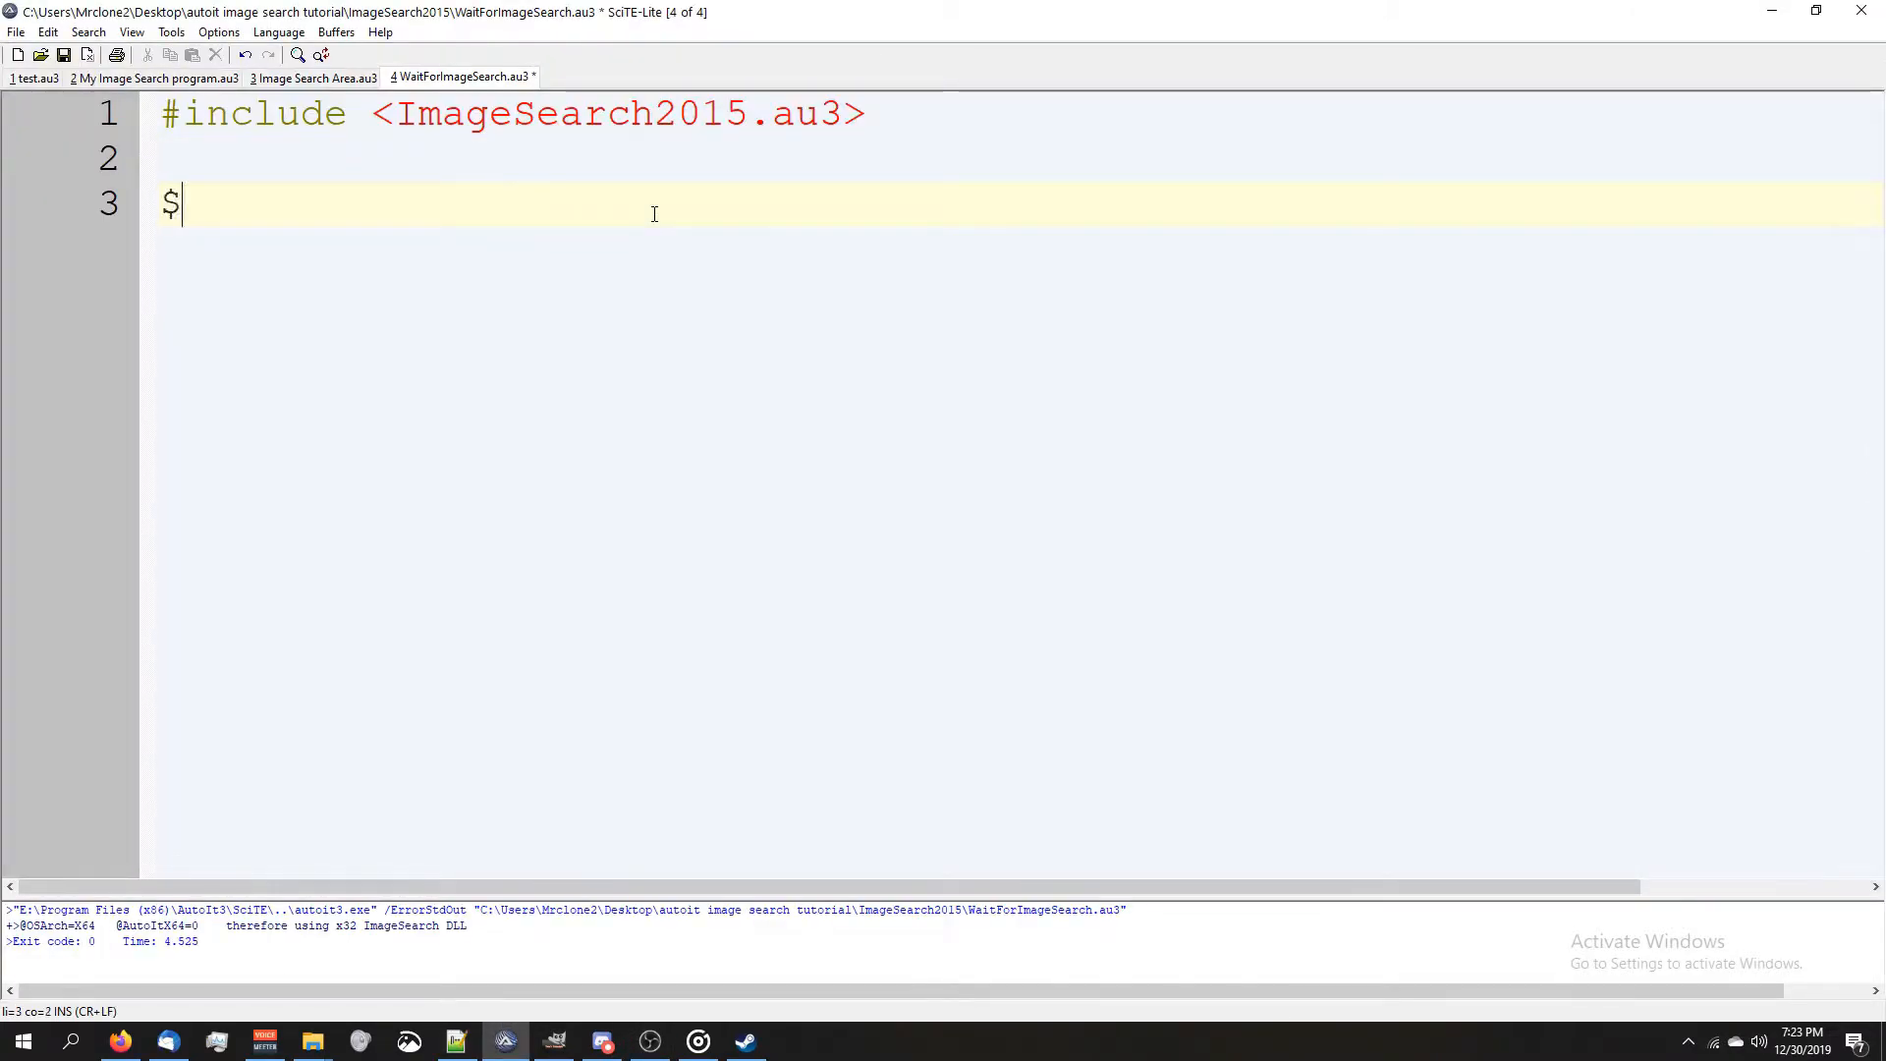
type("x =")
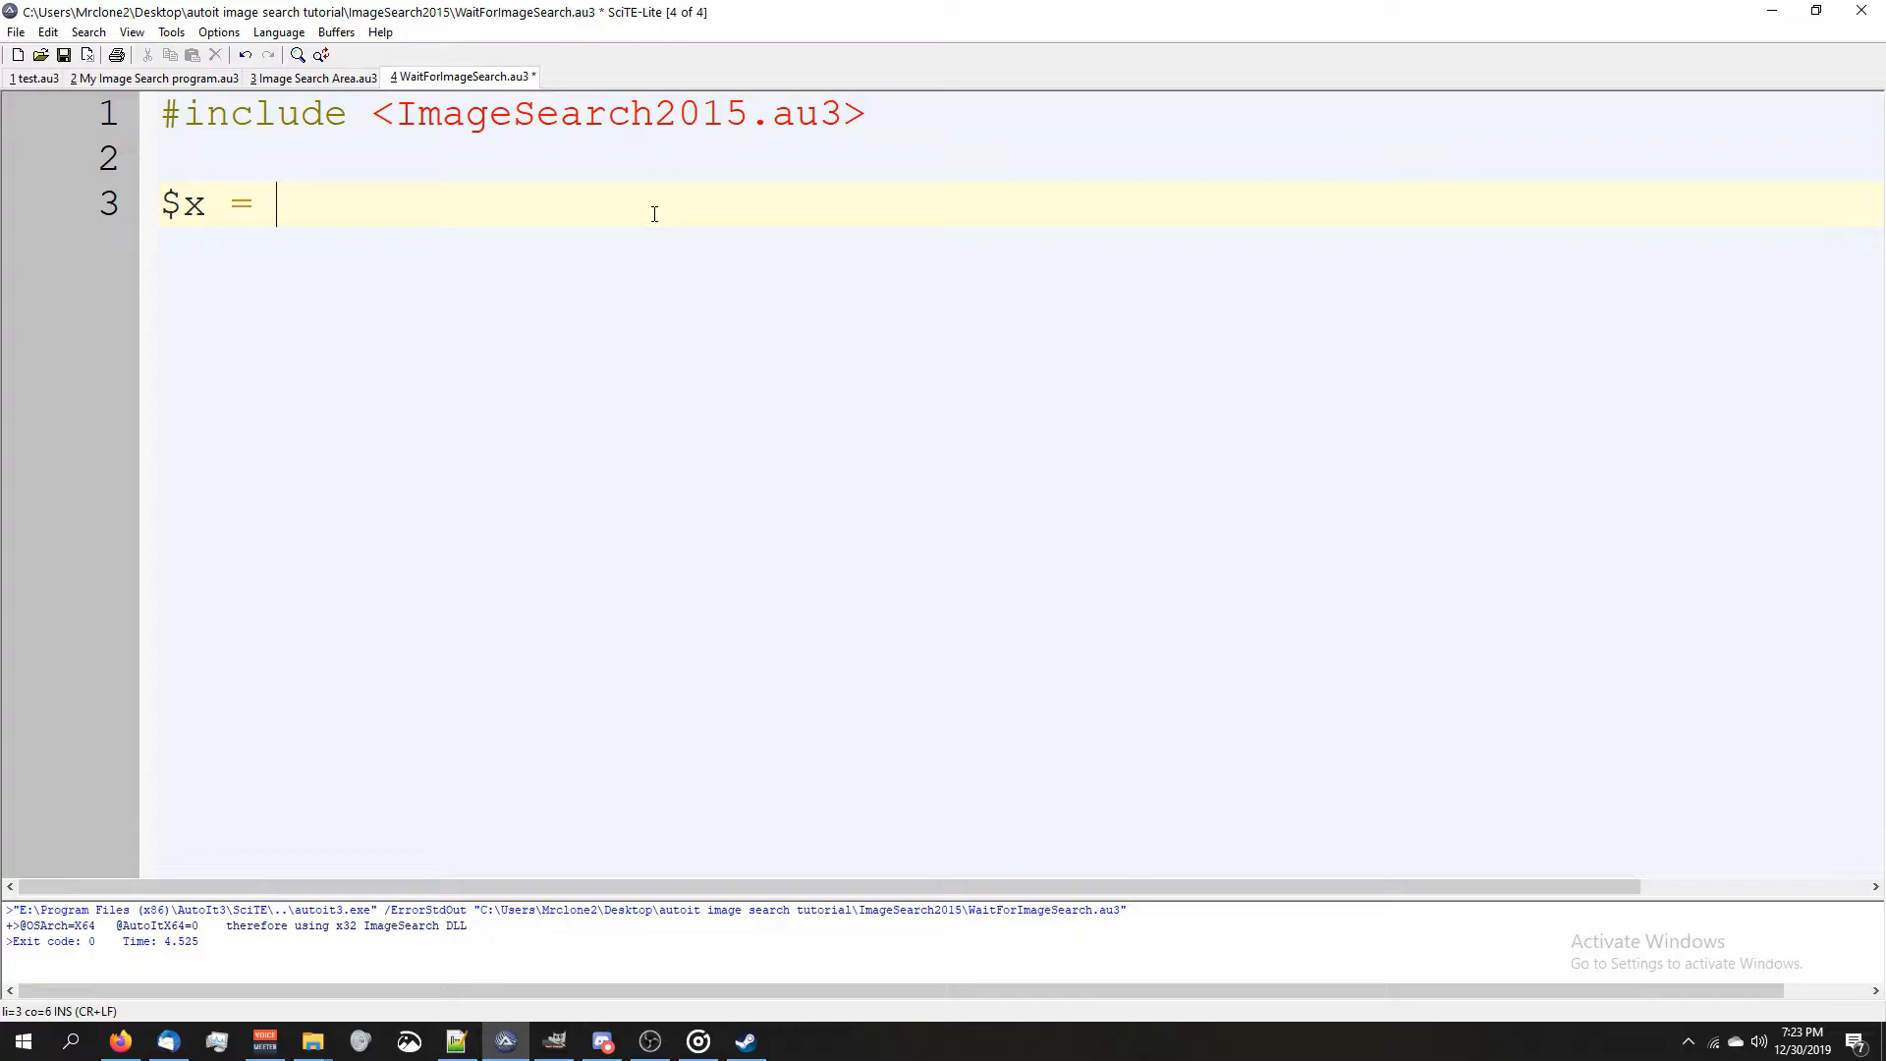
type("0")
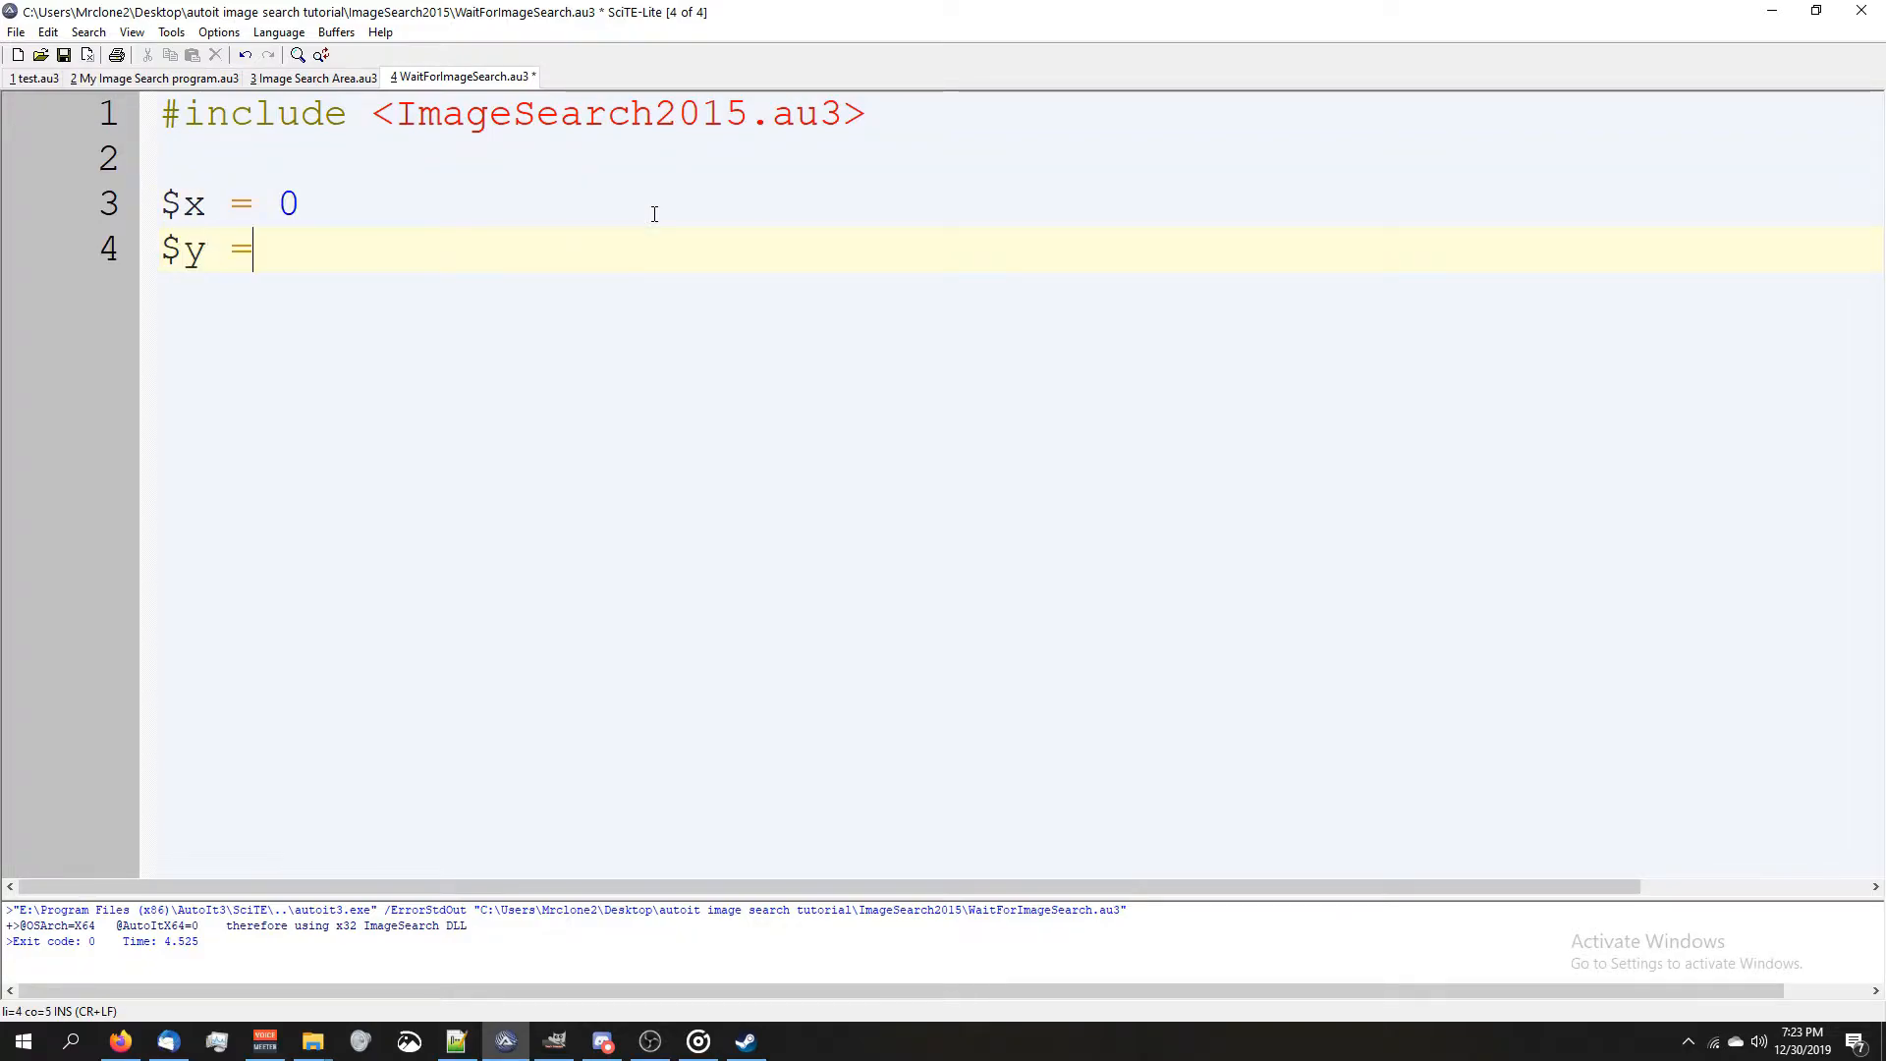
type("0")
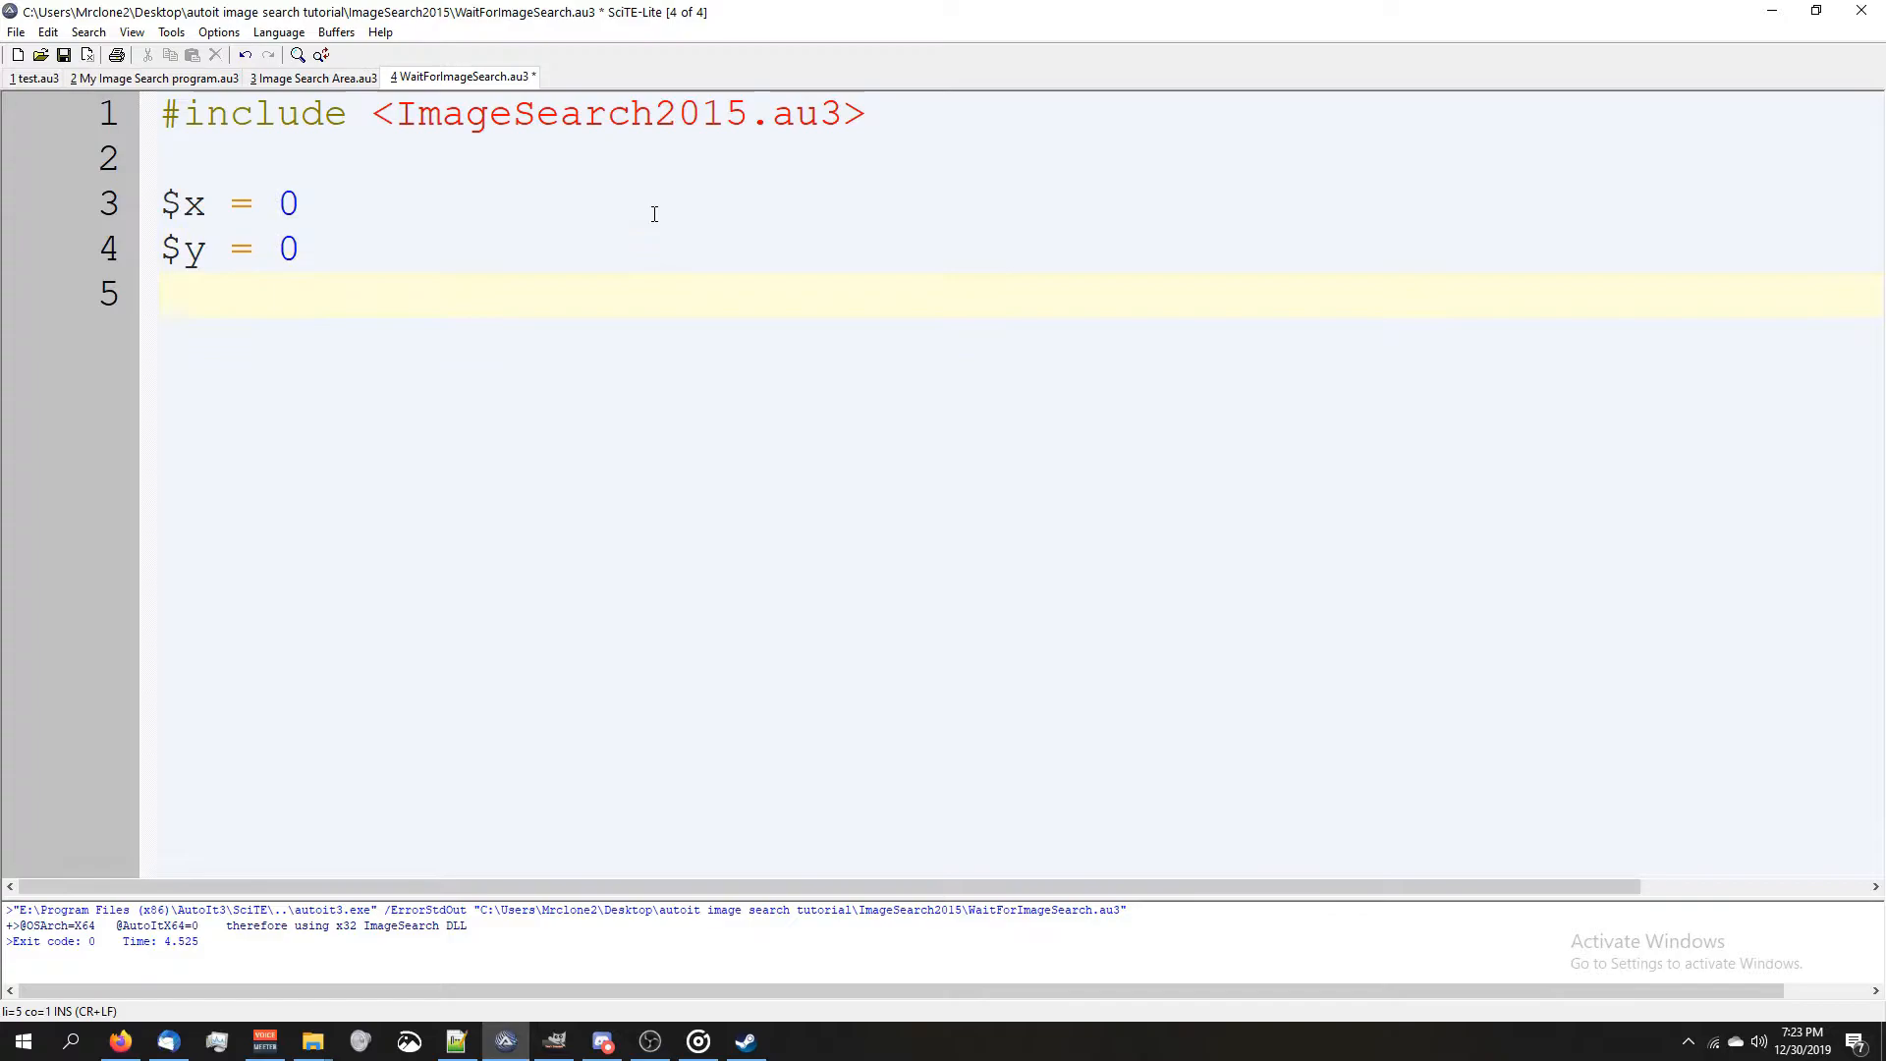
type("$")
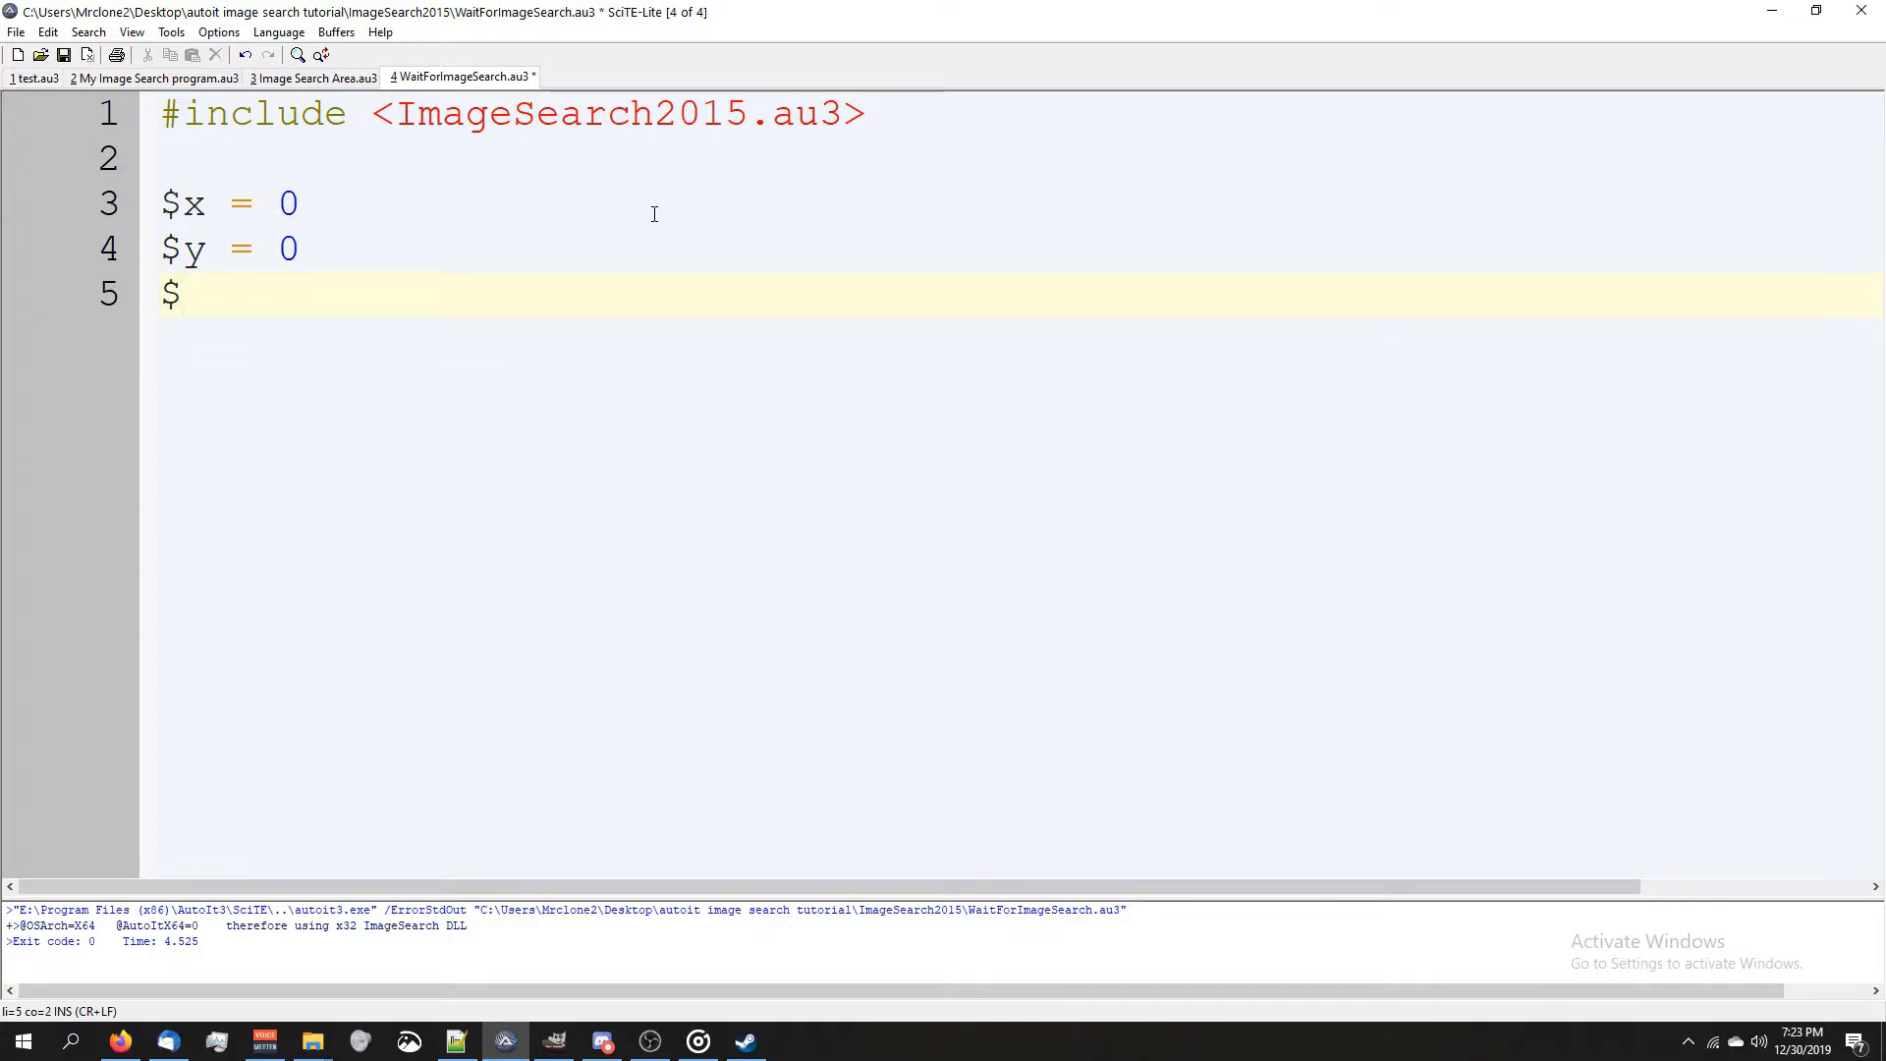
type("waitTime = 0")
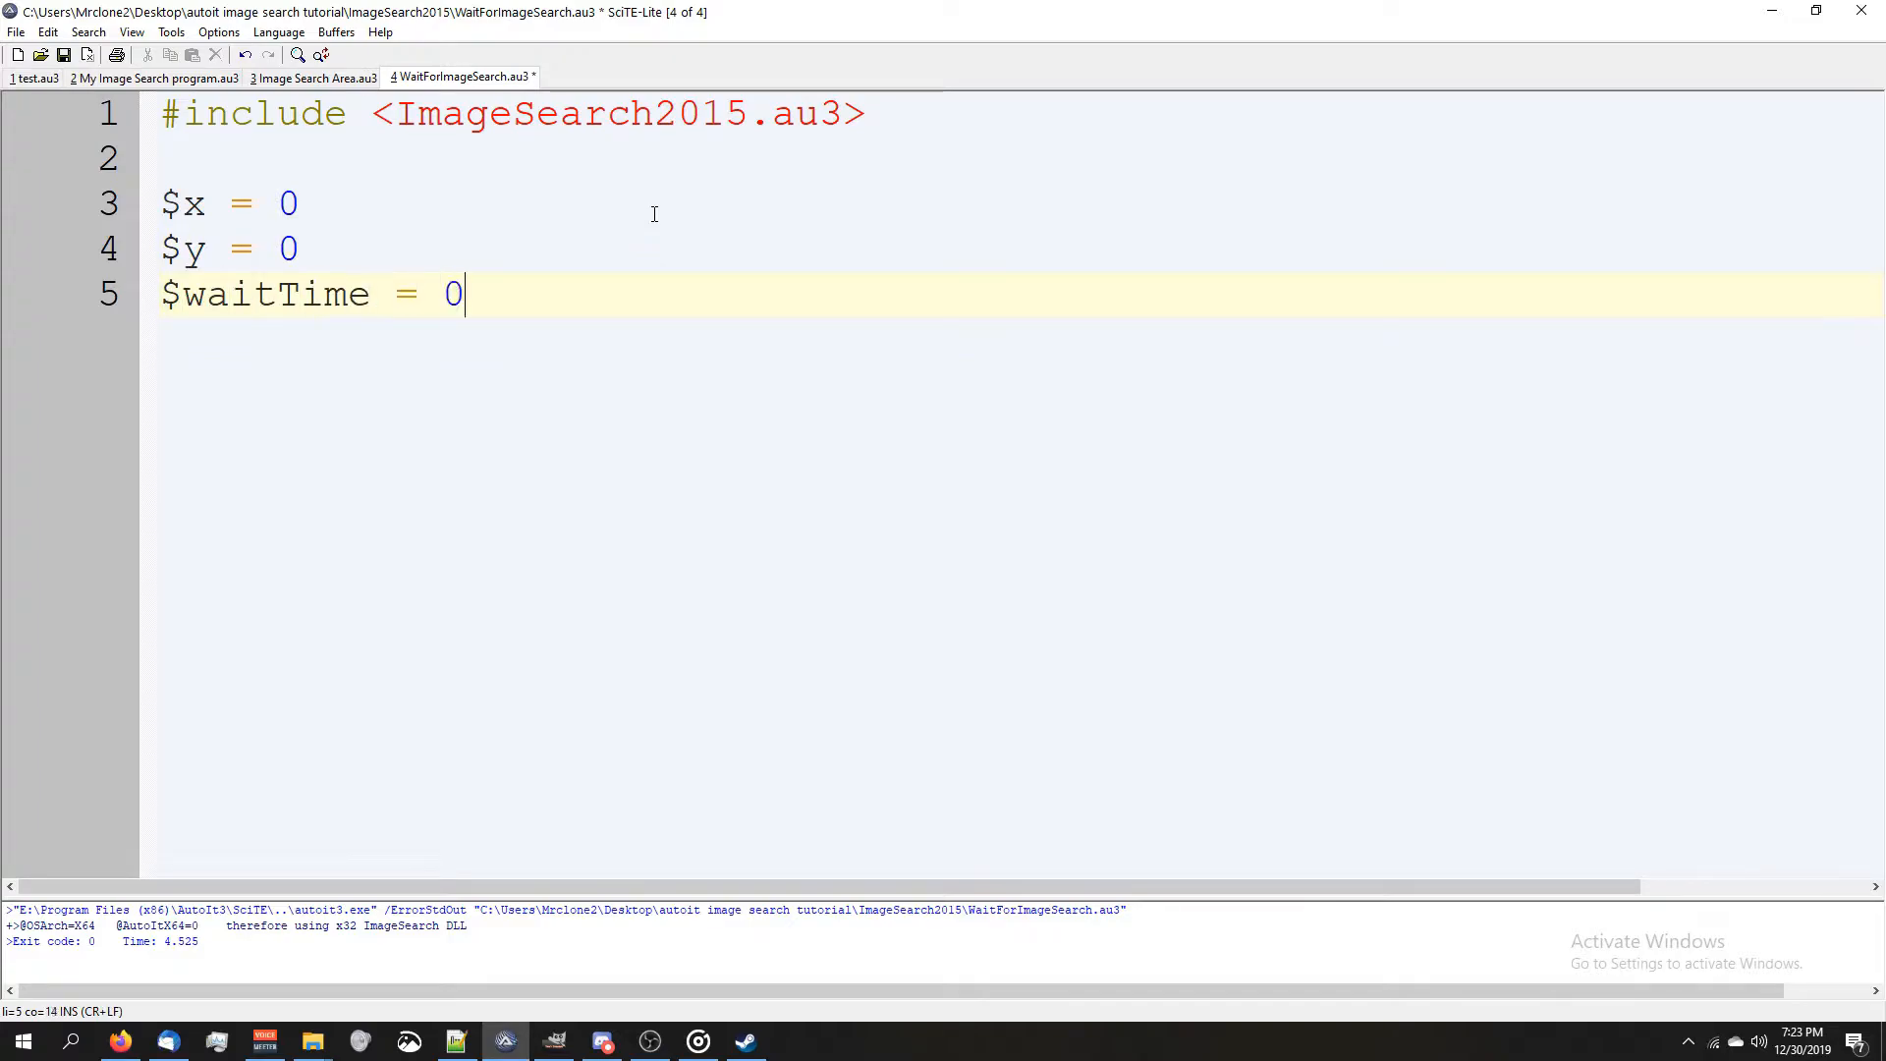
type("2")
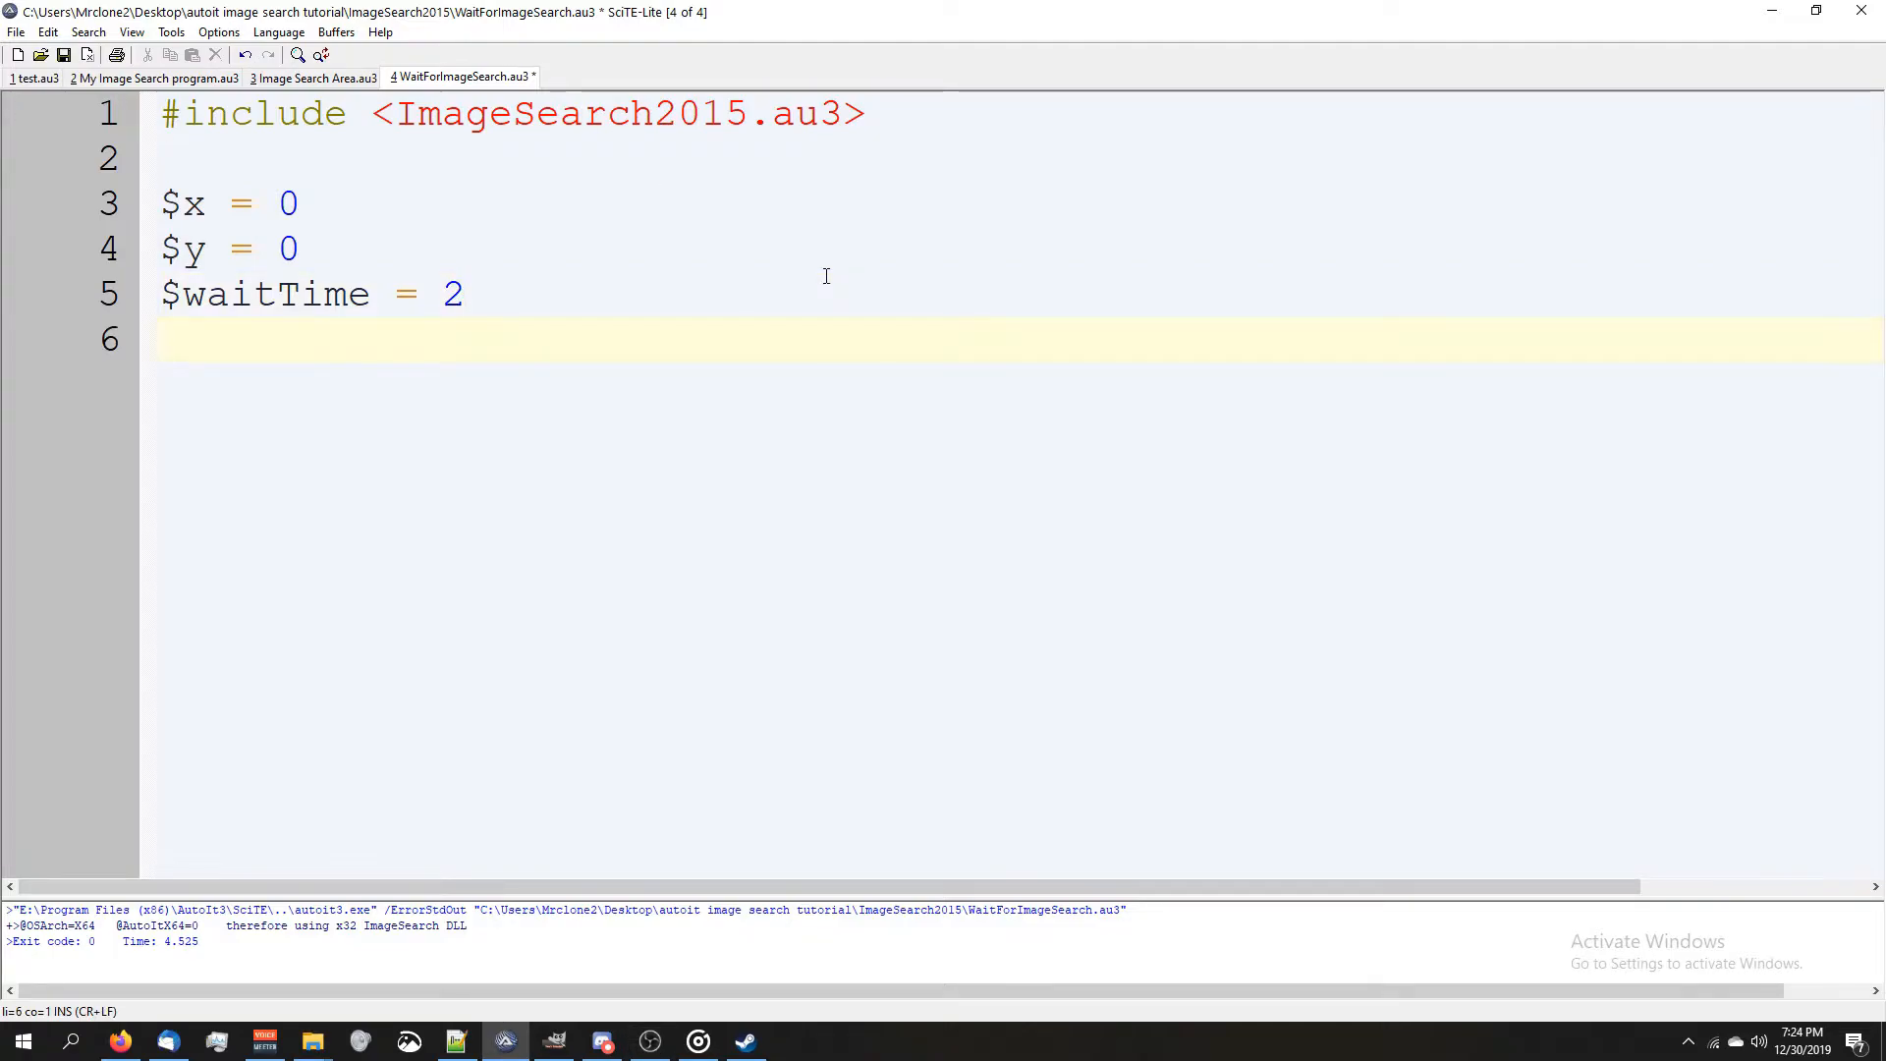
- Declare $picture = "picture.png", correcting the misspelled file name
type("$picture =")
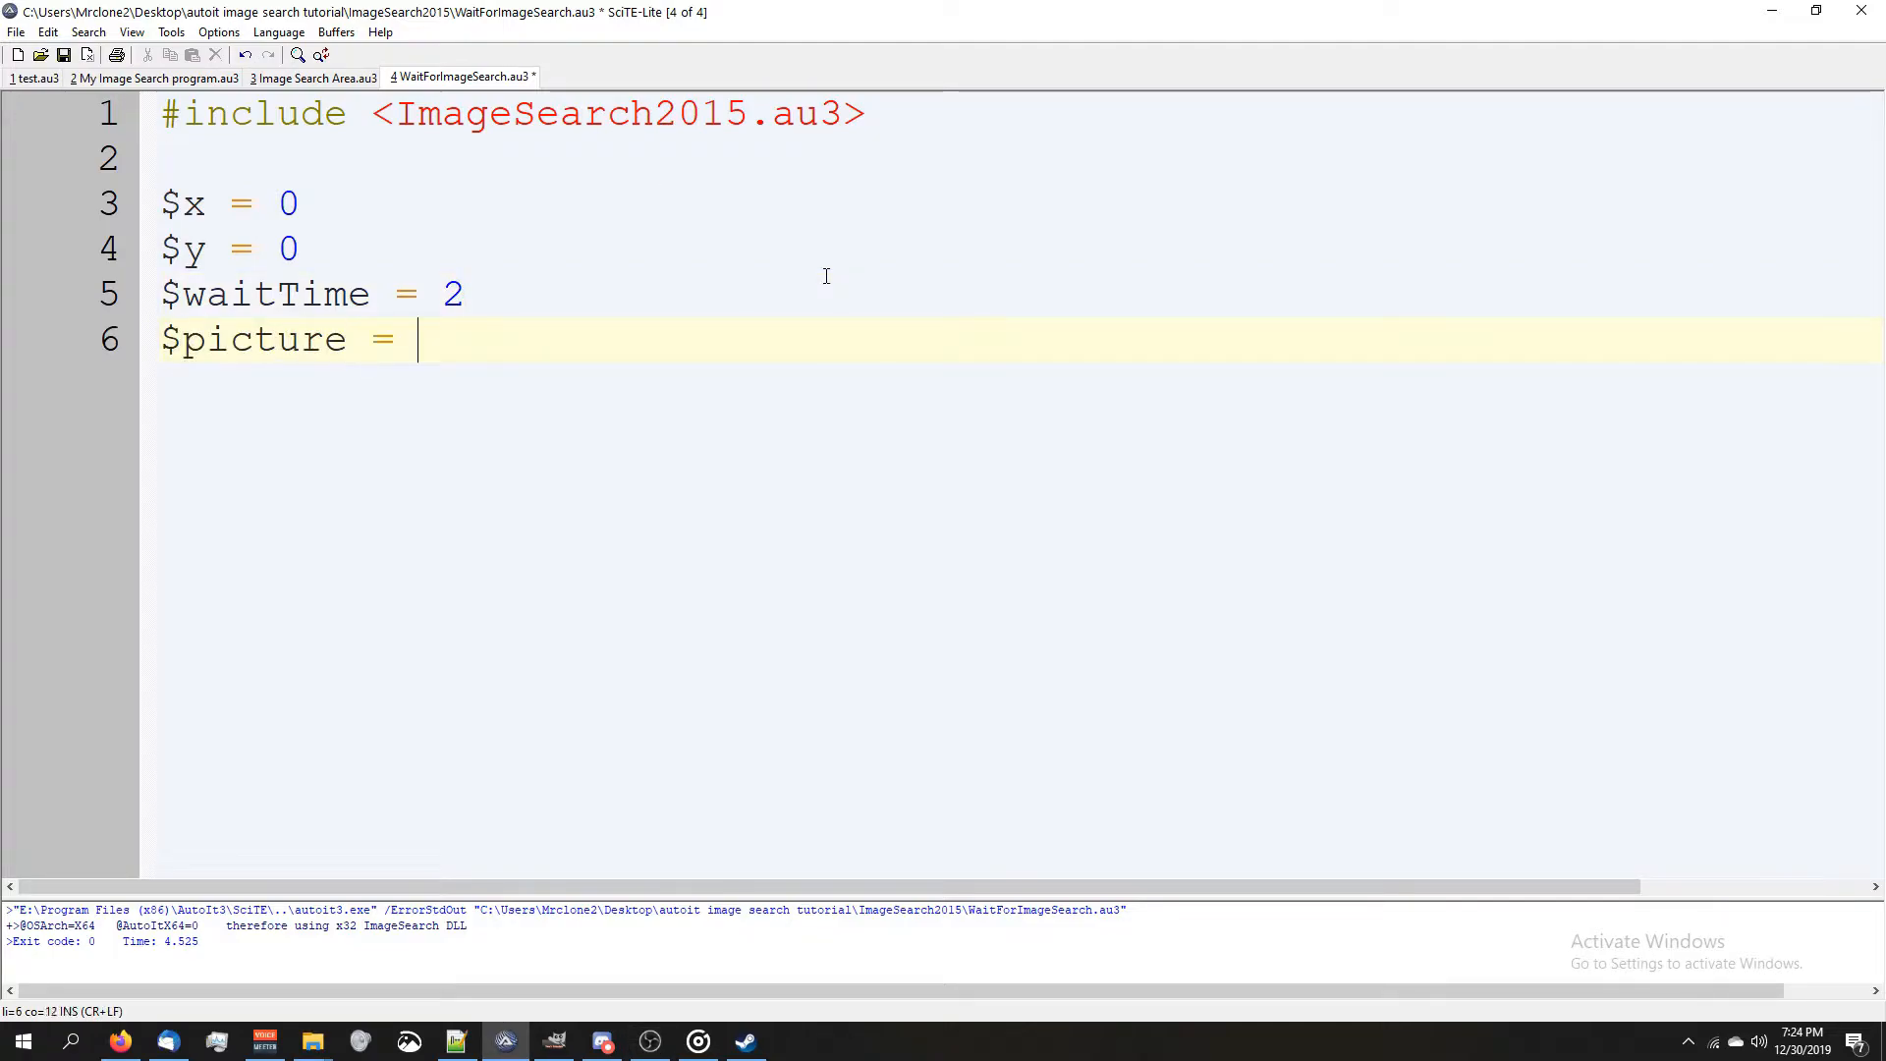
type("\"\"")
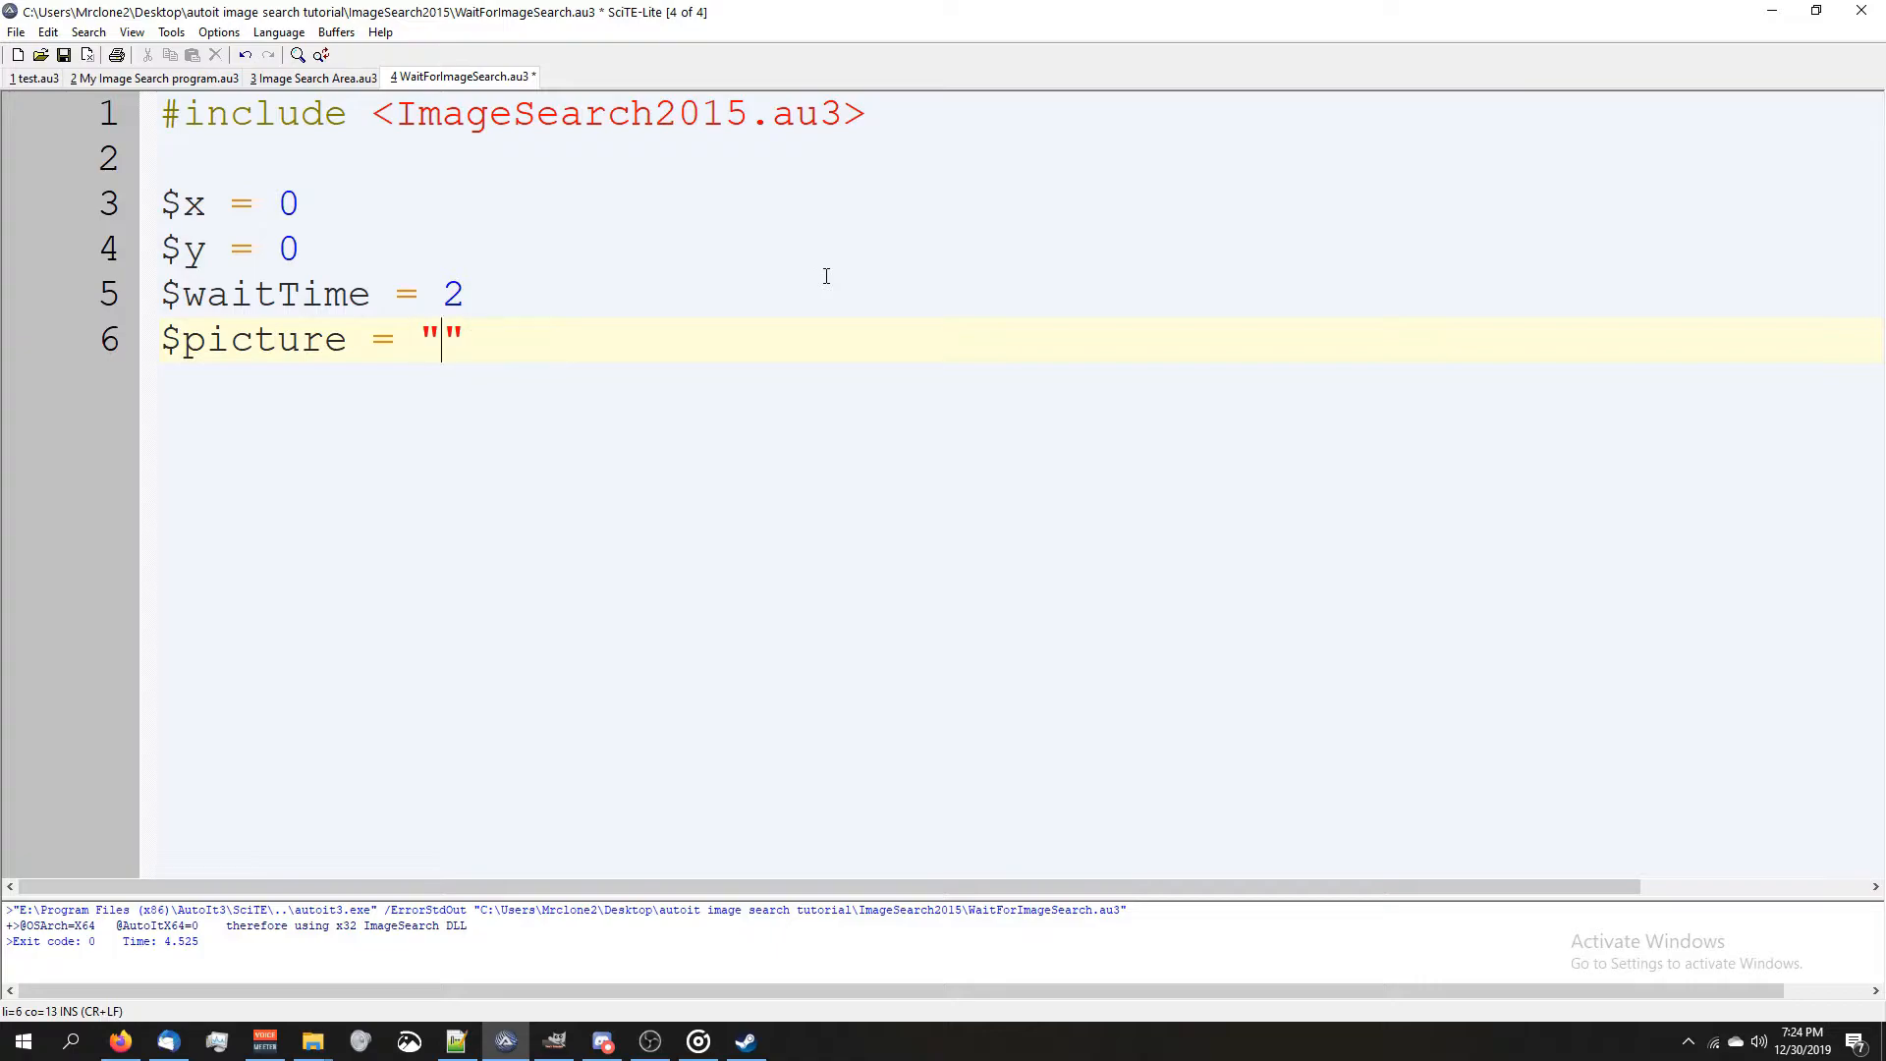
type("picutr")
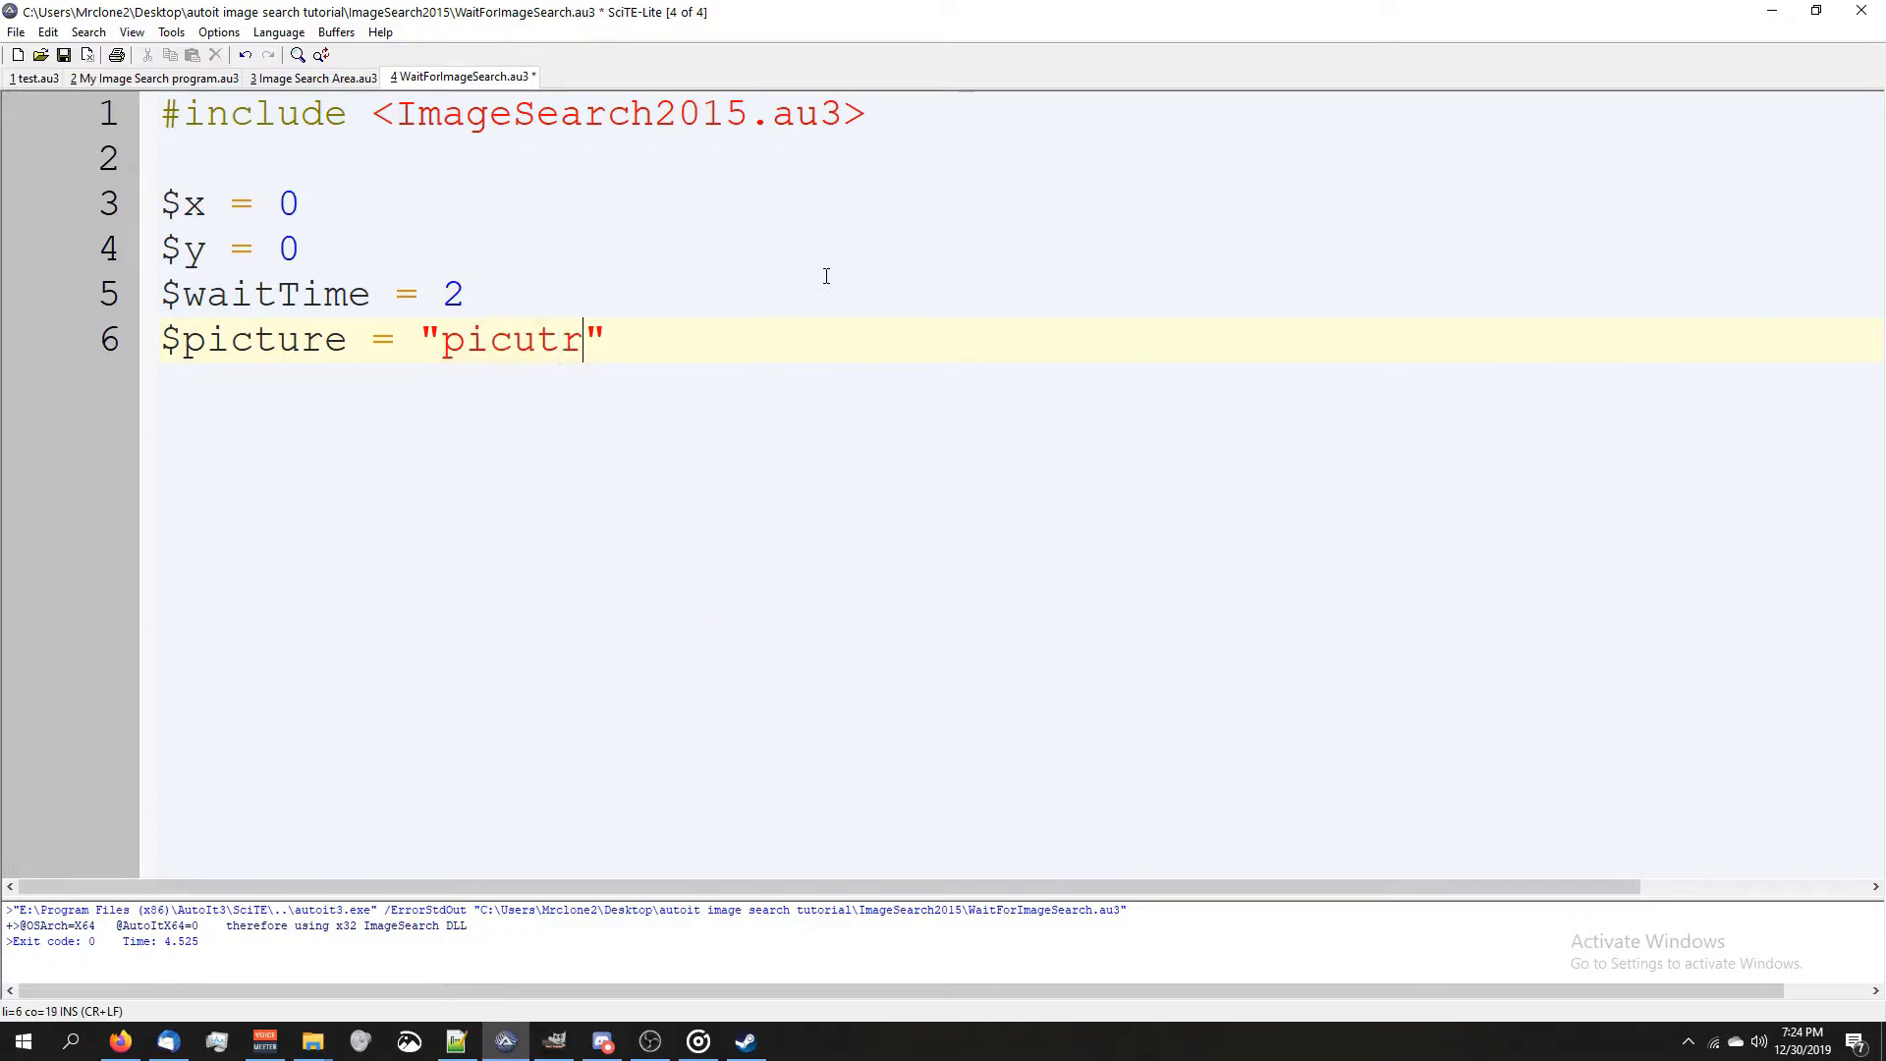
type("e.png")
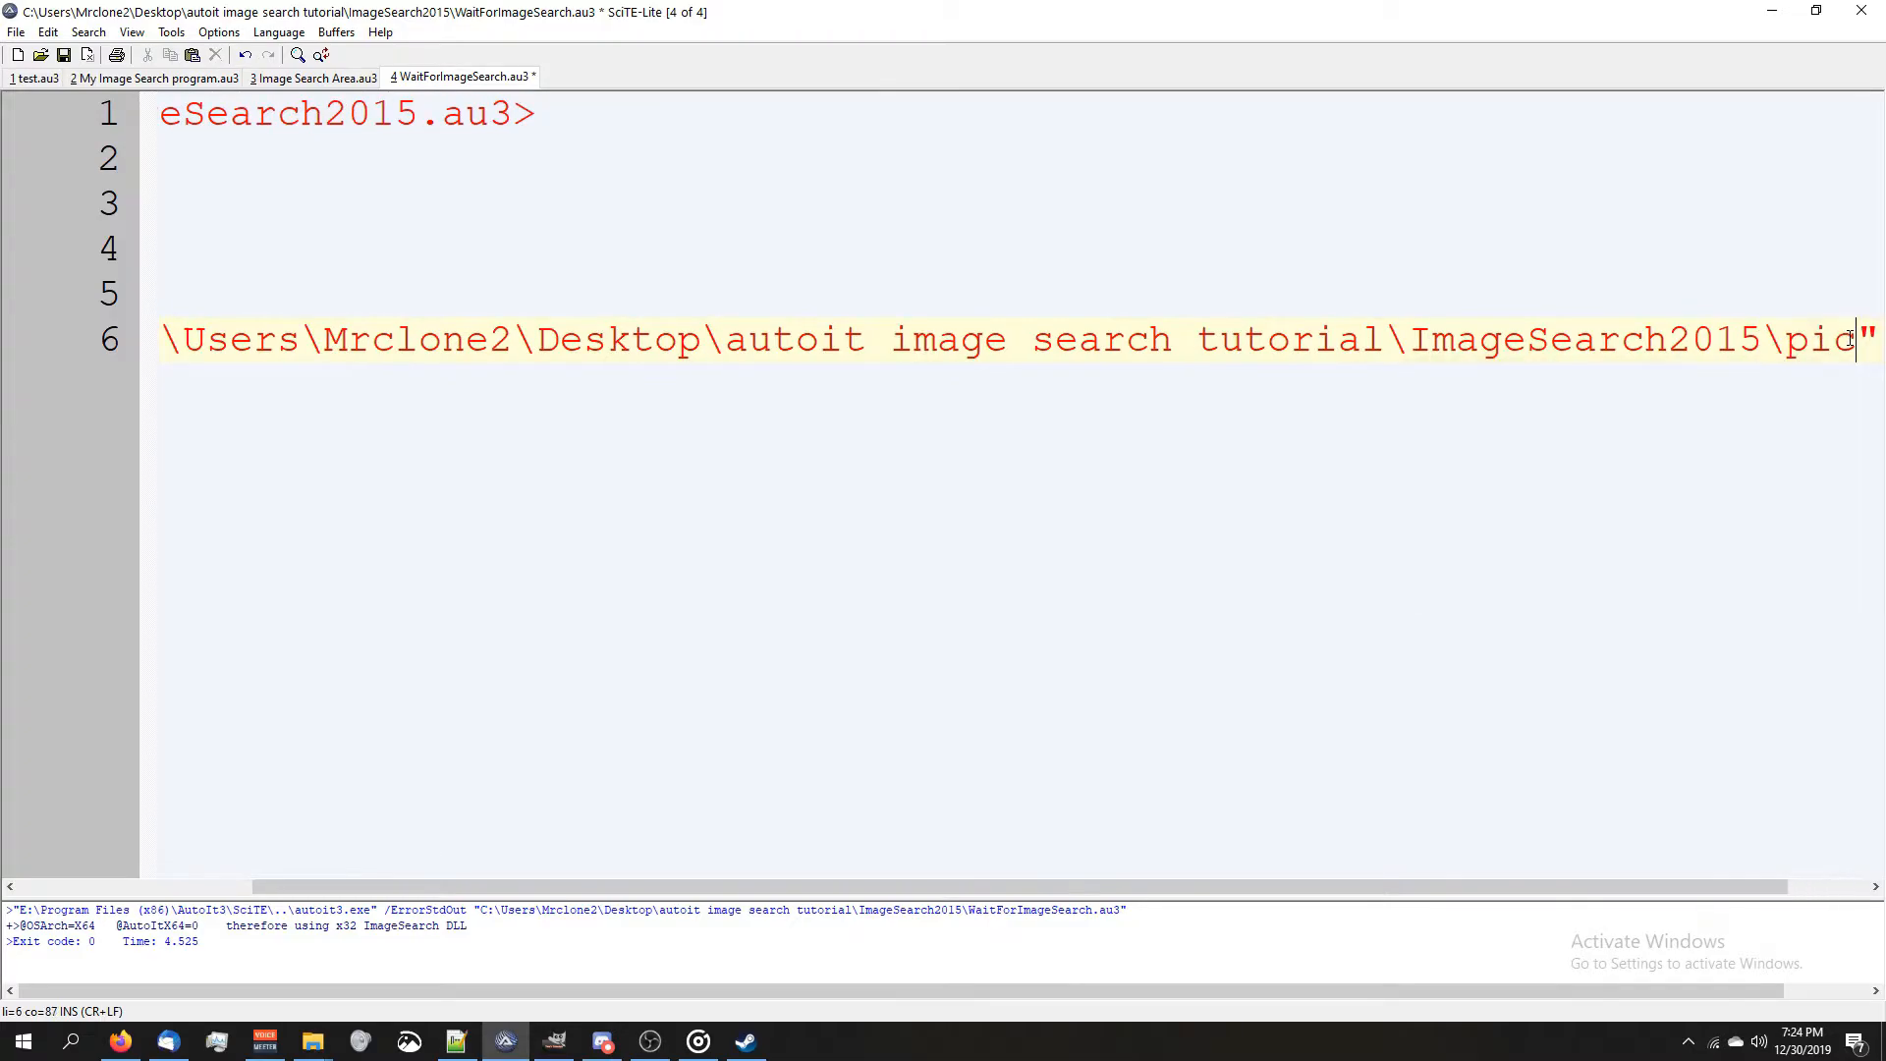
type("ture.png\"")
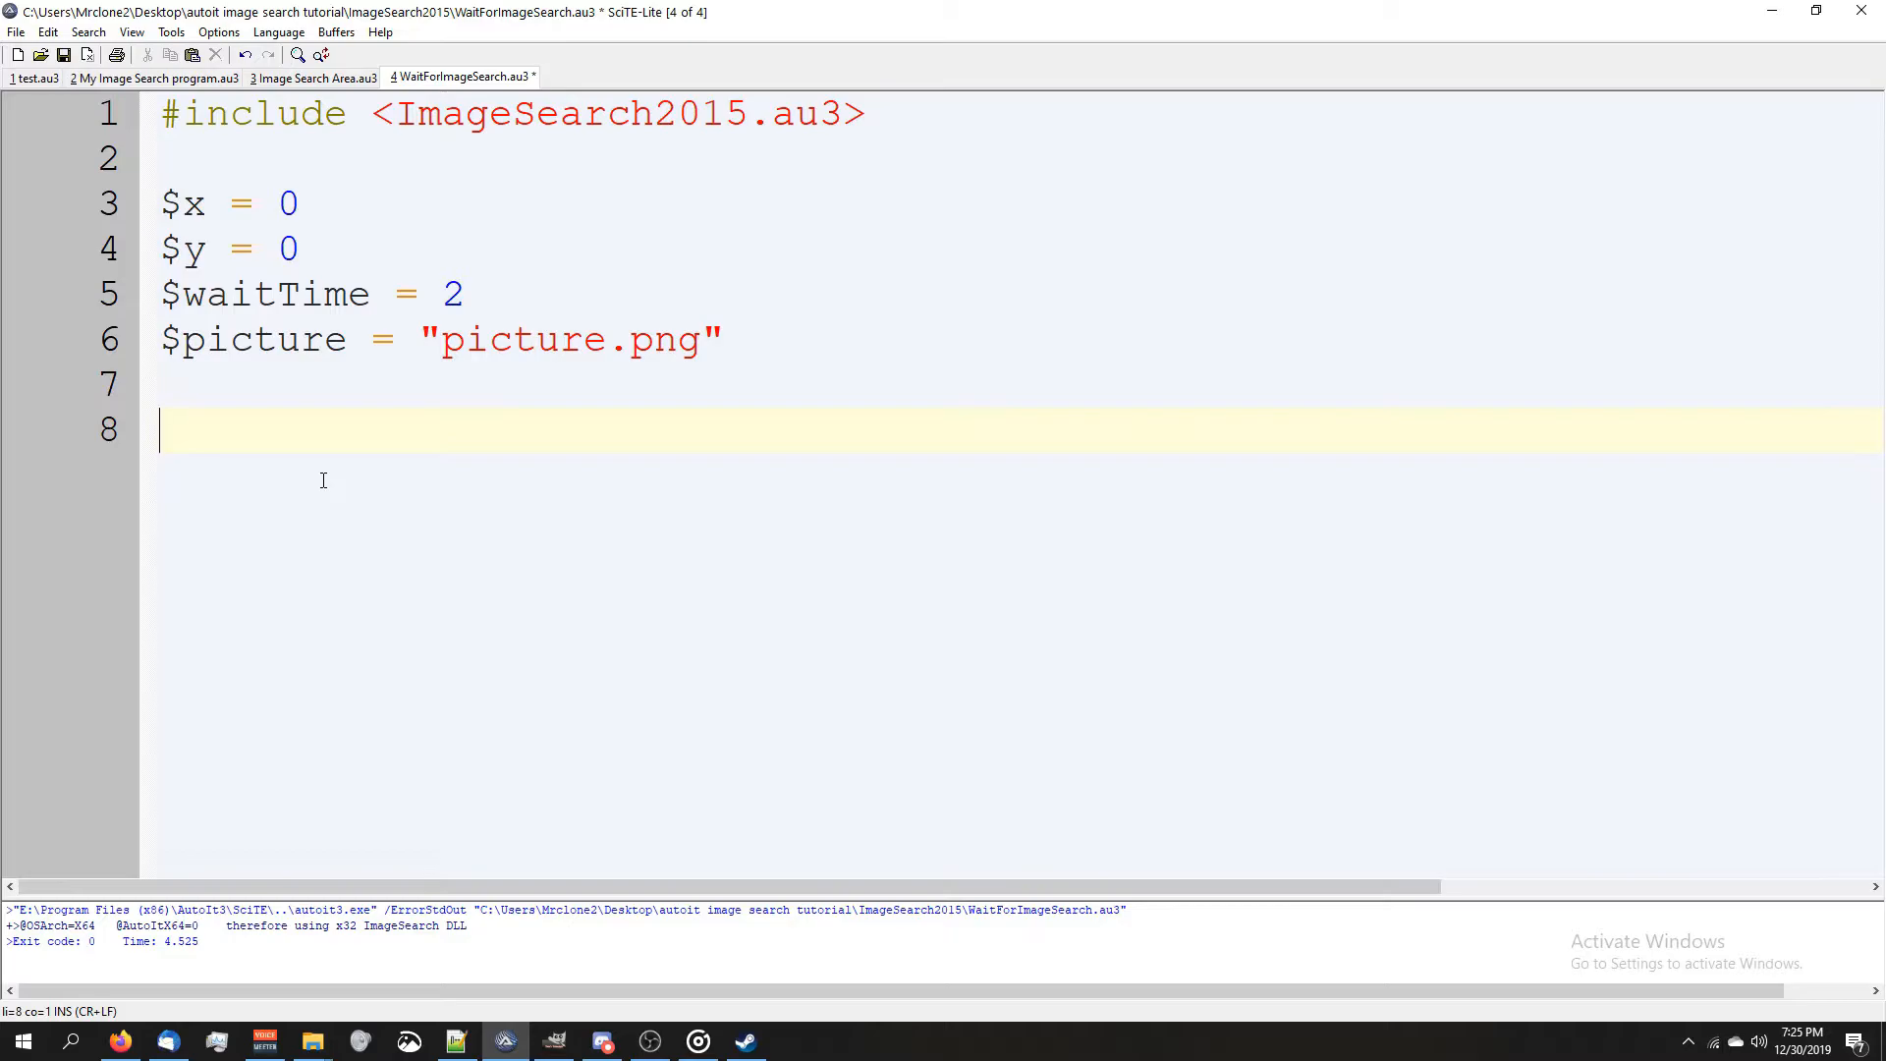
- Write the call _WaitForImageSearch($picture, $waitTime, 1, $x, $y, 0,0) on line 8
type("_WaitForImage")
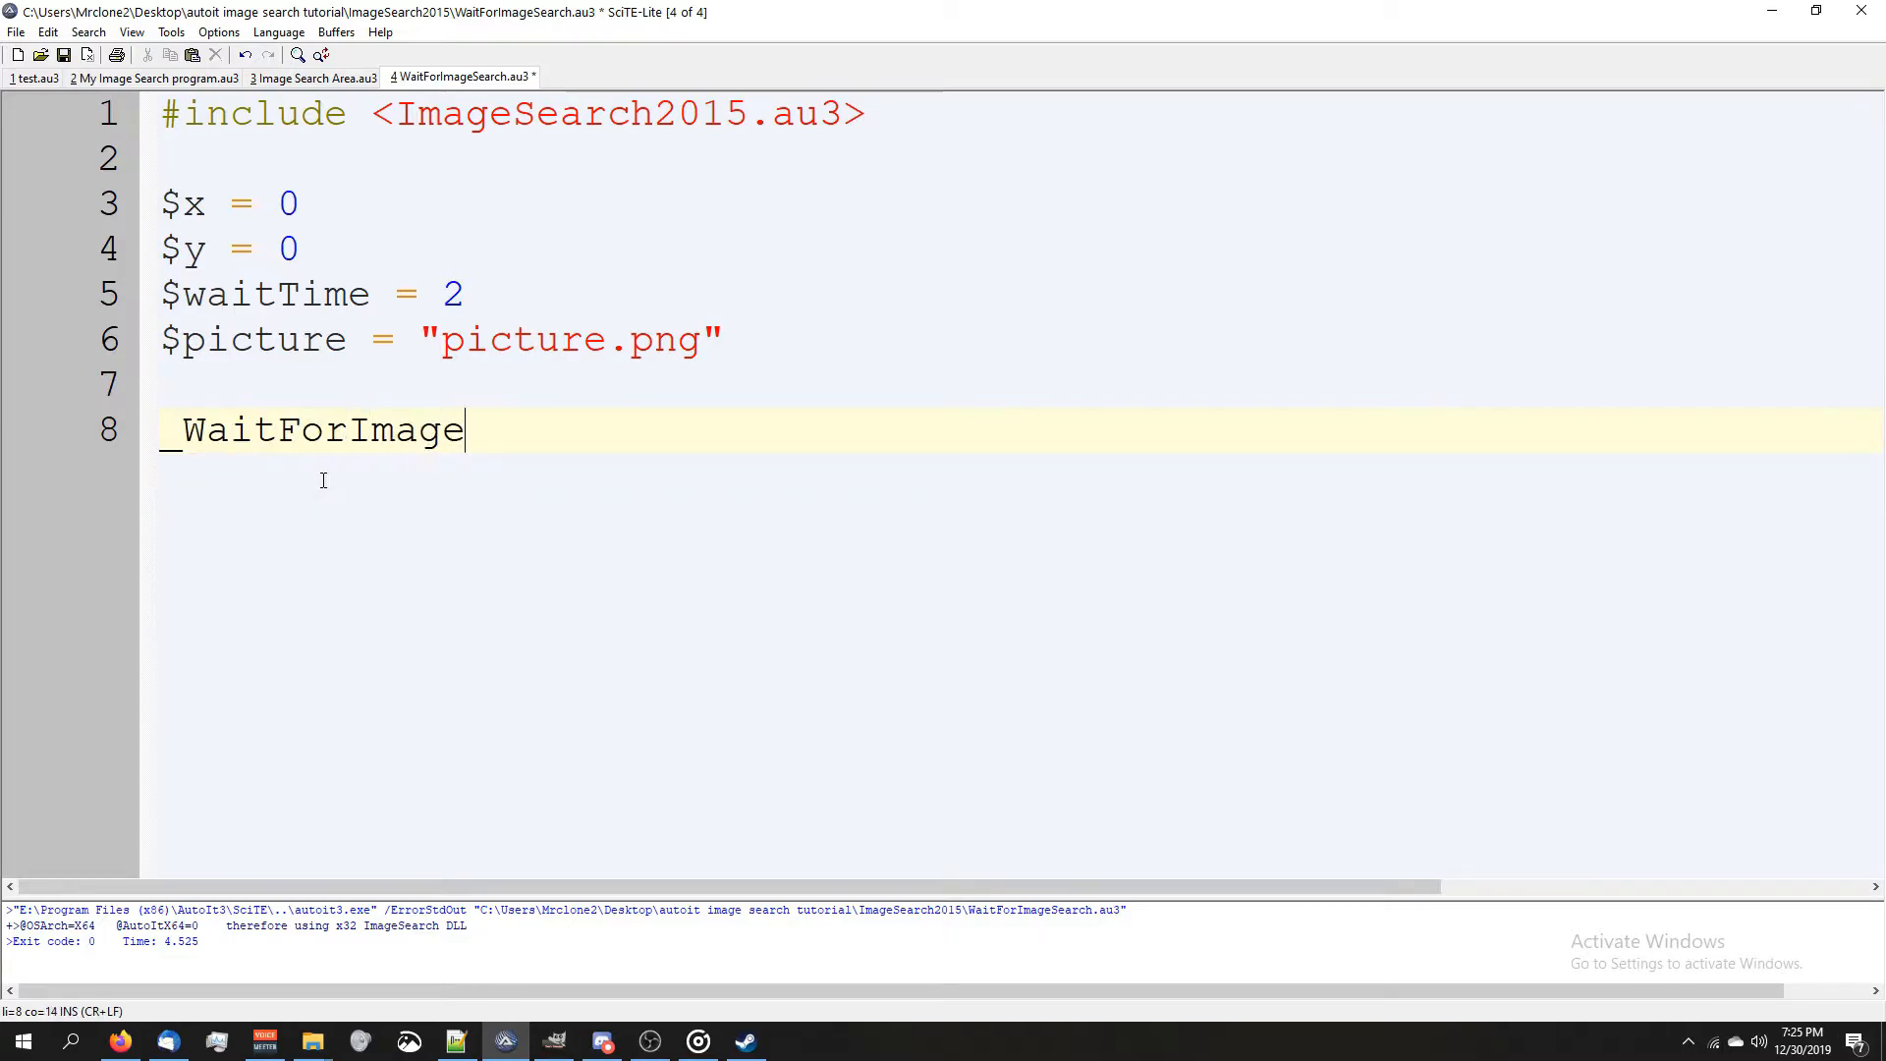
type("Search(")
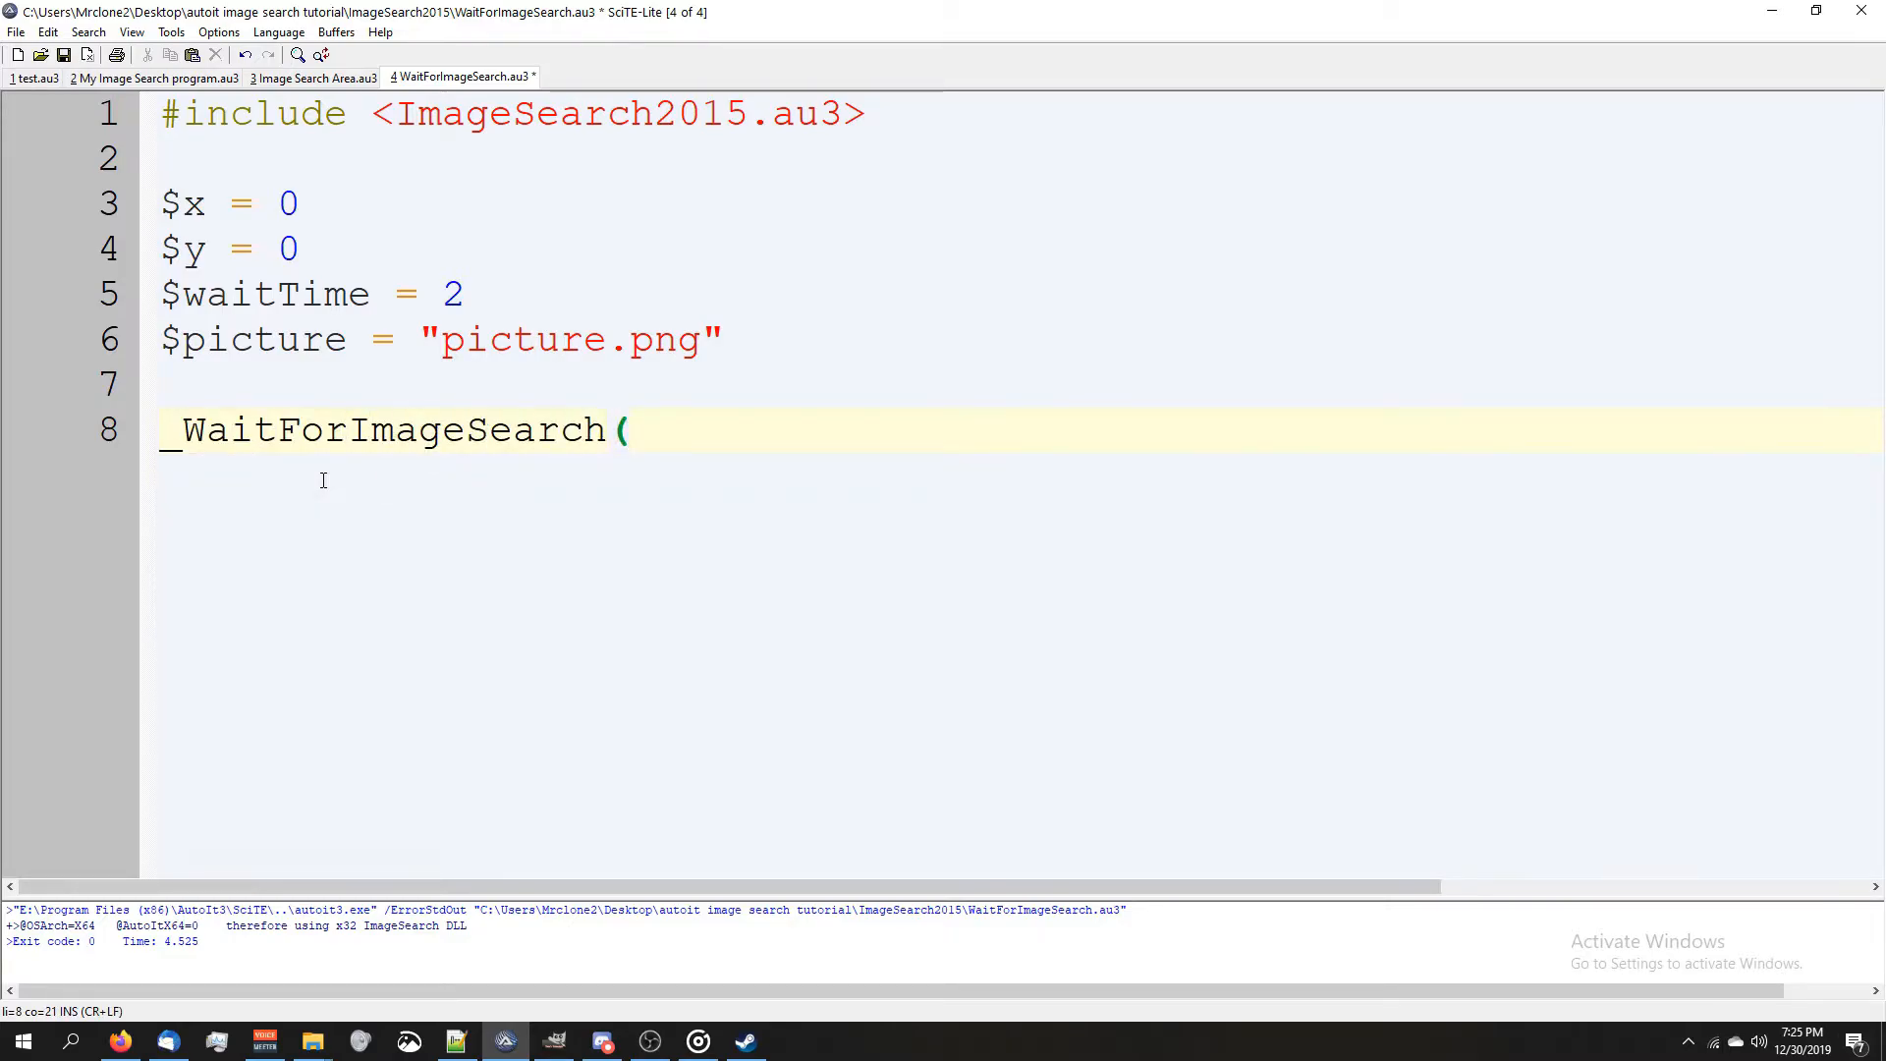
type("$picture,")
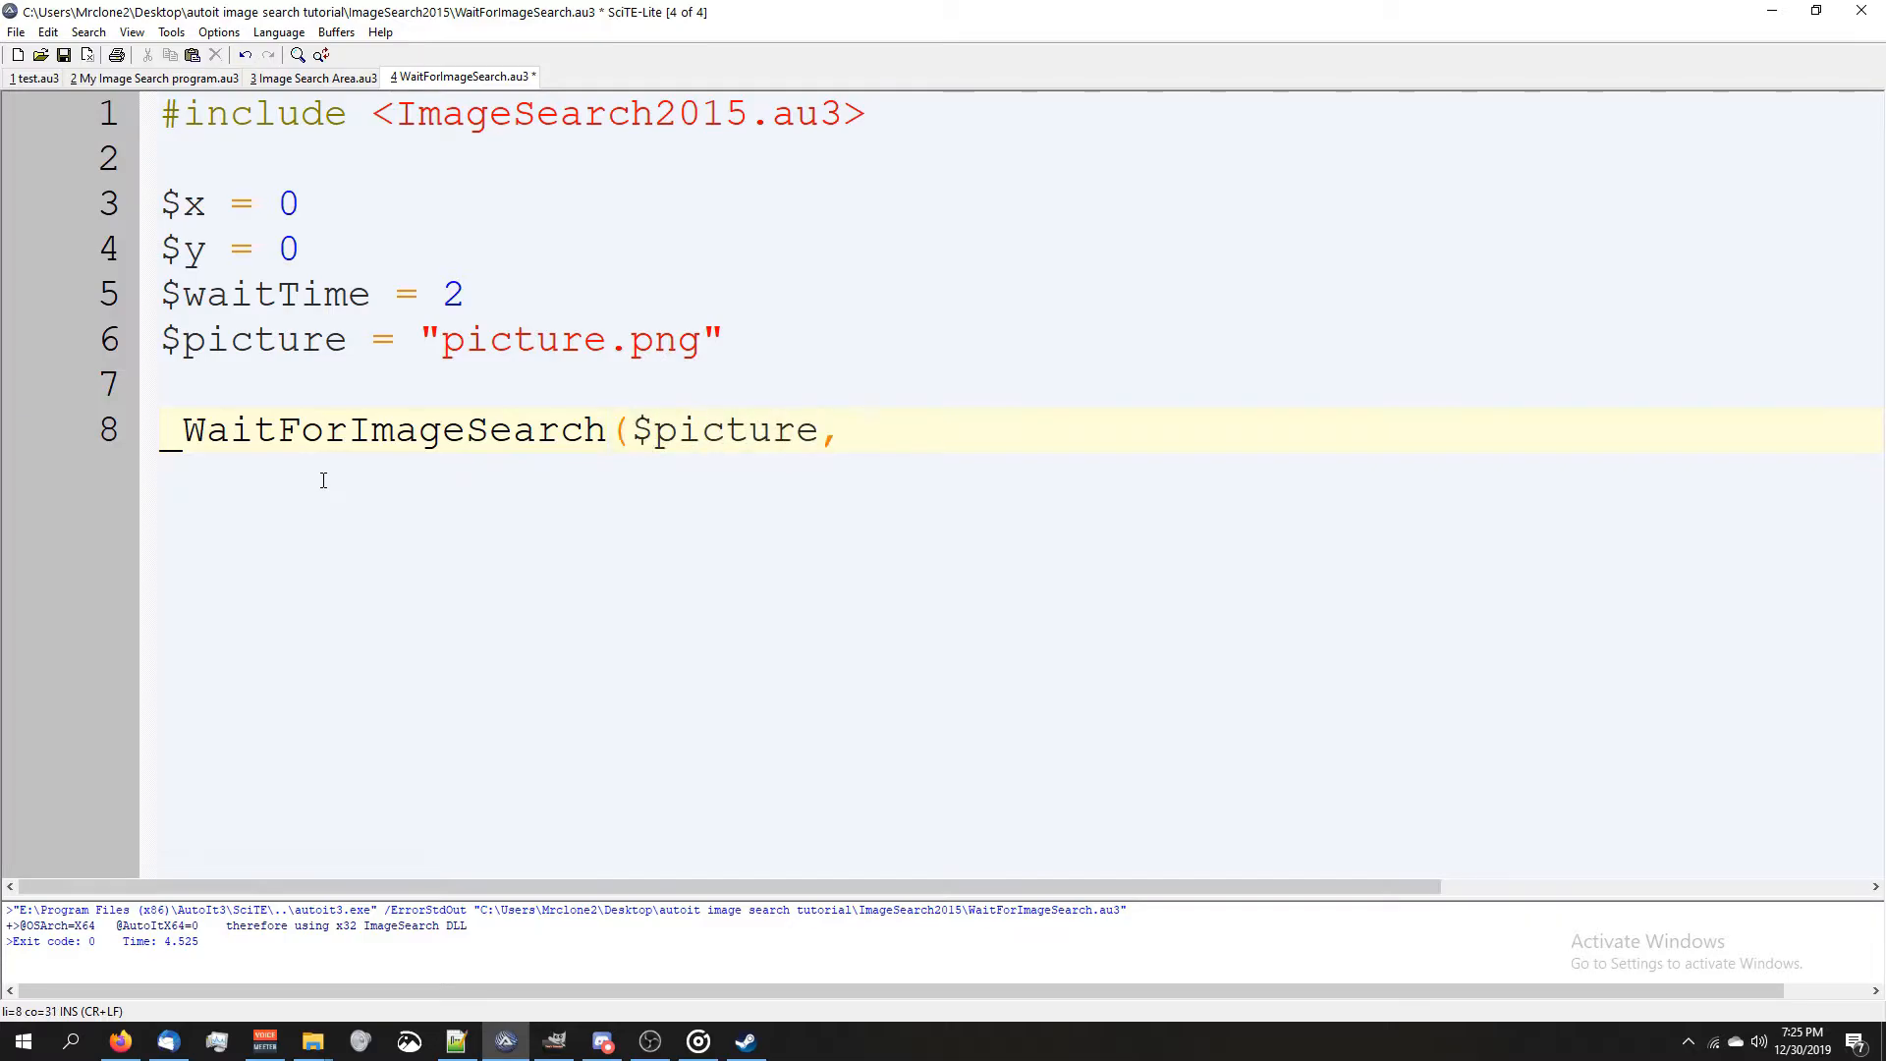
type("$wai")
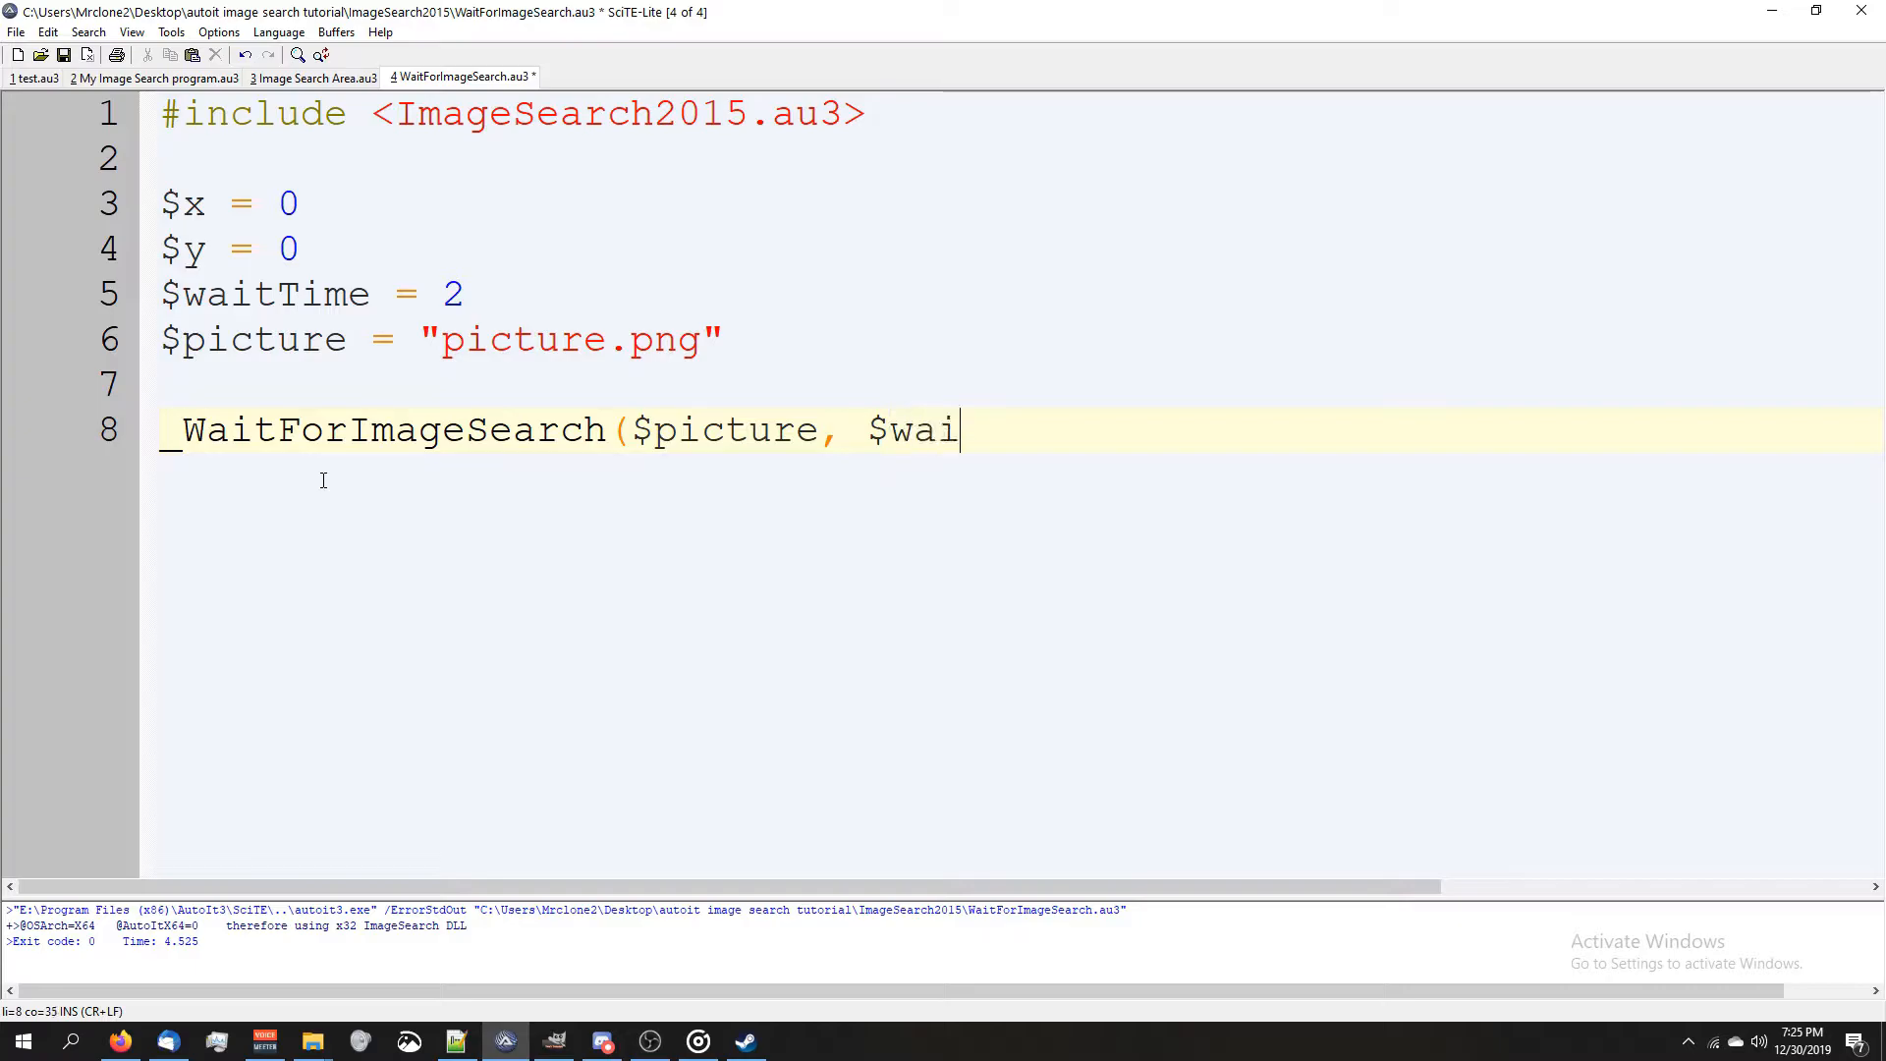
type("tTime, 1, $x,")
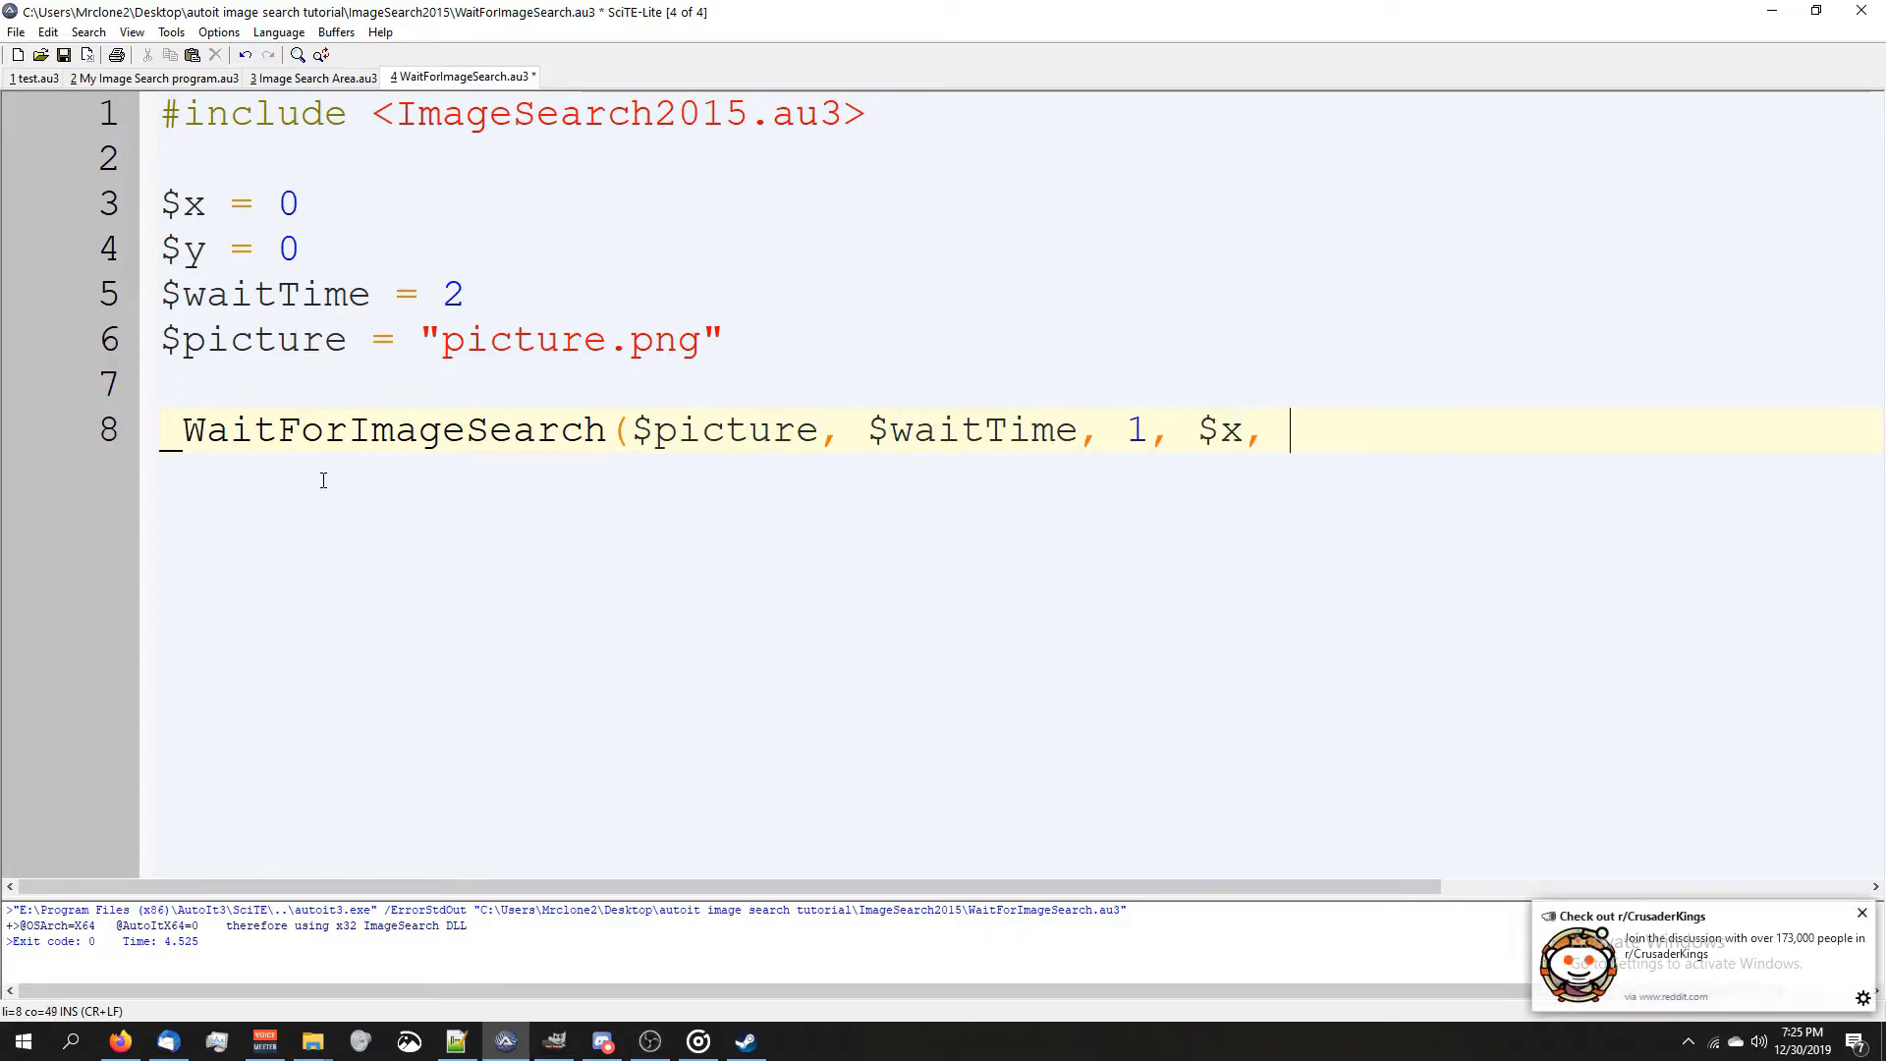
type("$y, 0,0")
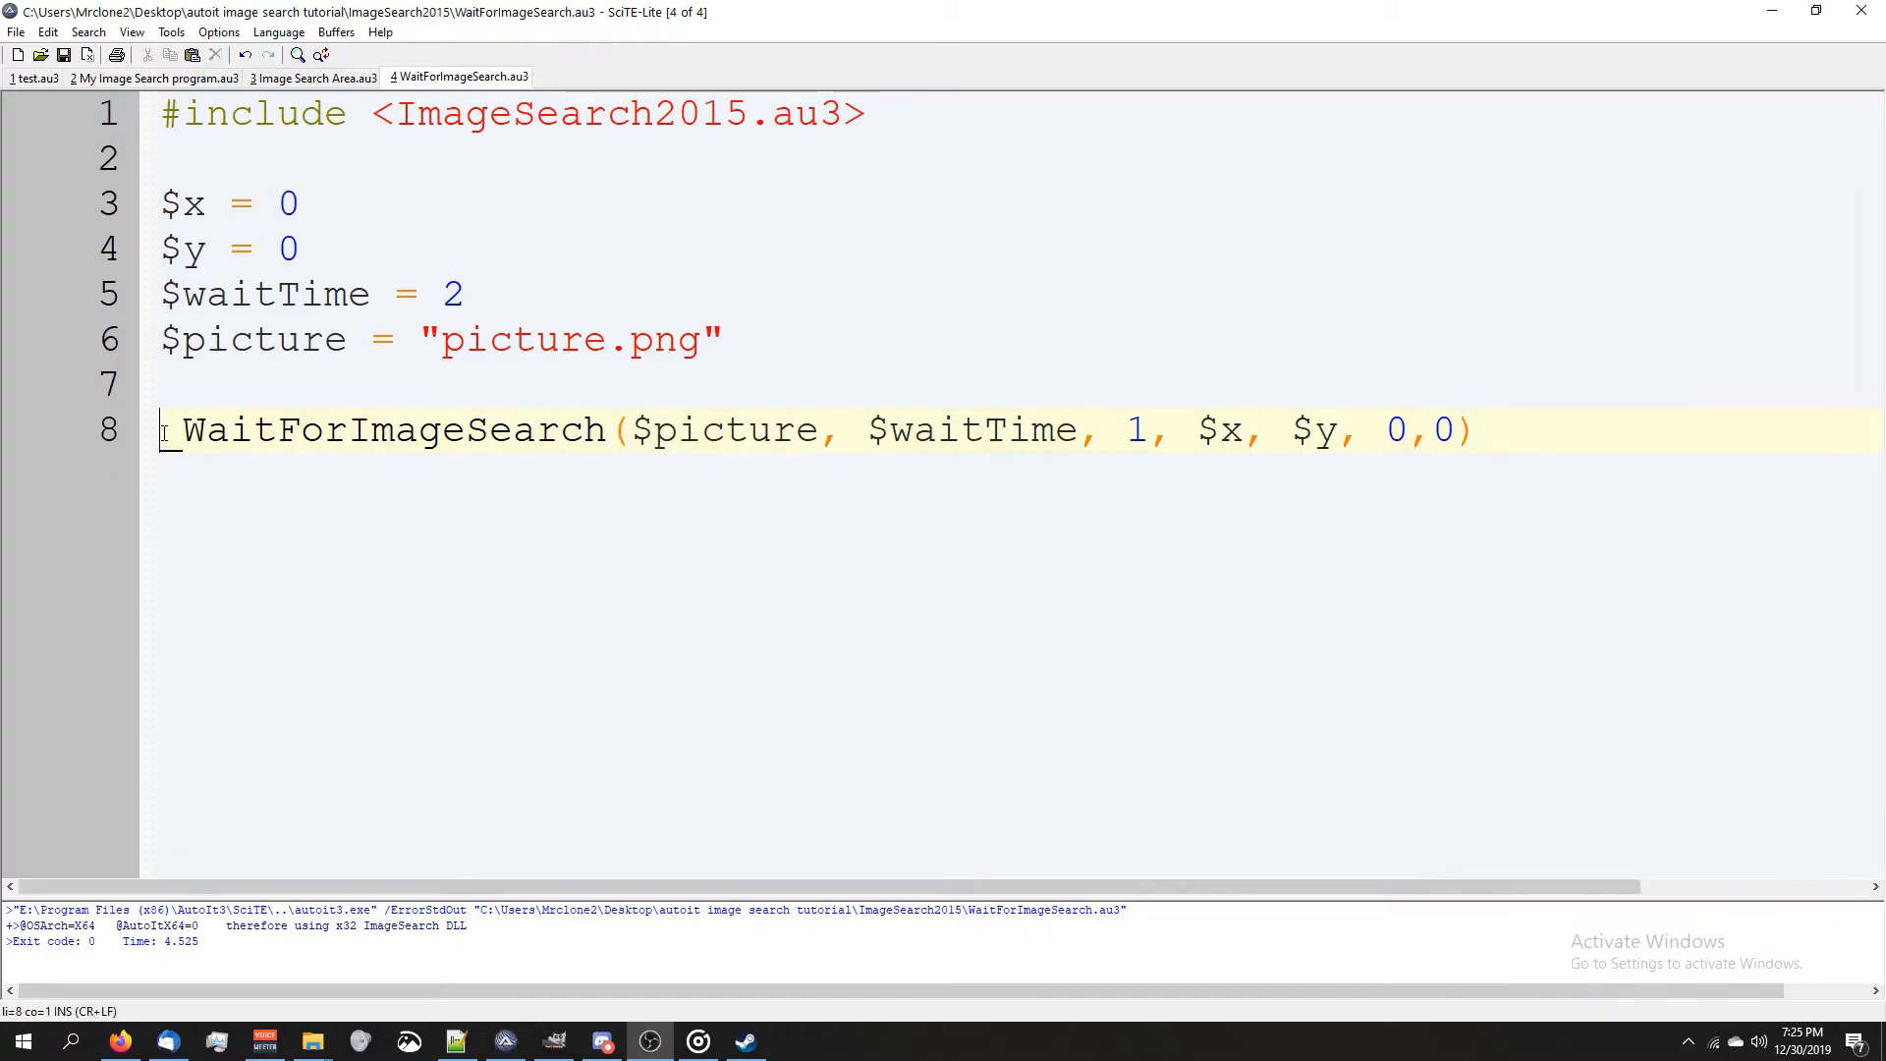
- Assign the call's return value to $result and select the function name to look it up
type("$")
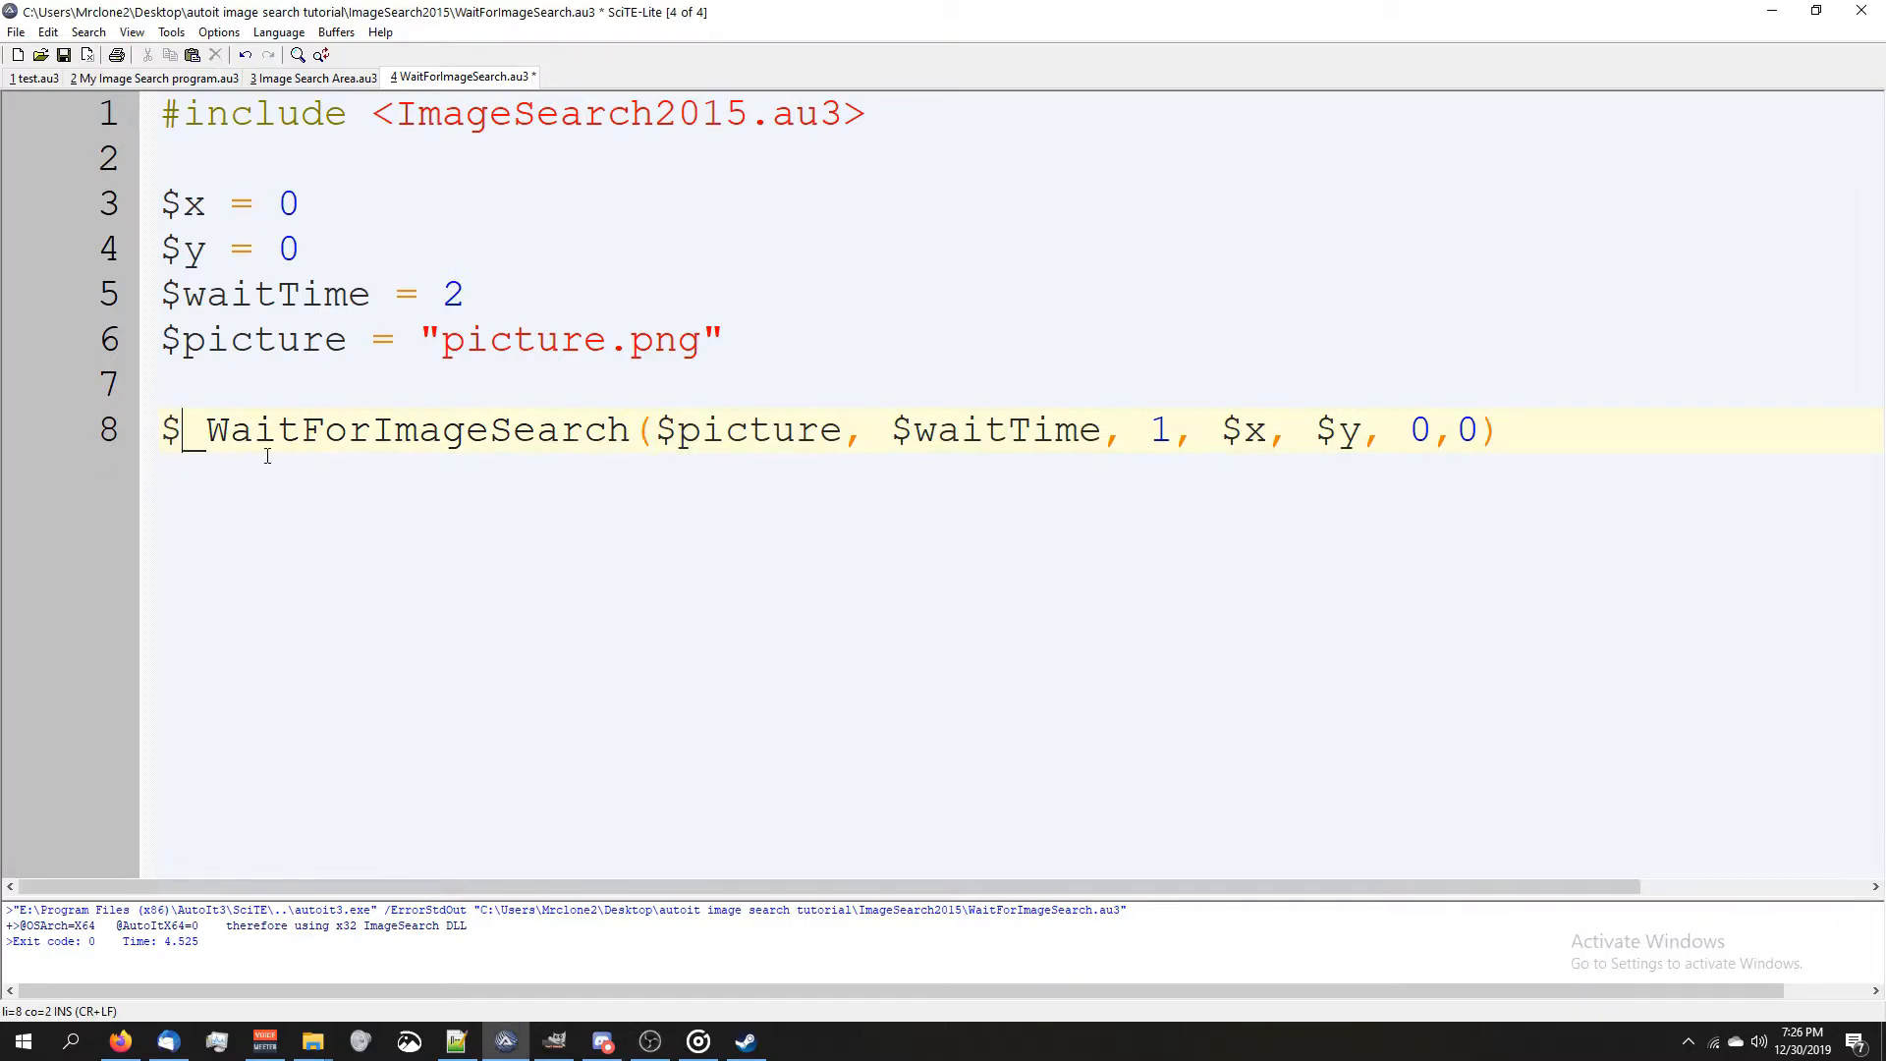
type("result")
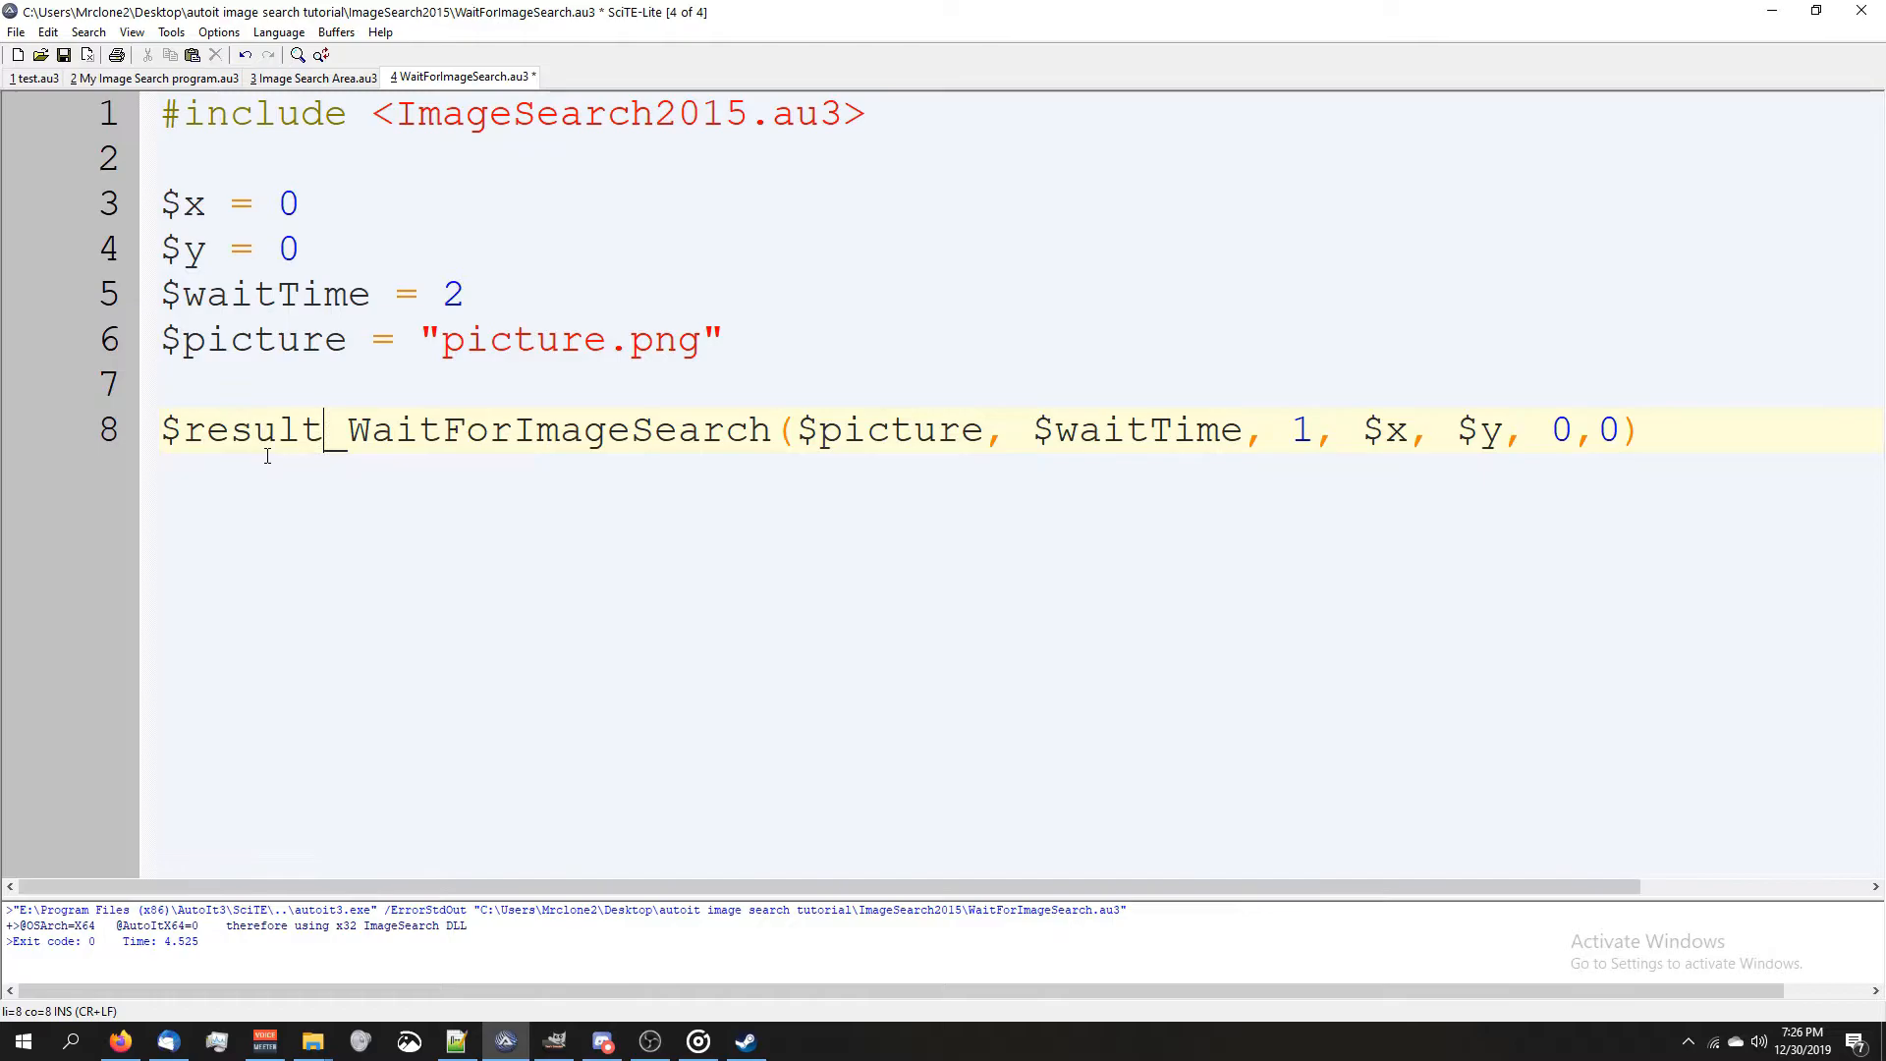
type("=")
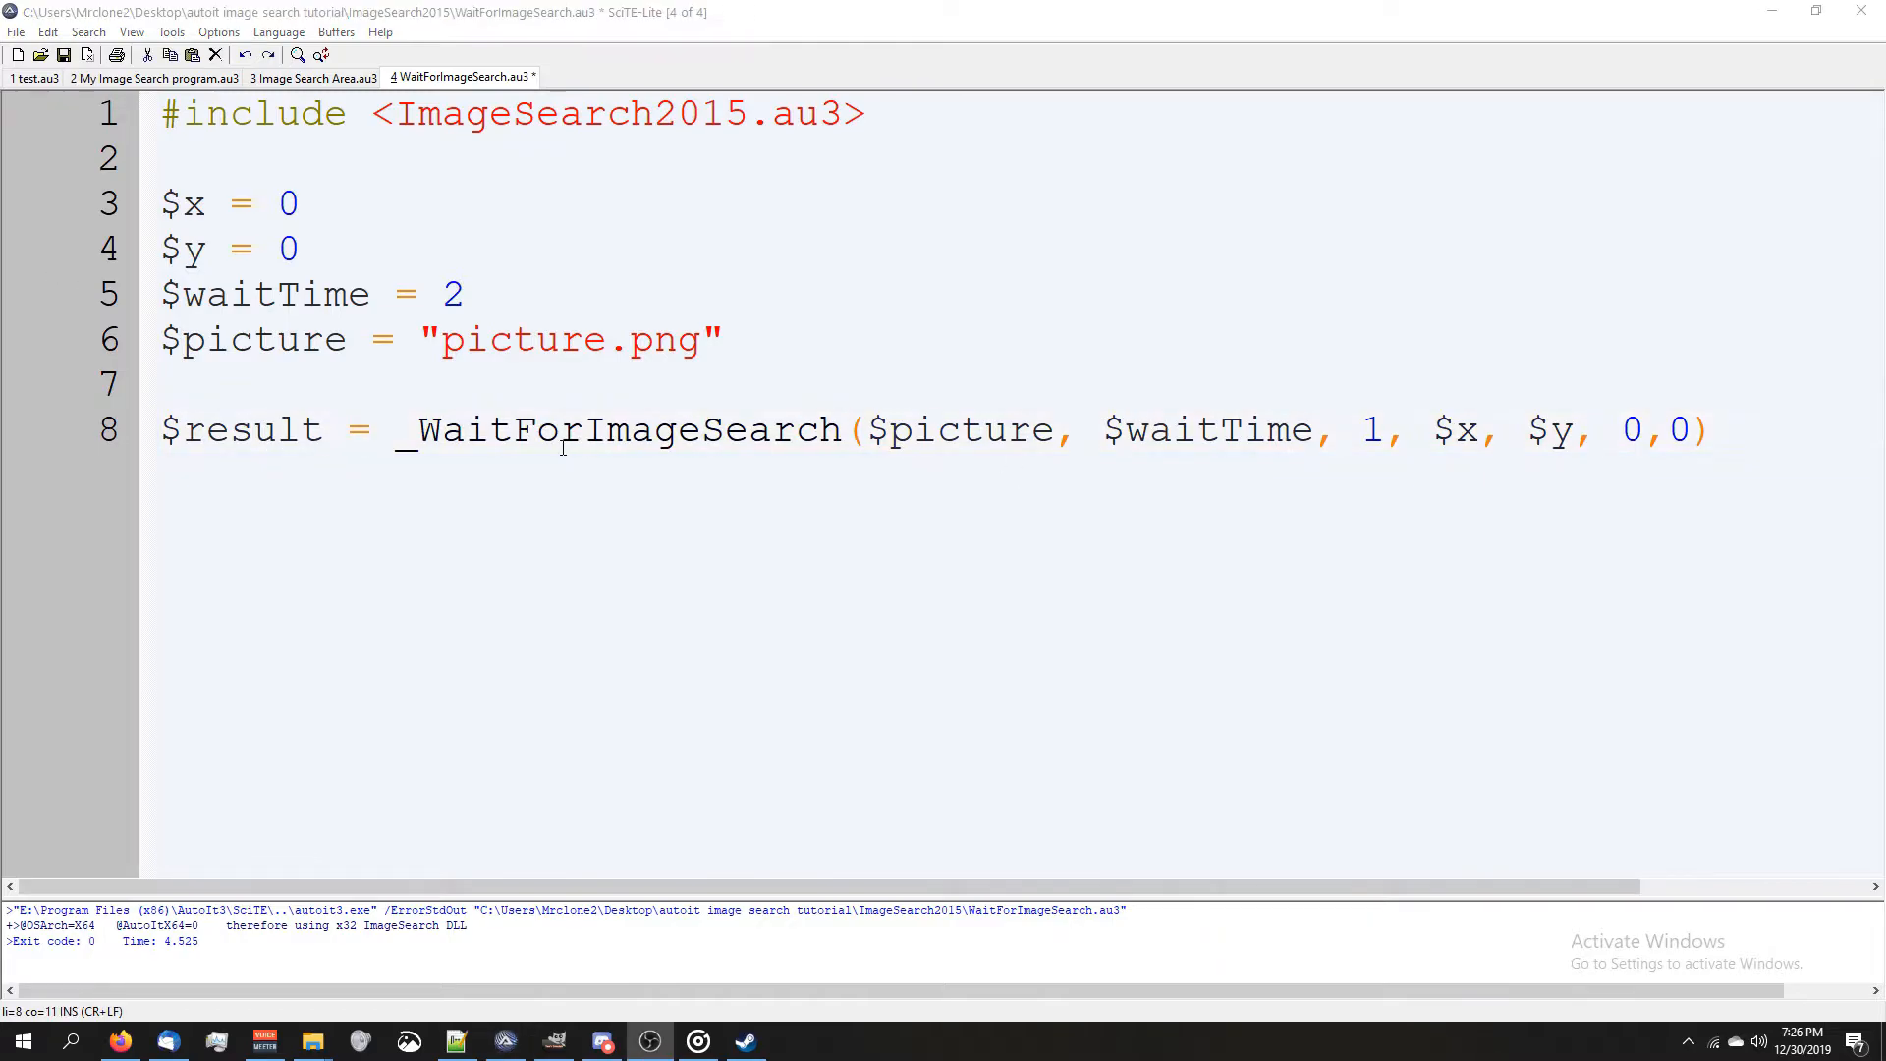
left_click(401, 428)
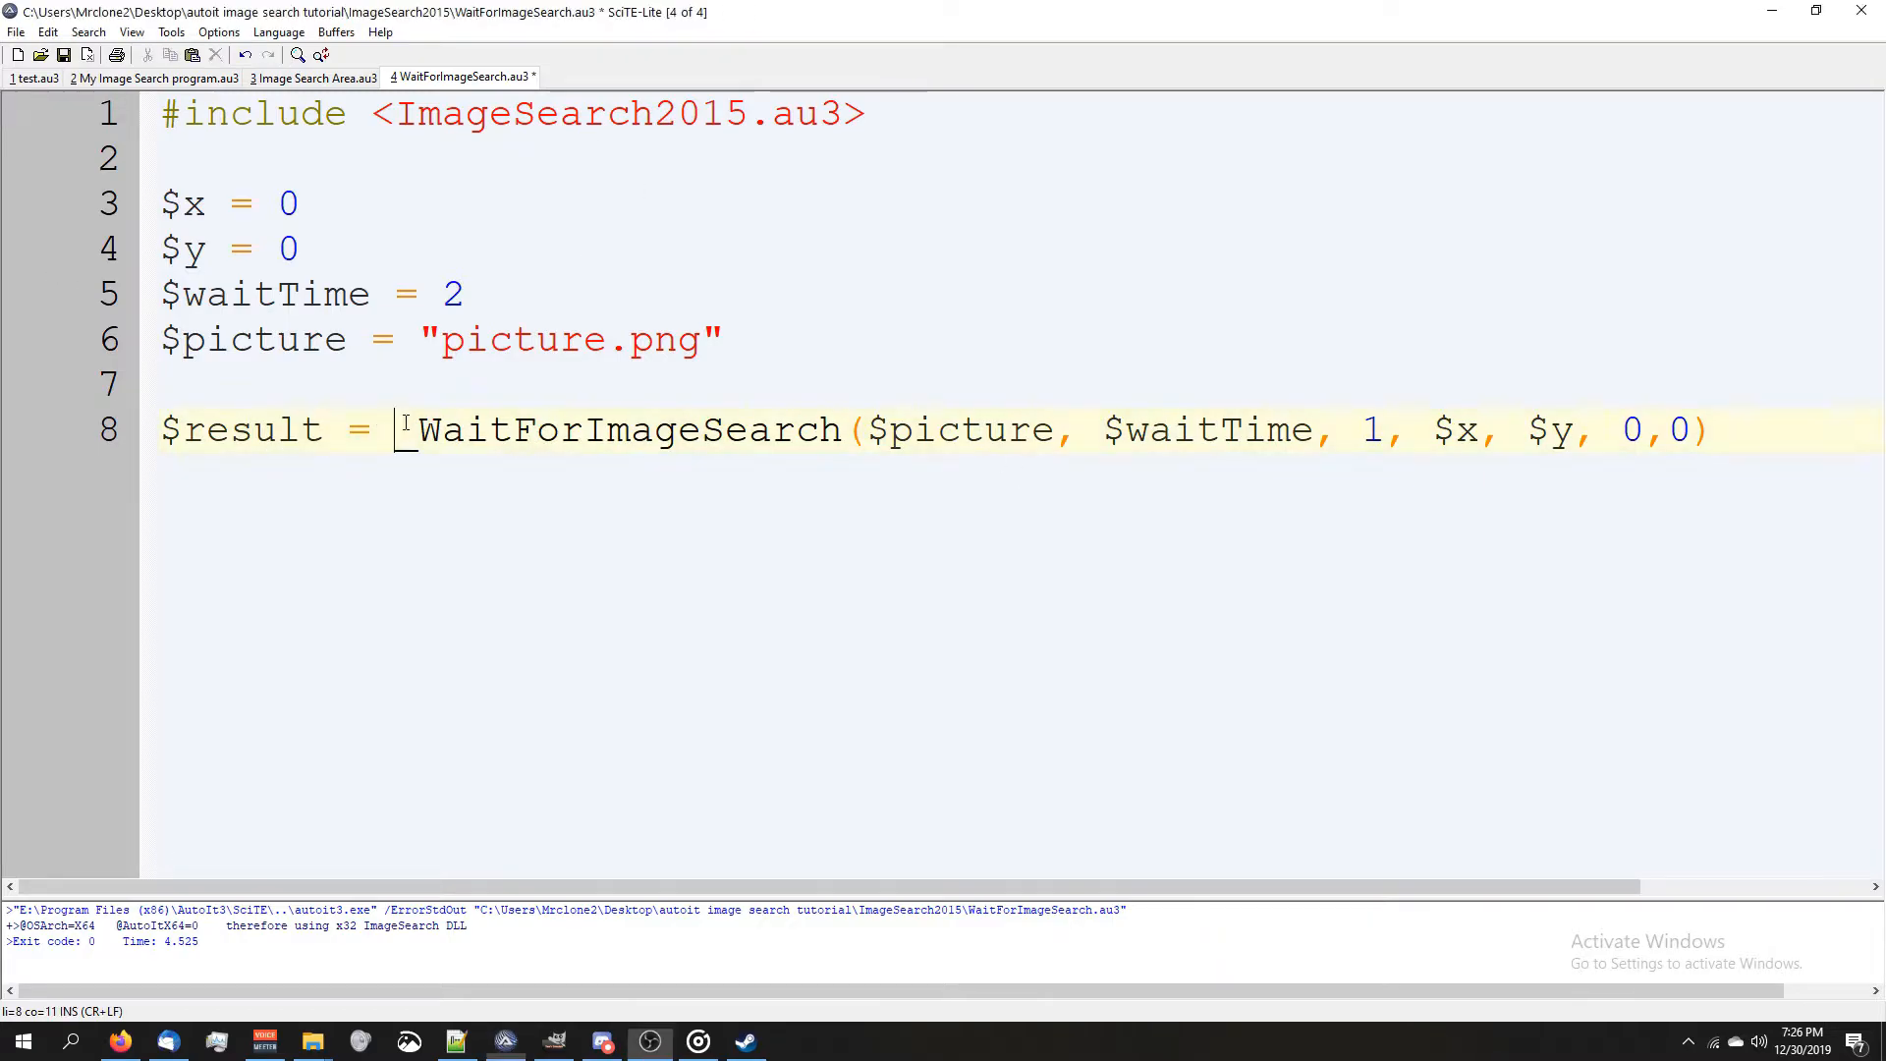
double_click(625, 428)
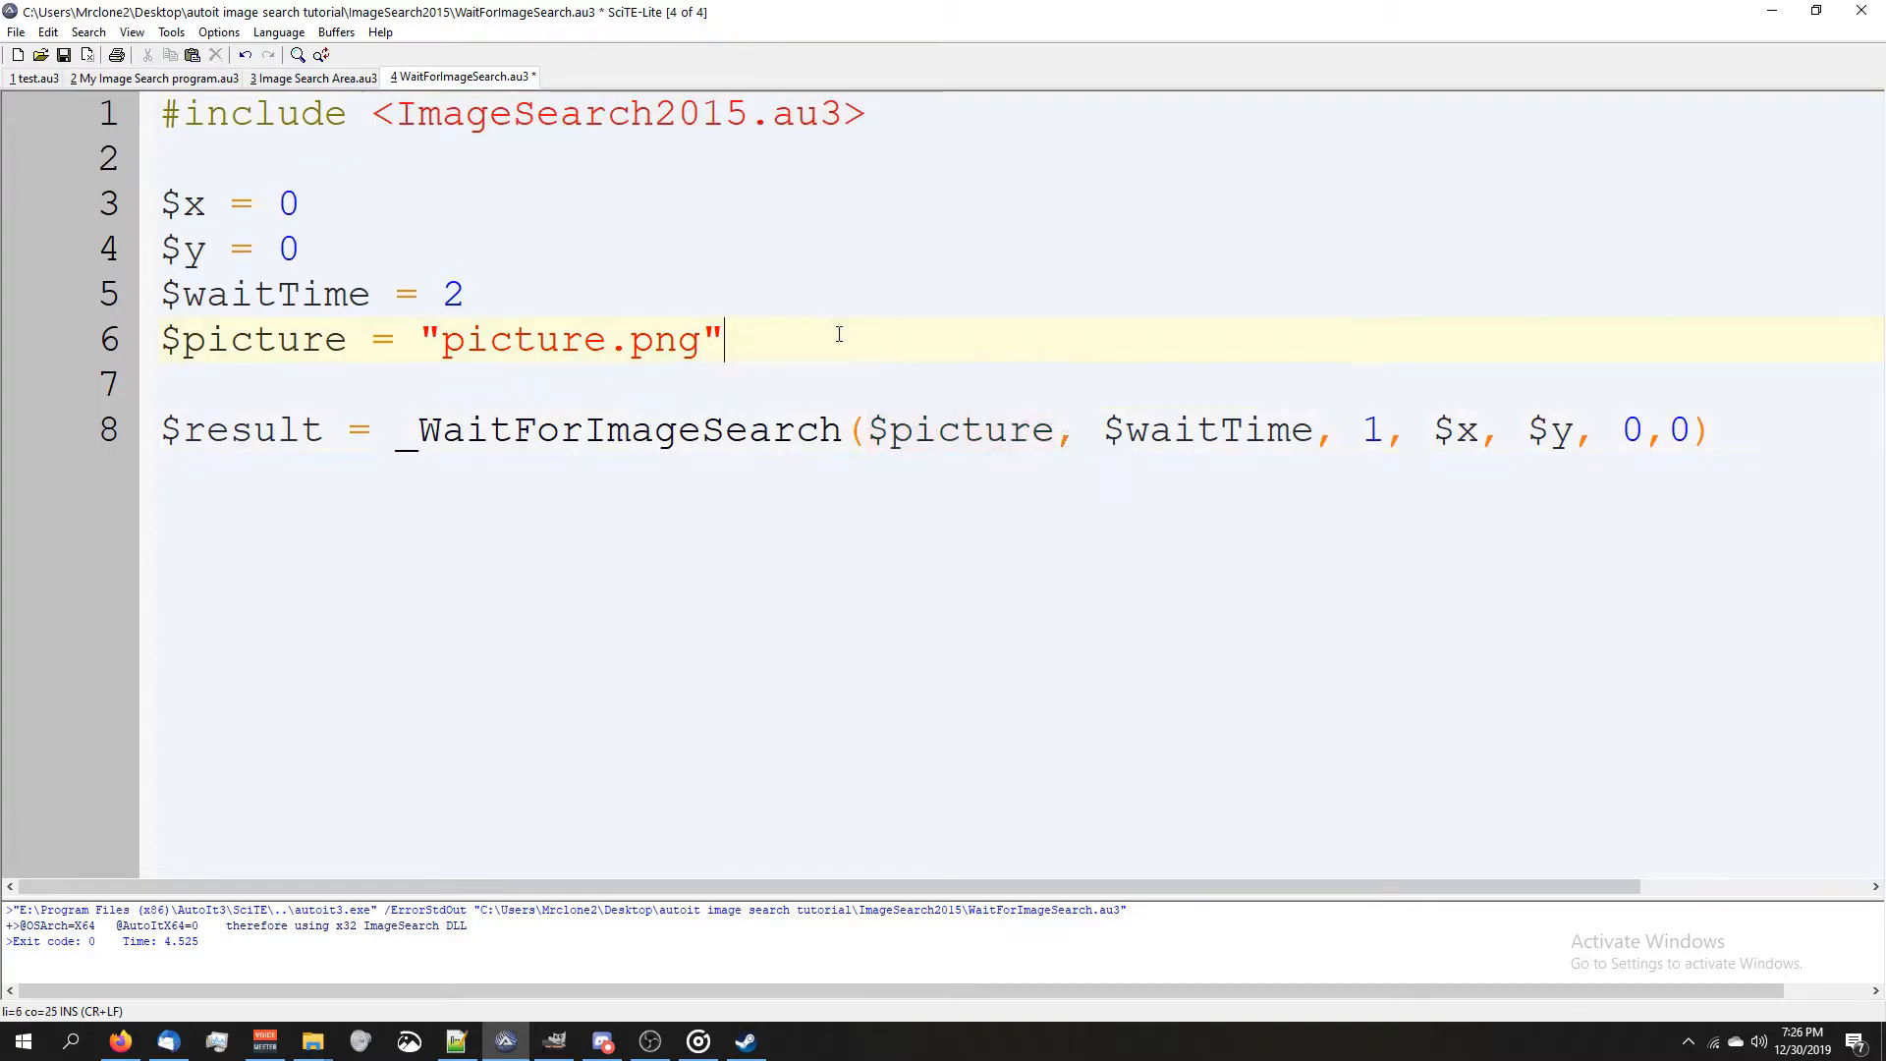
double_click(1206, 429)
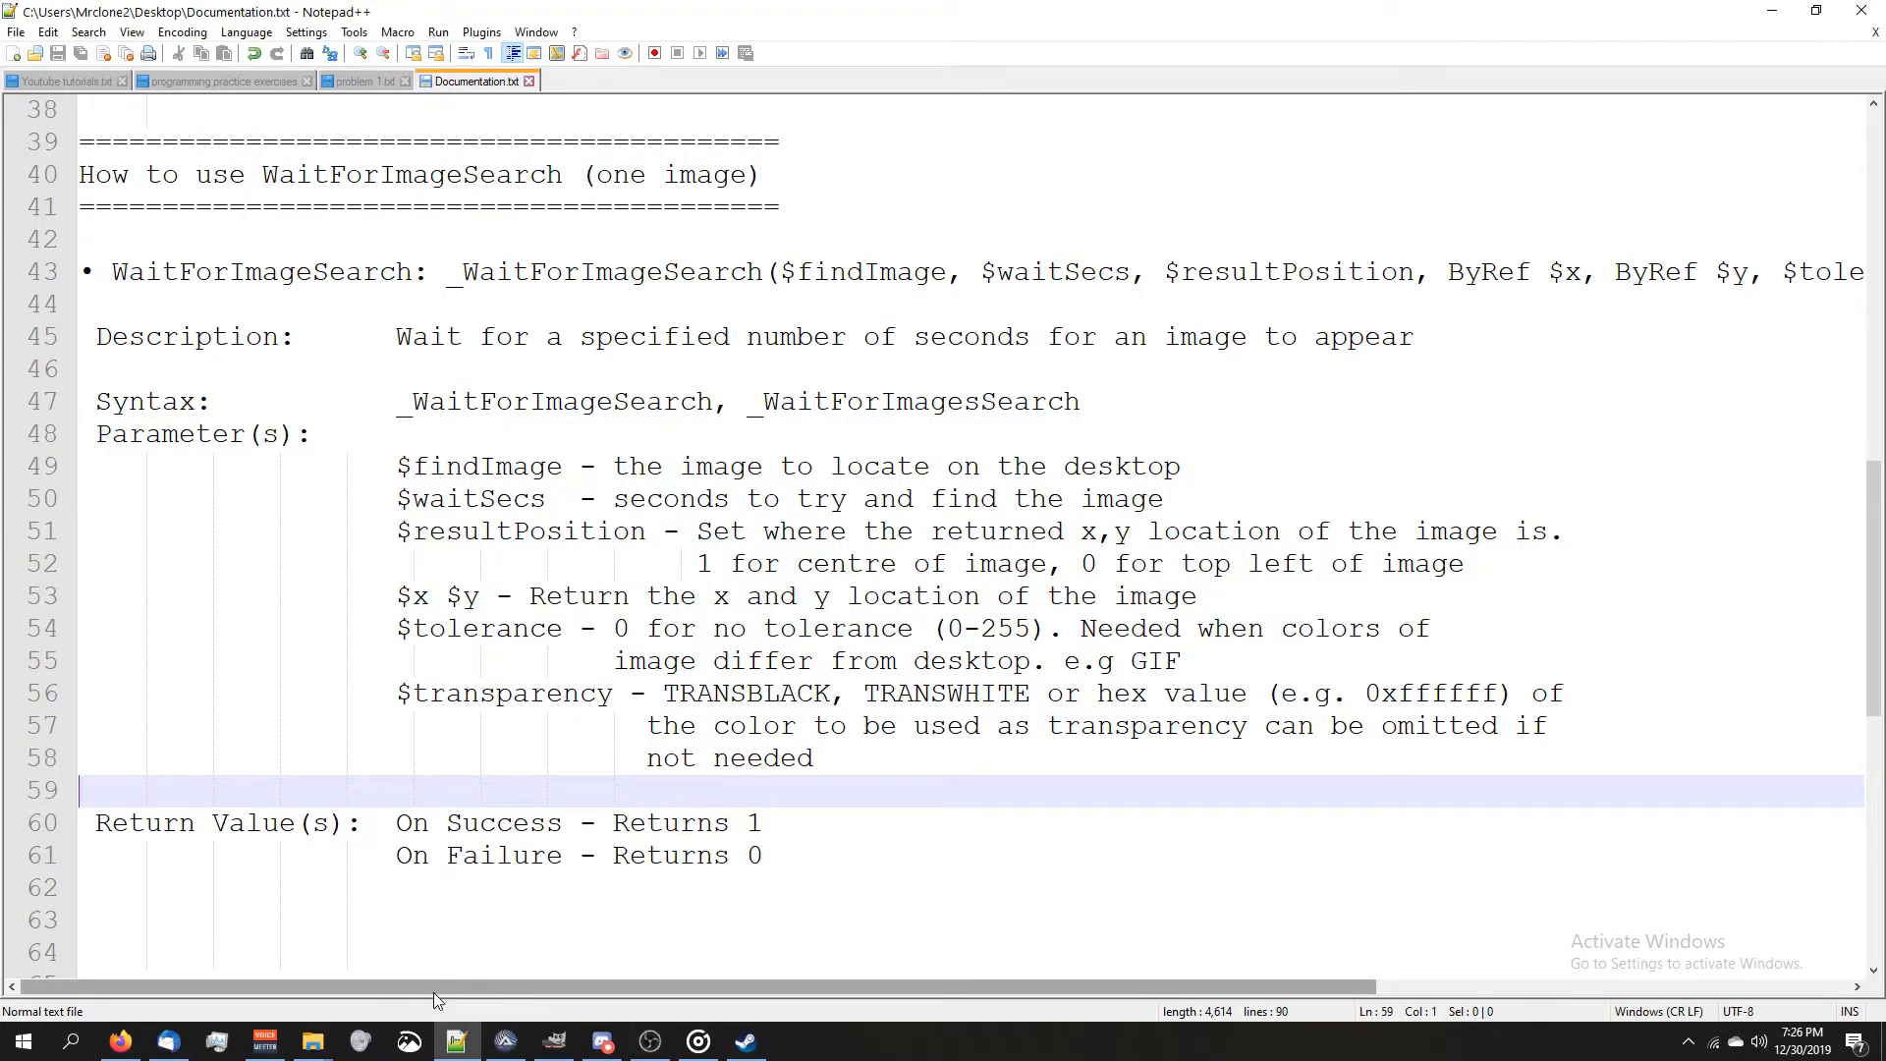
- Review the findImage parameter and the parameter list in Documentation.txt
double_click(868, 271)
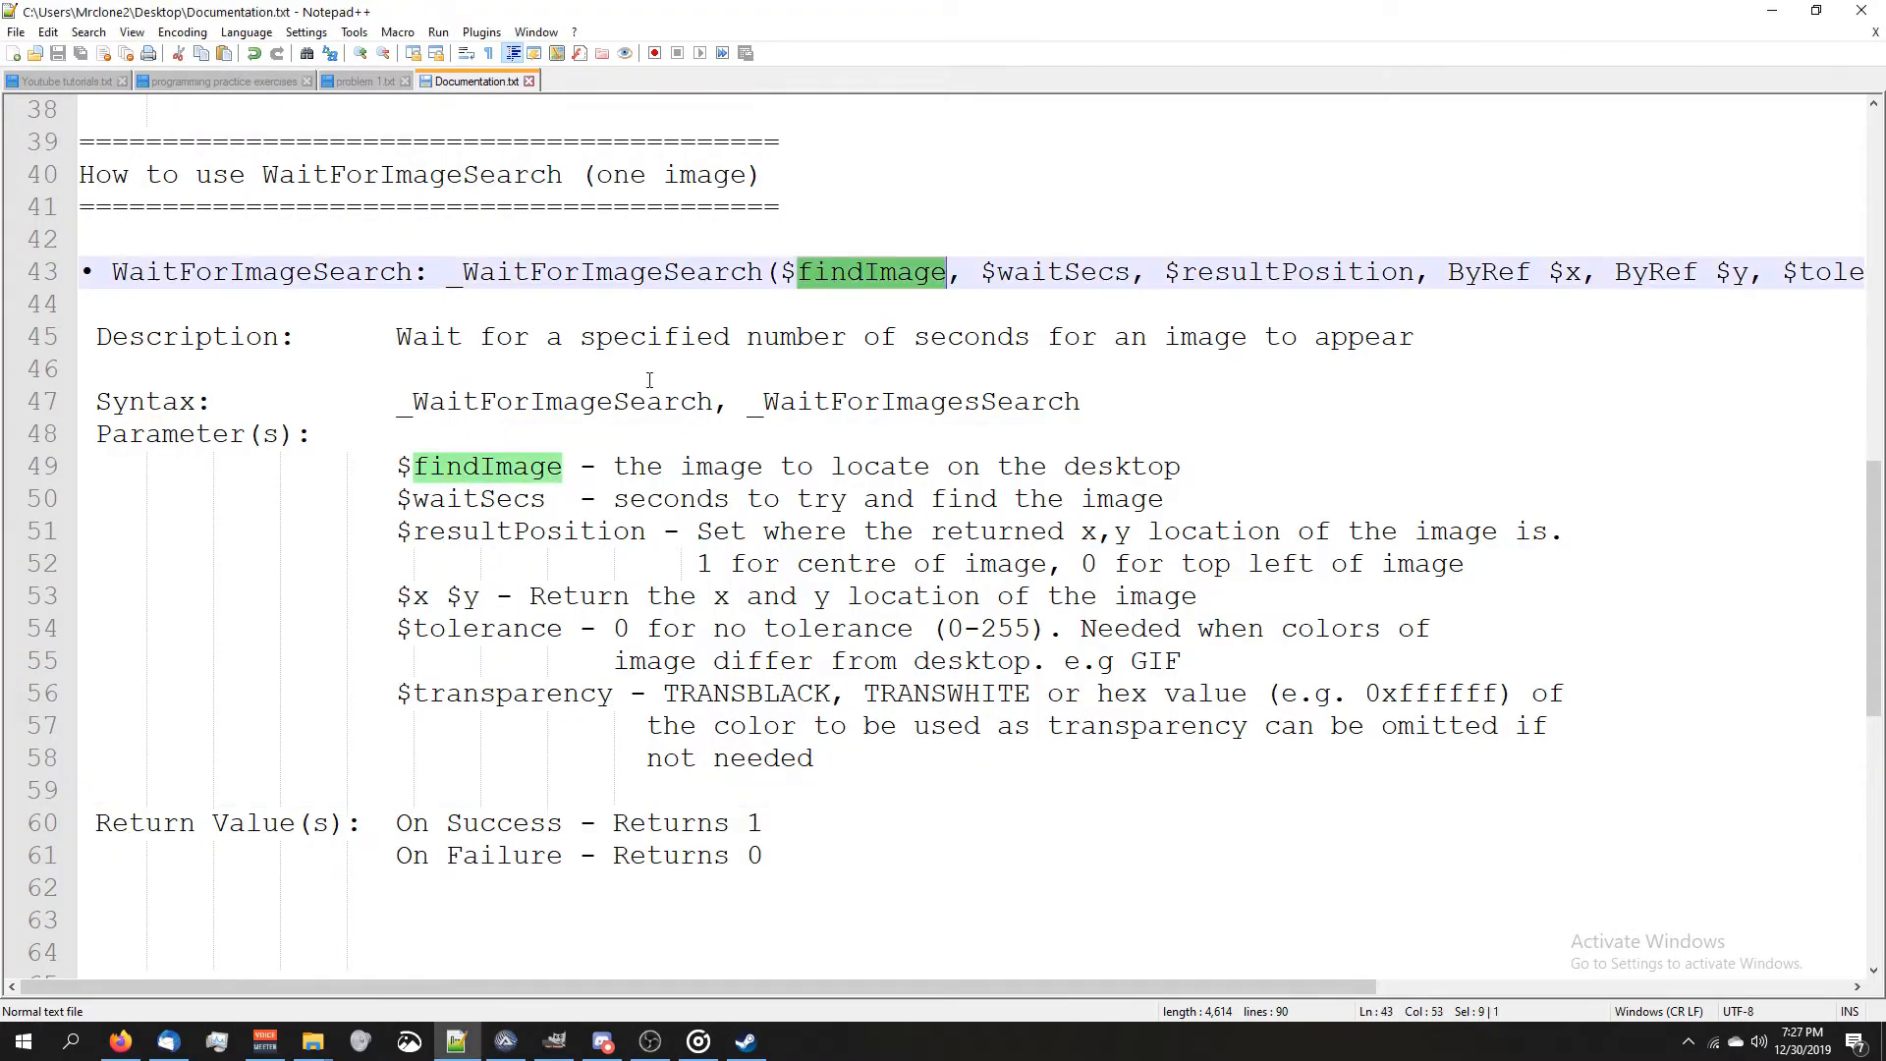
left_click(489, 465)
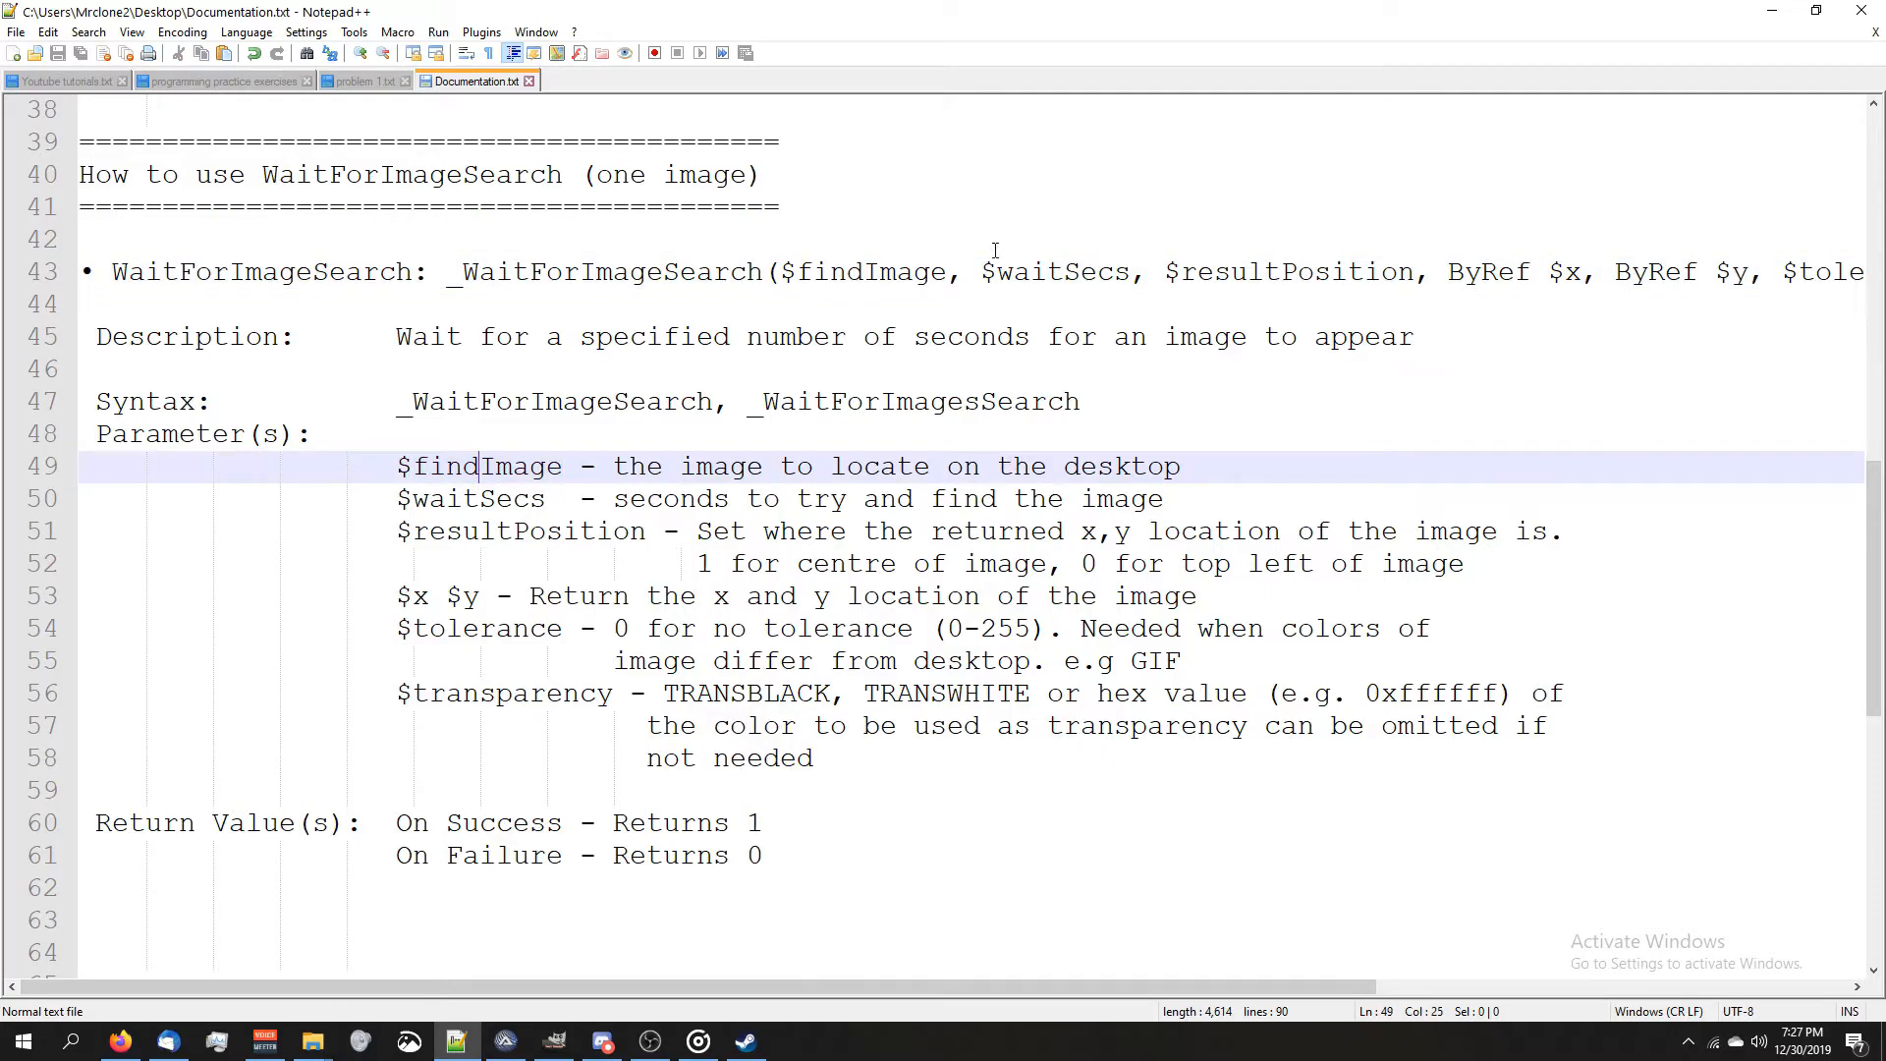
left_click_drag(612, 497, 1161, 497)
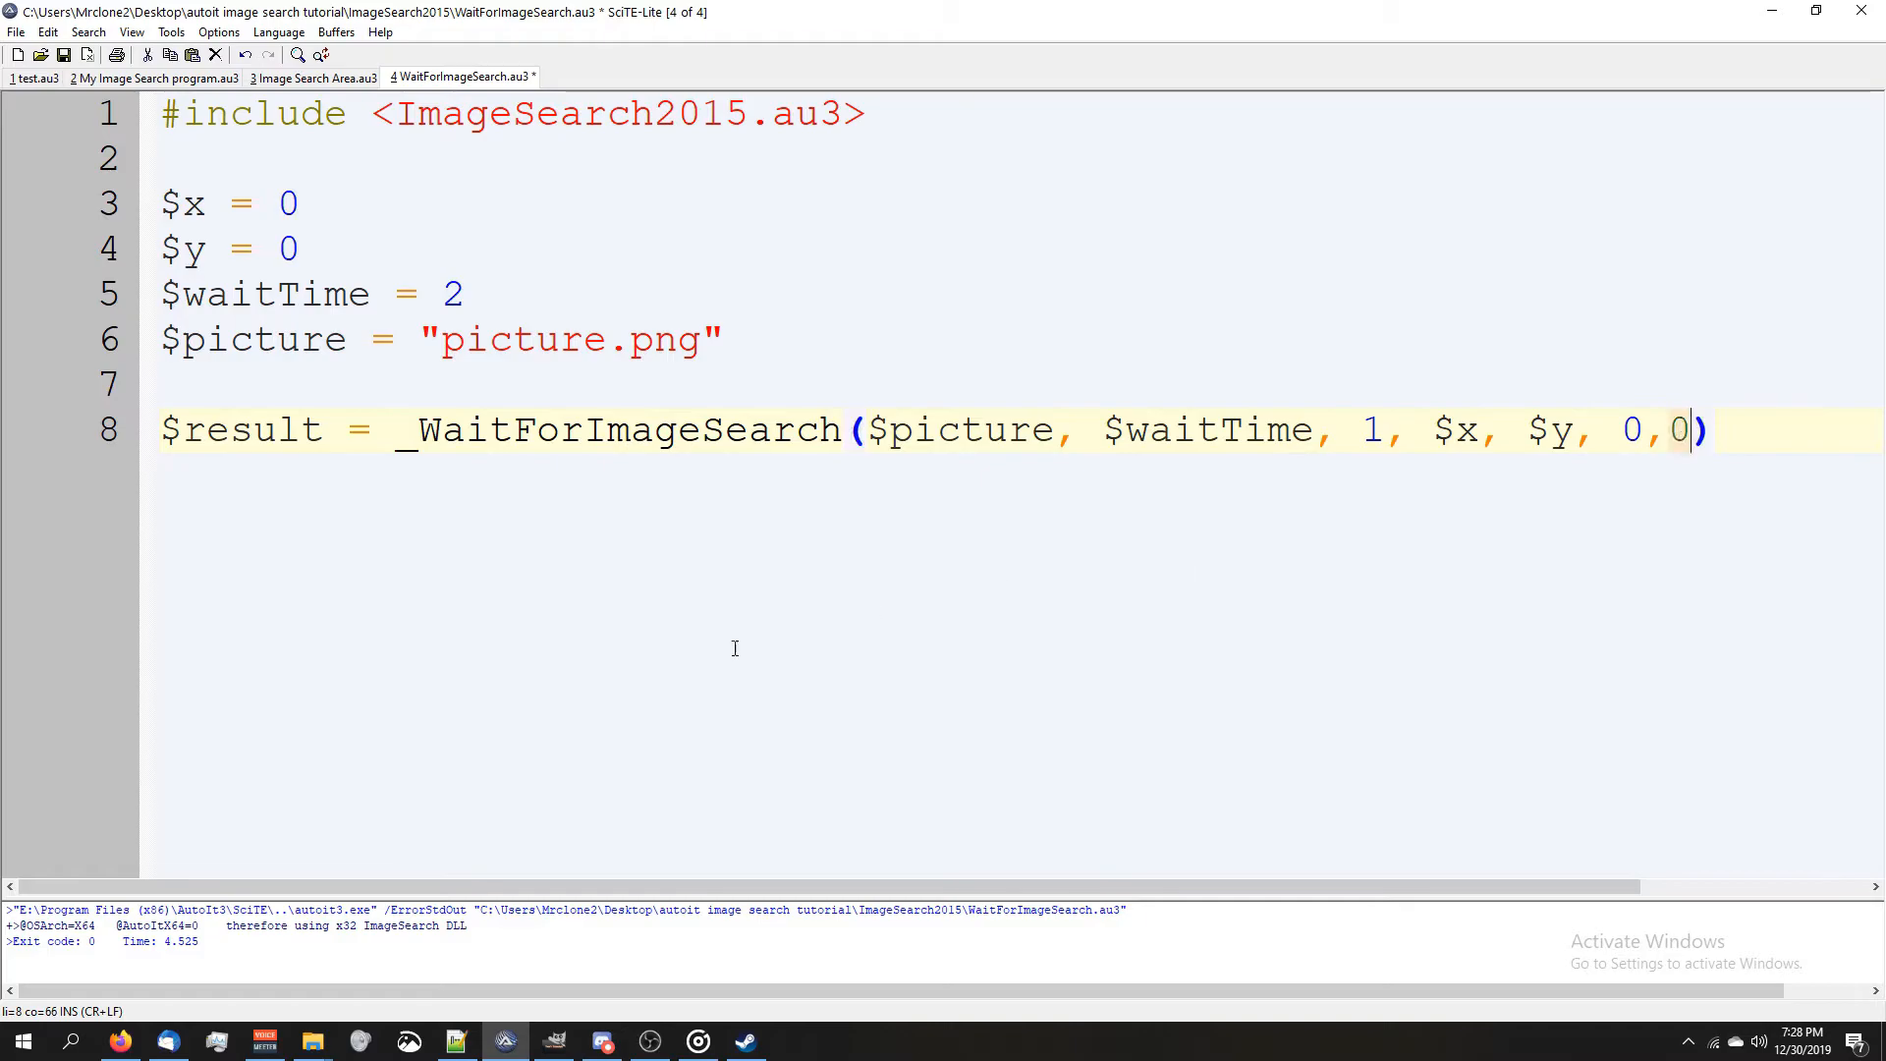
- Switch back to the WaitForImageSearch documentation in Notepad++
left_click(453, 1041)
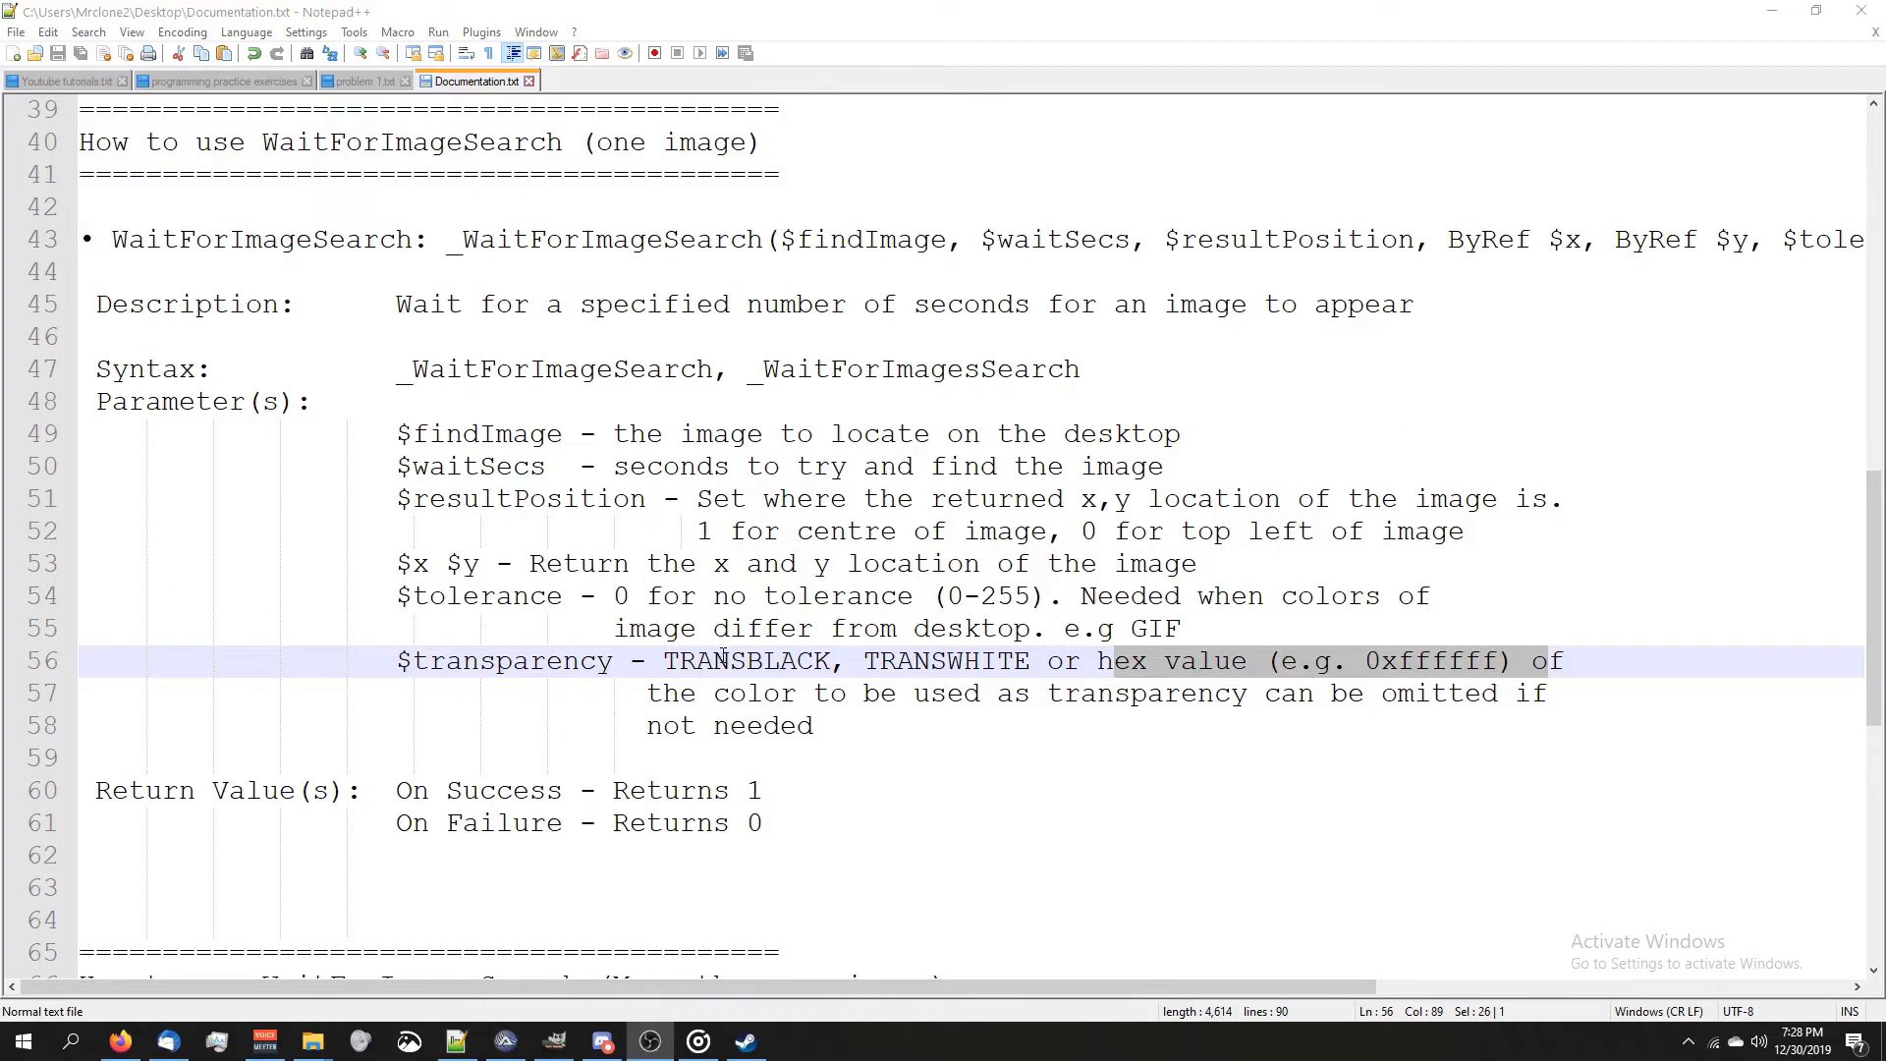
double_click(747, 660)
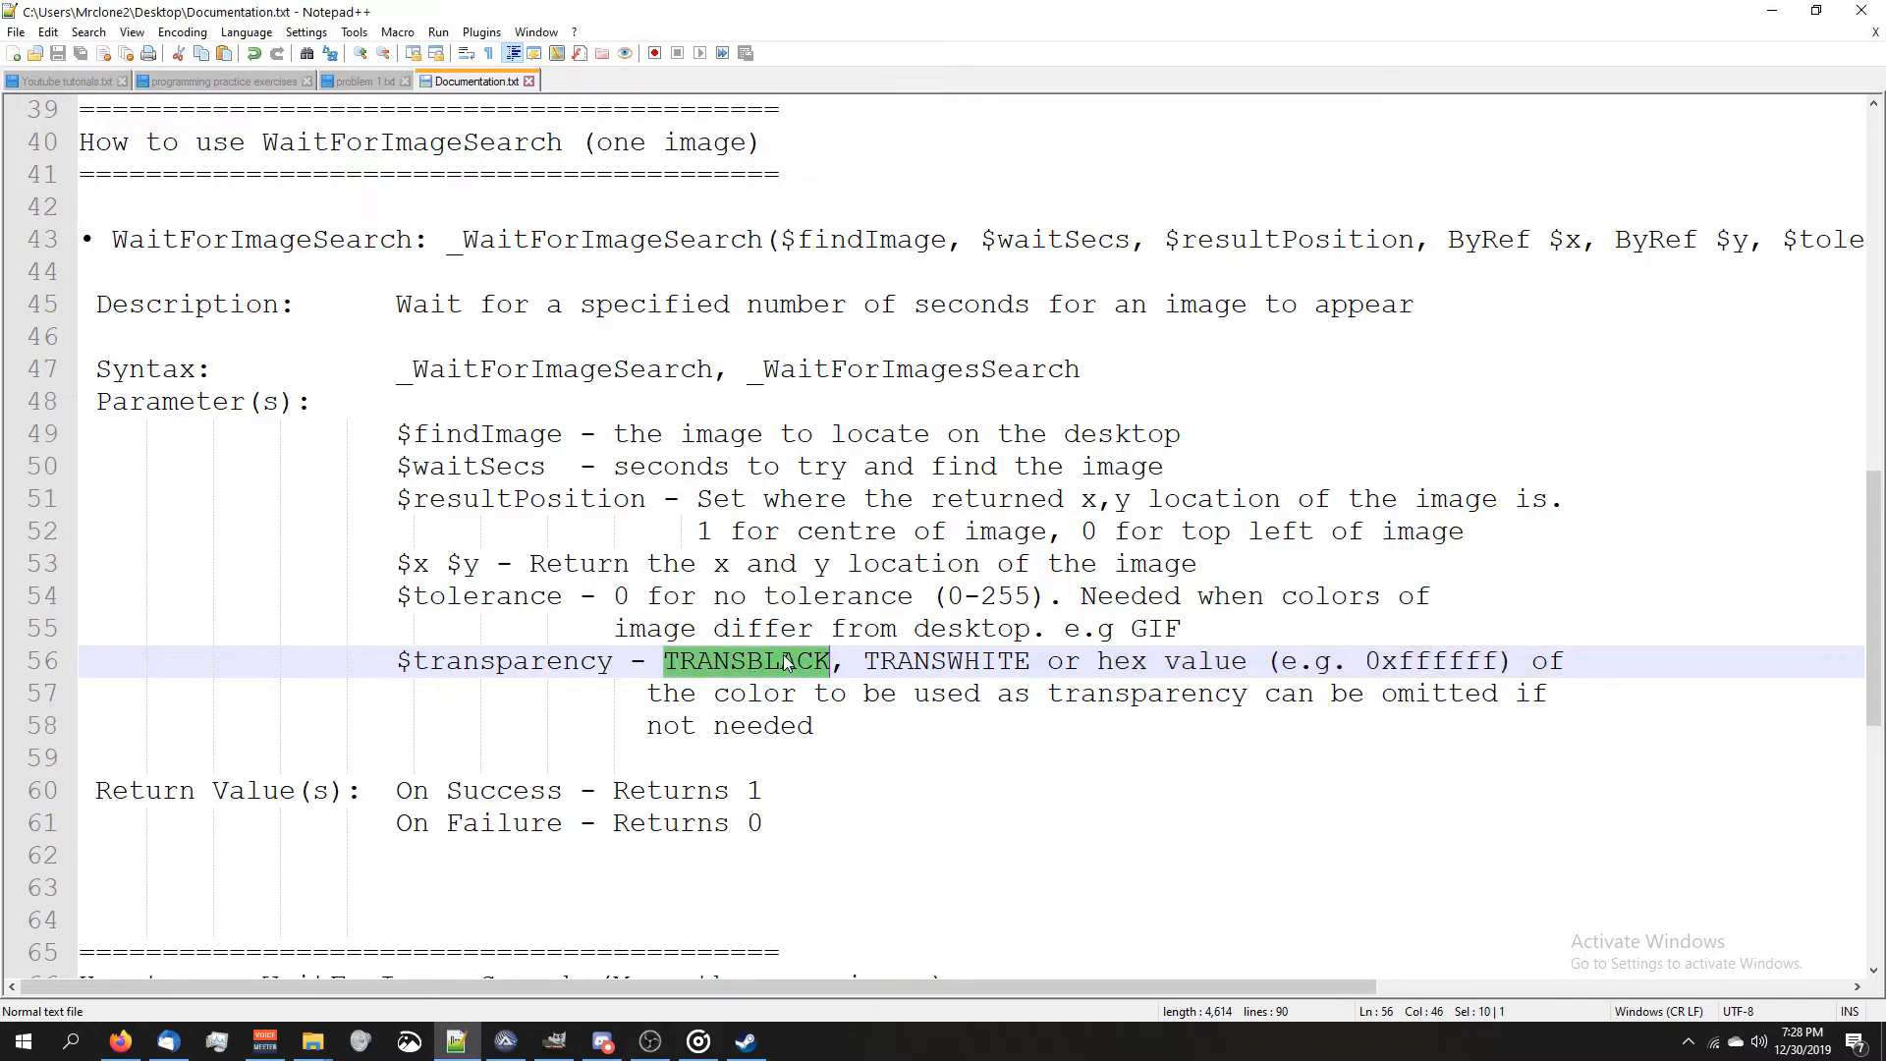
double_click(946, 660)
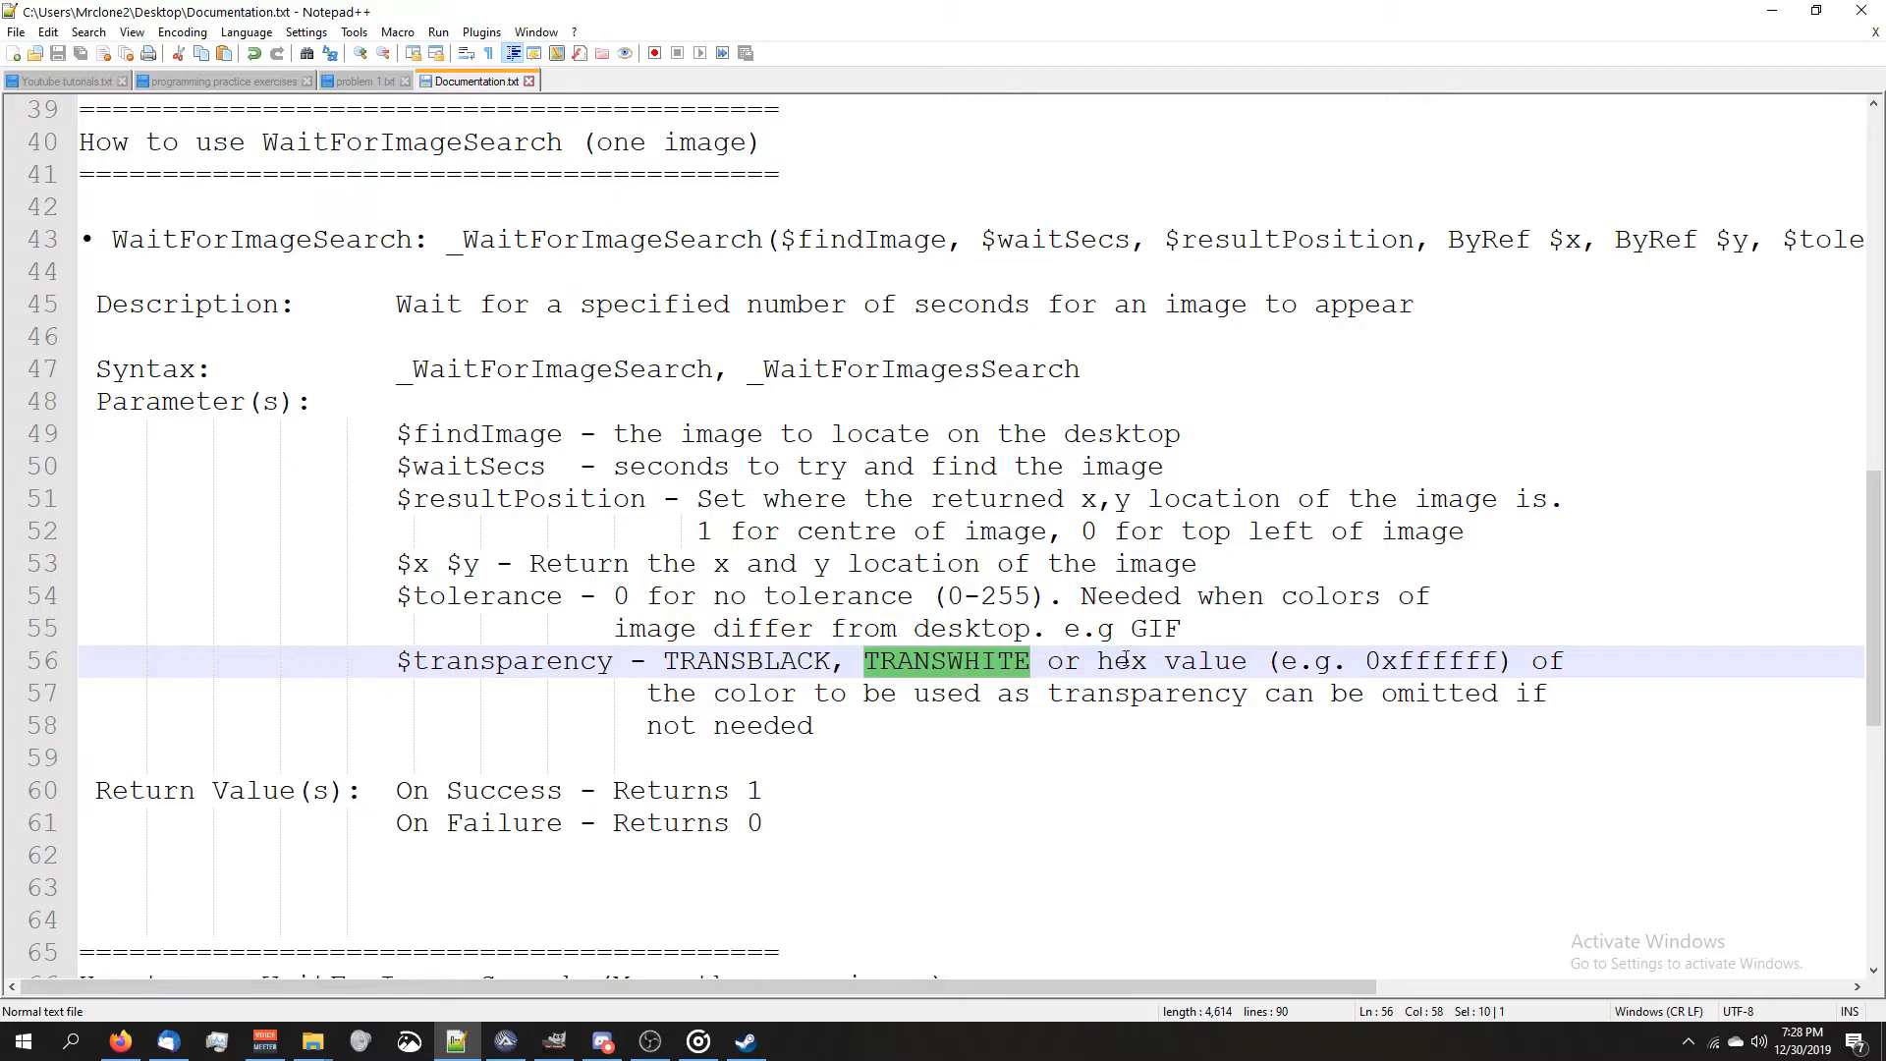
left_click_drag(1094, 660, 1508, 660)
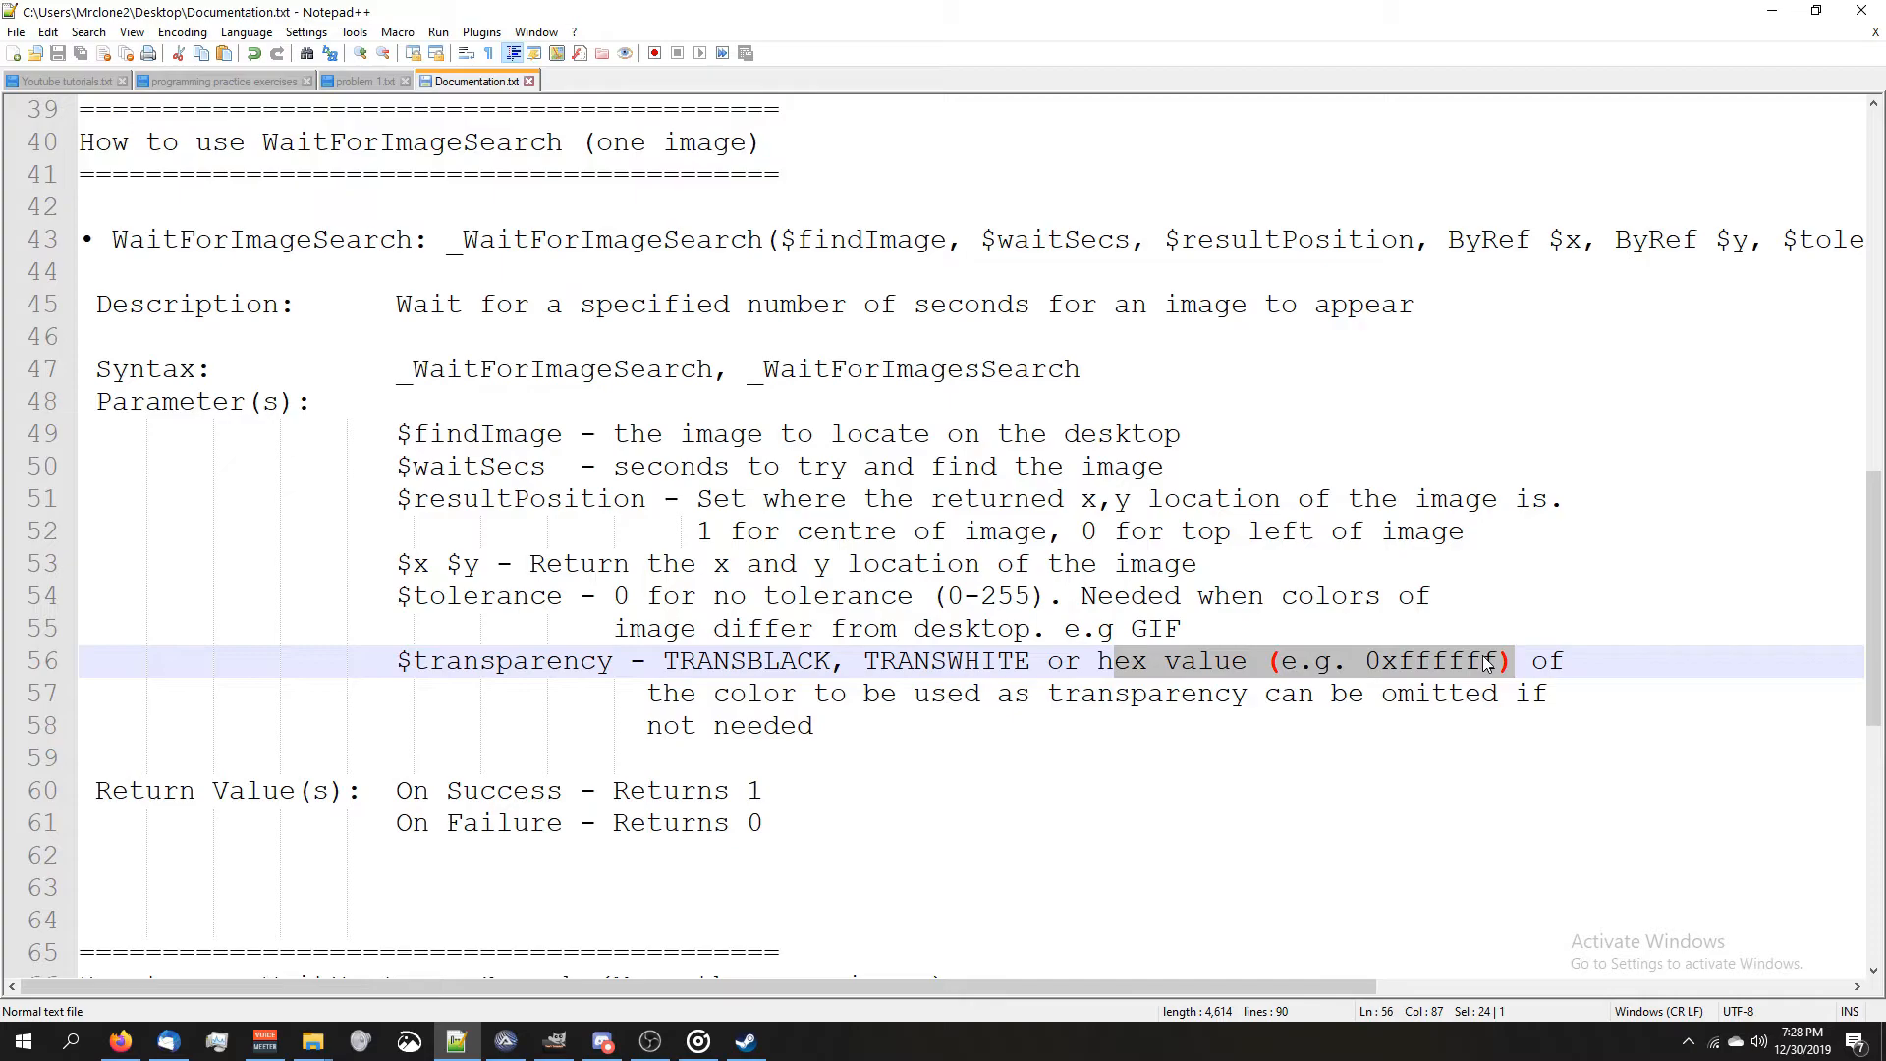
double_click(1426, 660)
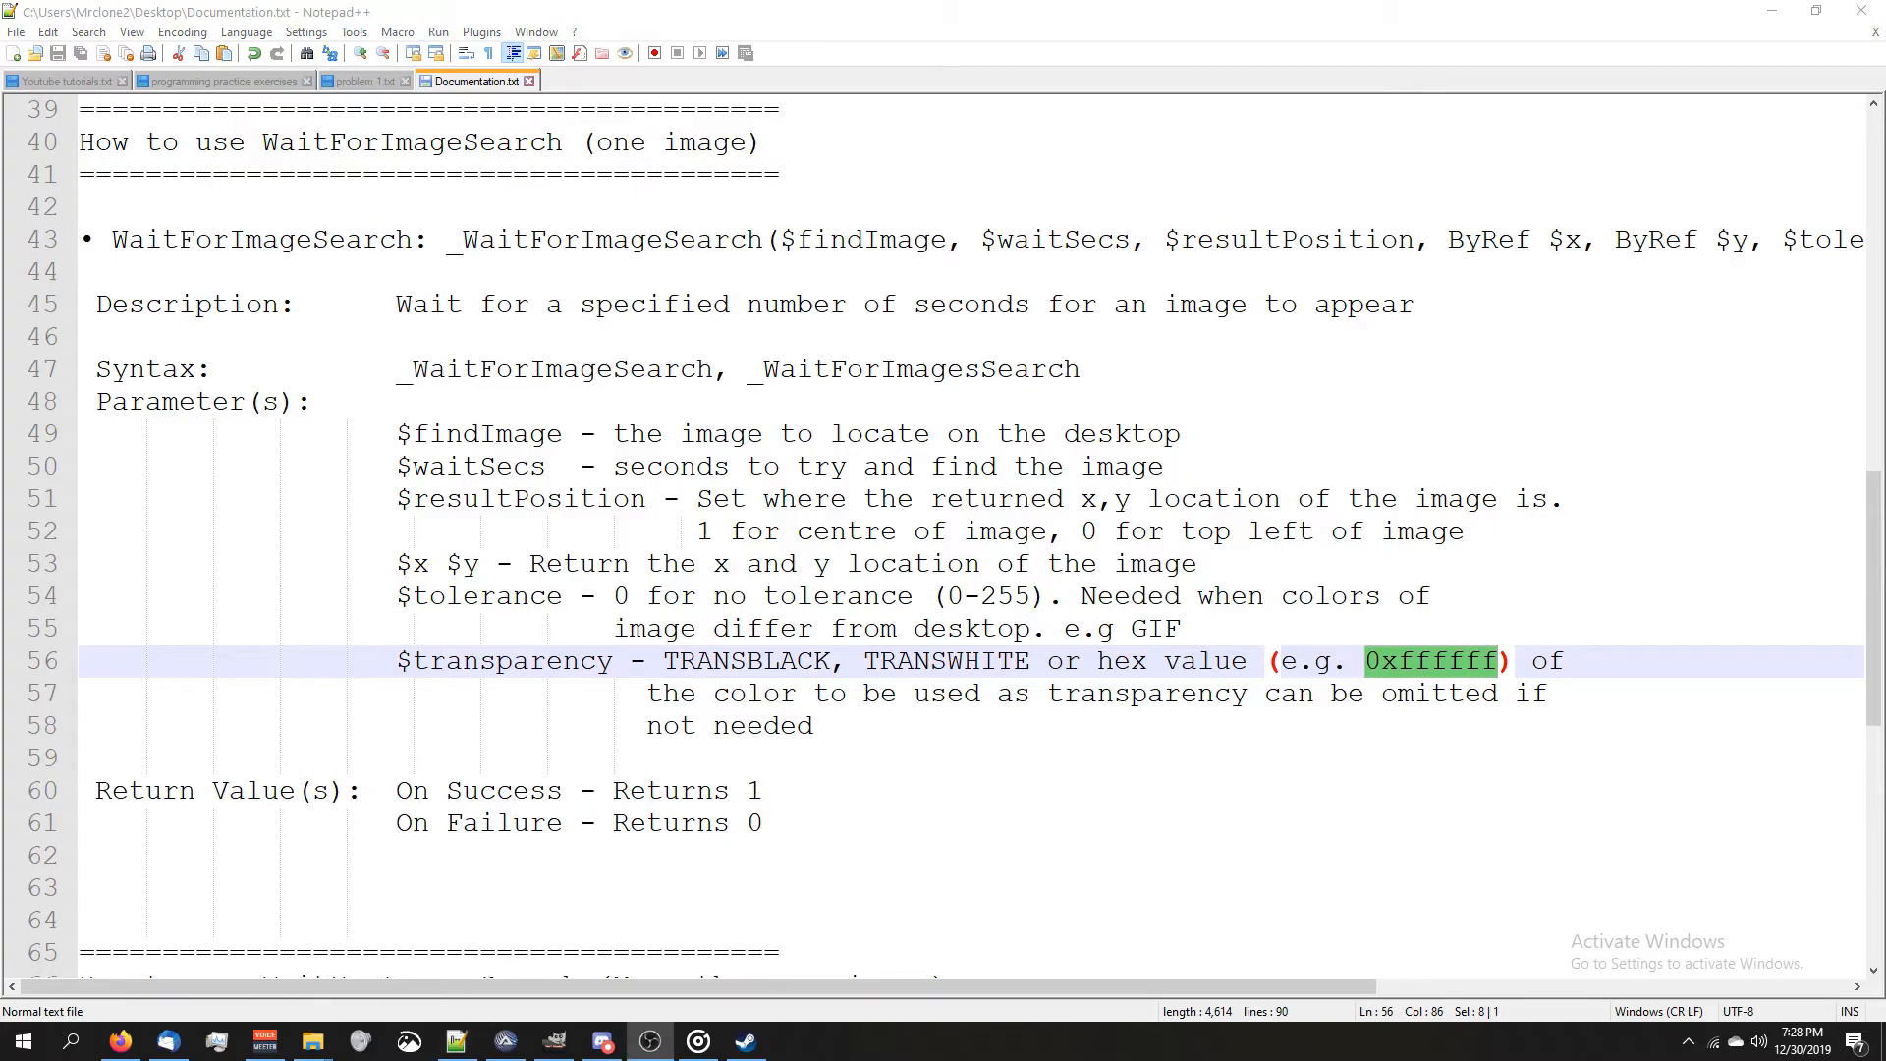
left_click(24, 1041)
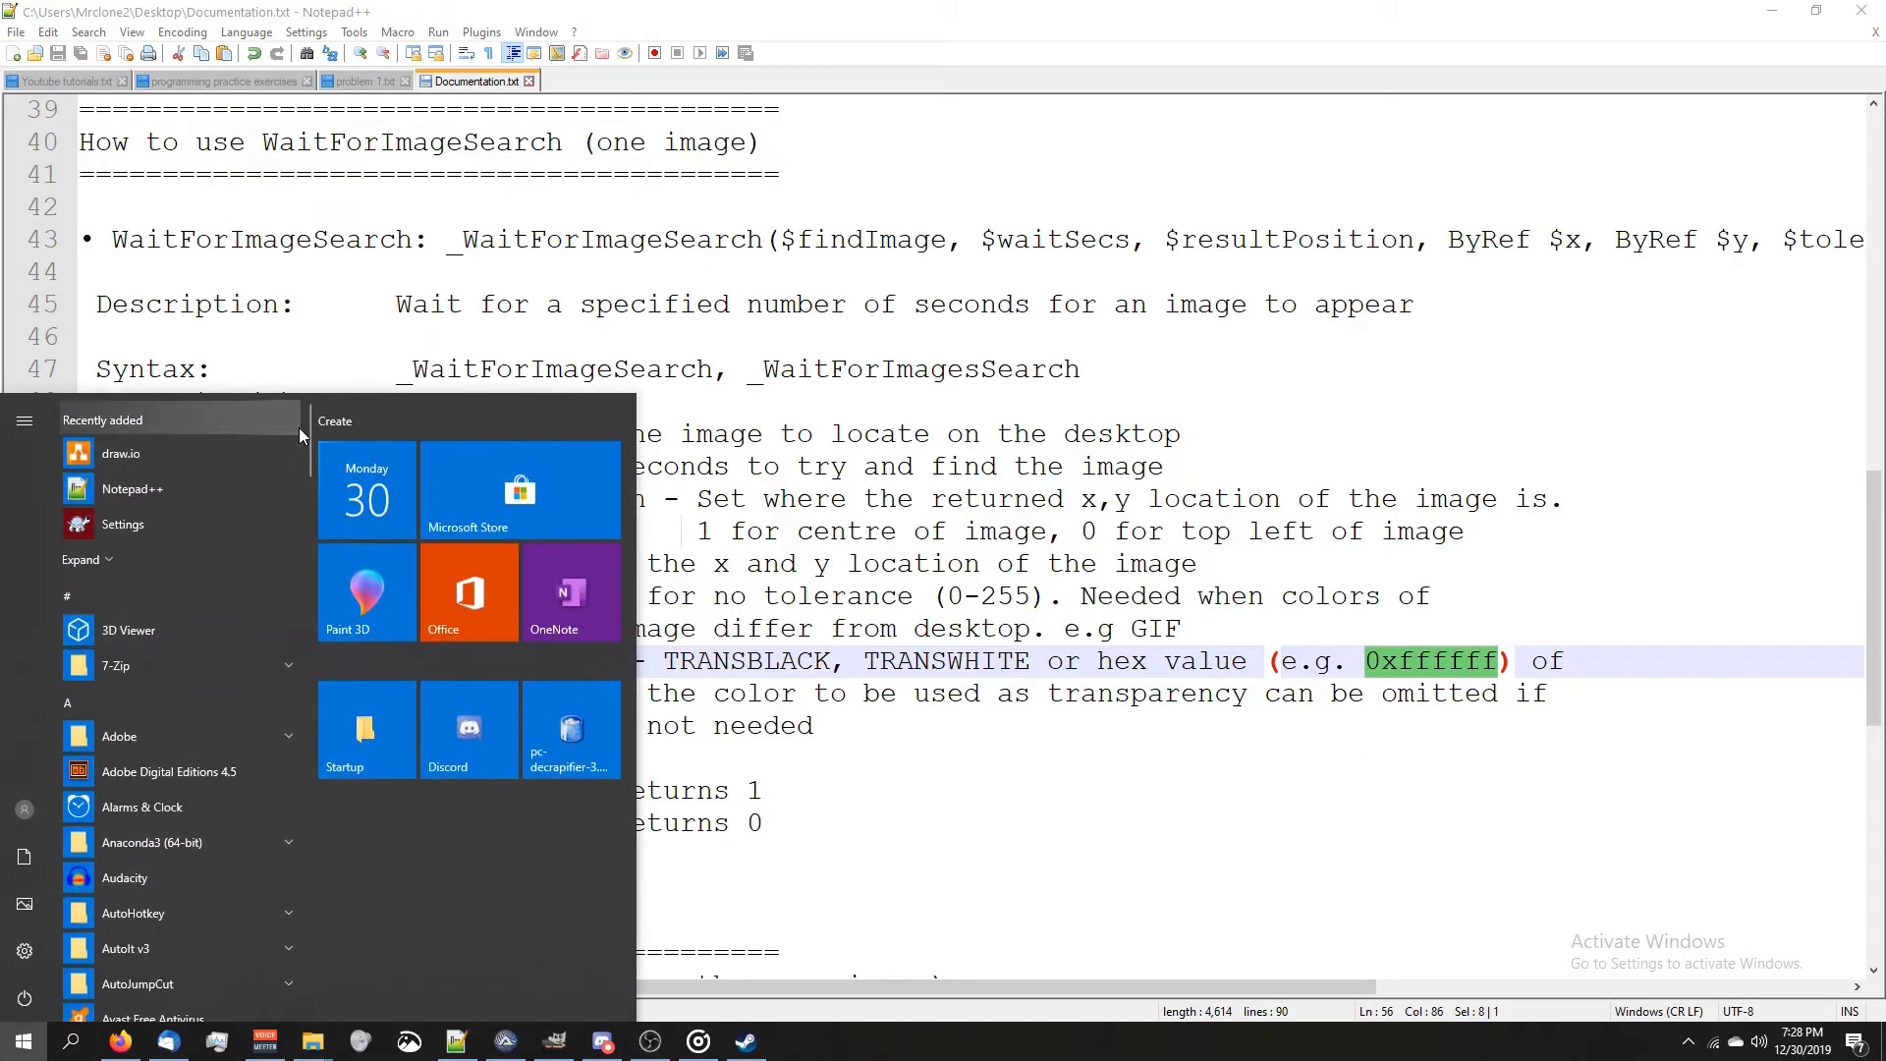
- Launch AutoIt Window Info (x64) from the AutoIt v3 Start menu group
scroll("down", 3)
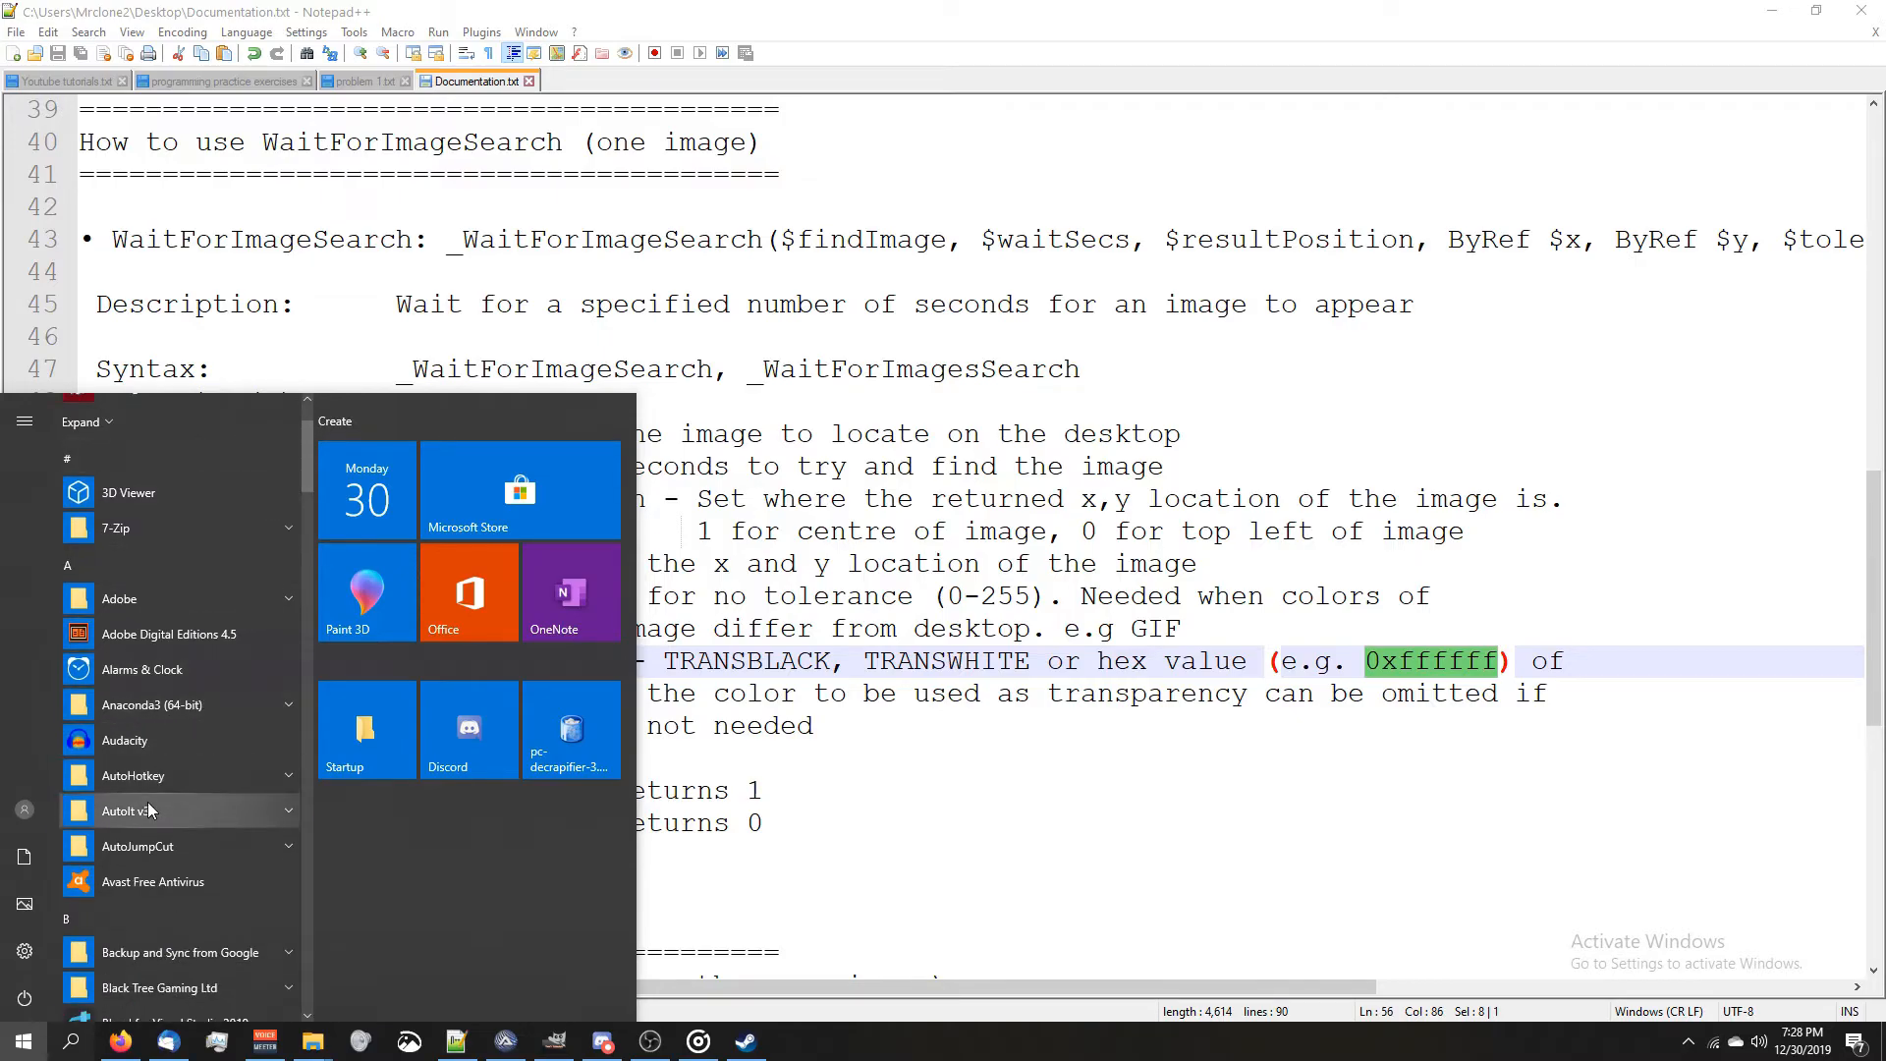
left_click(126, 809)
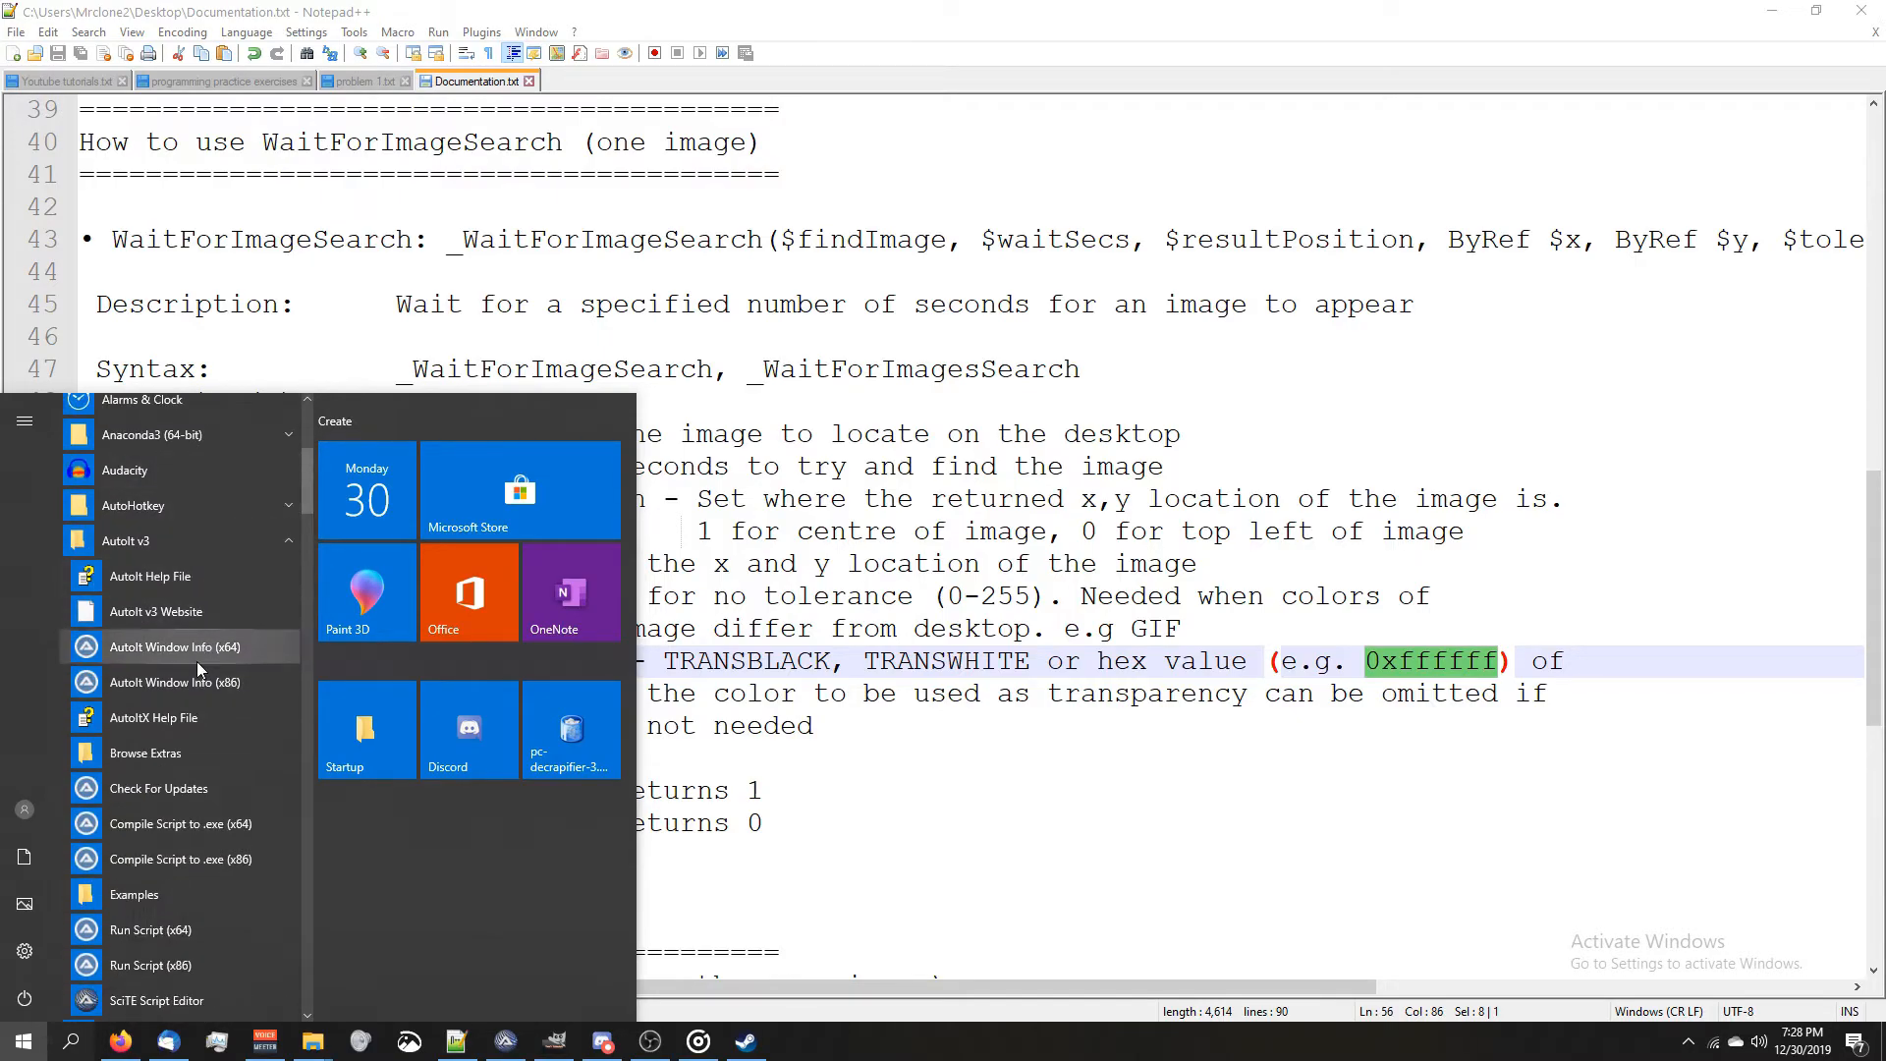
left_click(162, 646)
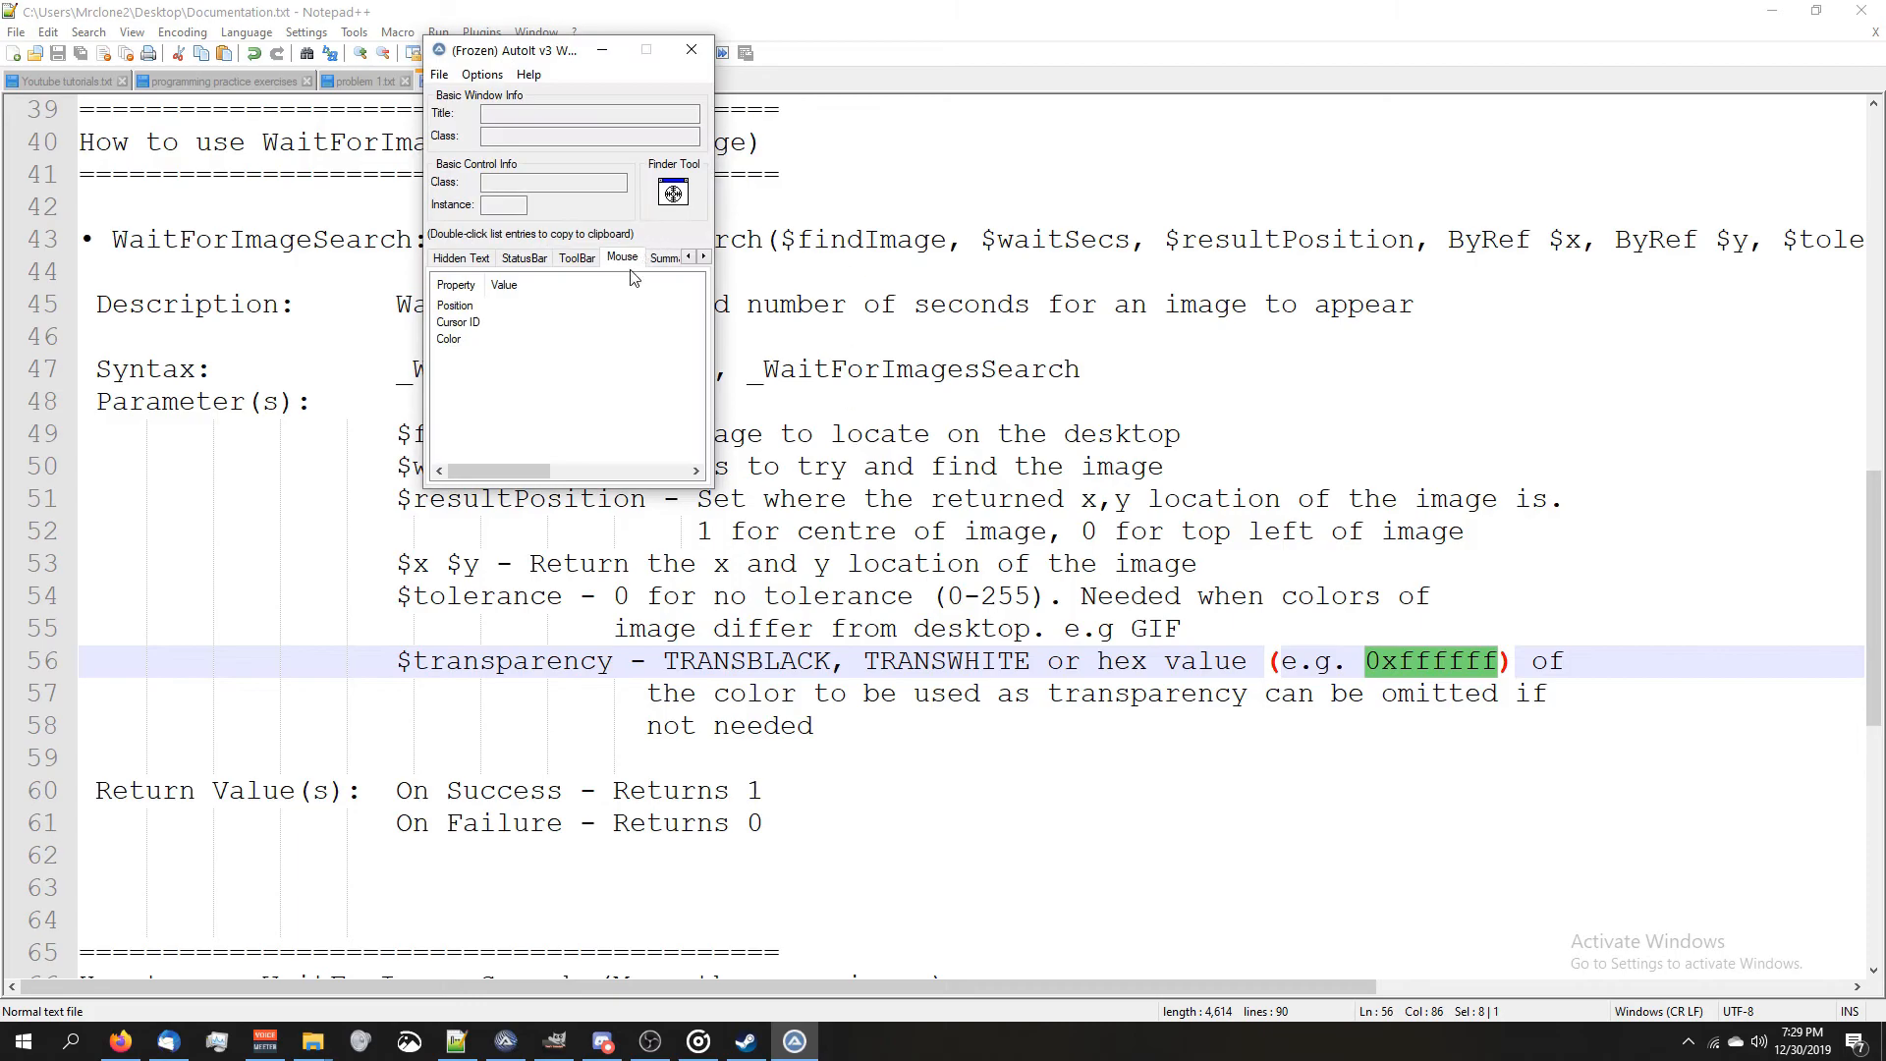
mouse_move(511, 338)
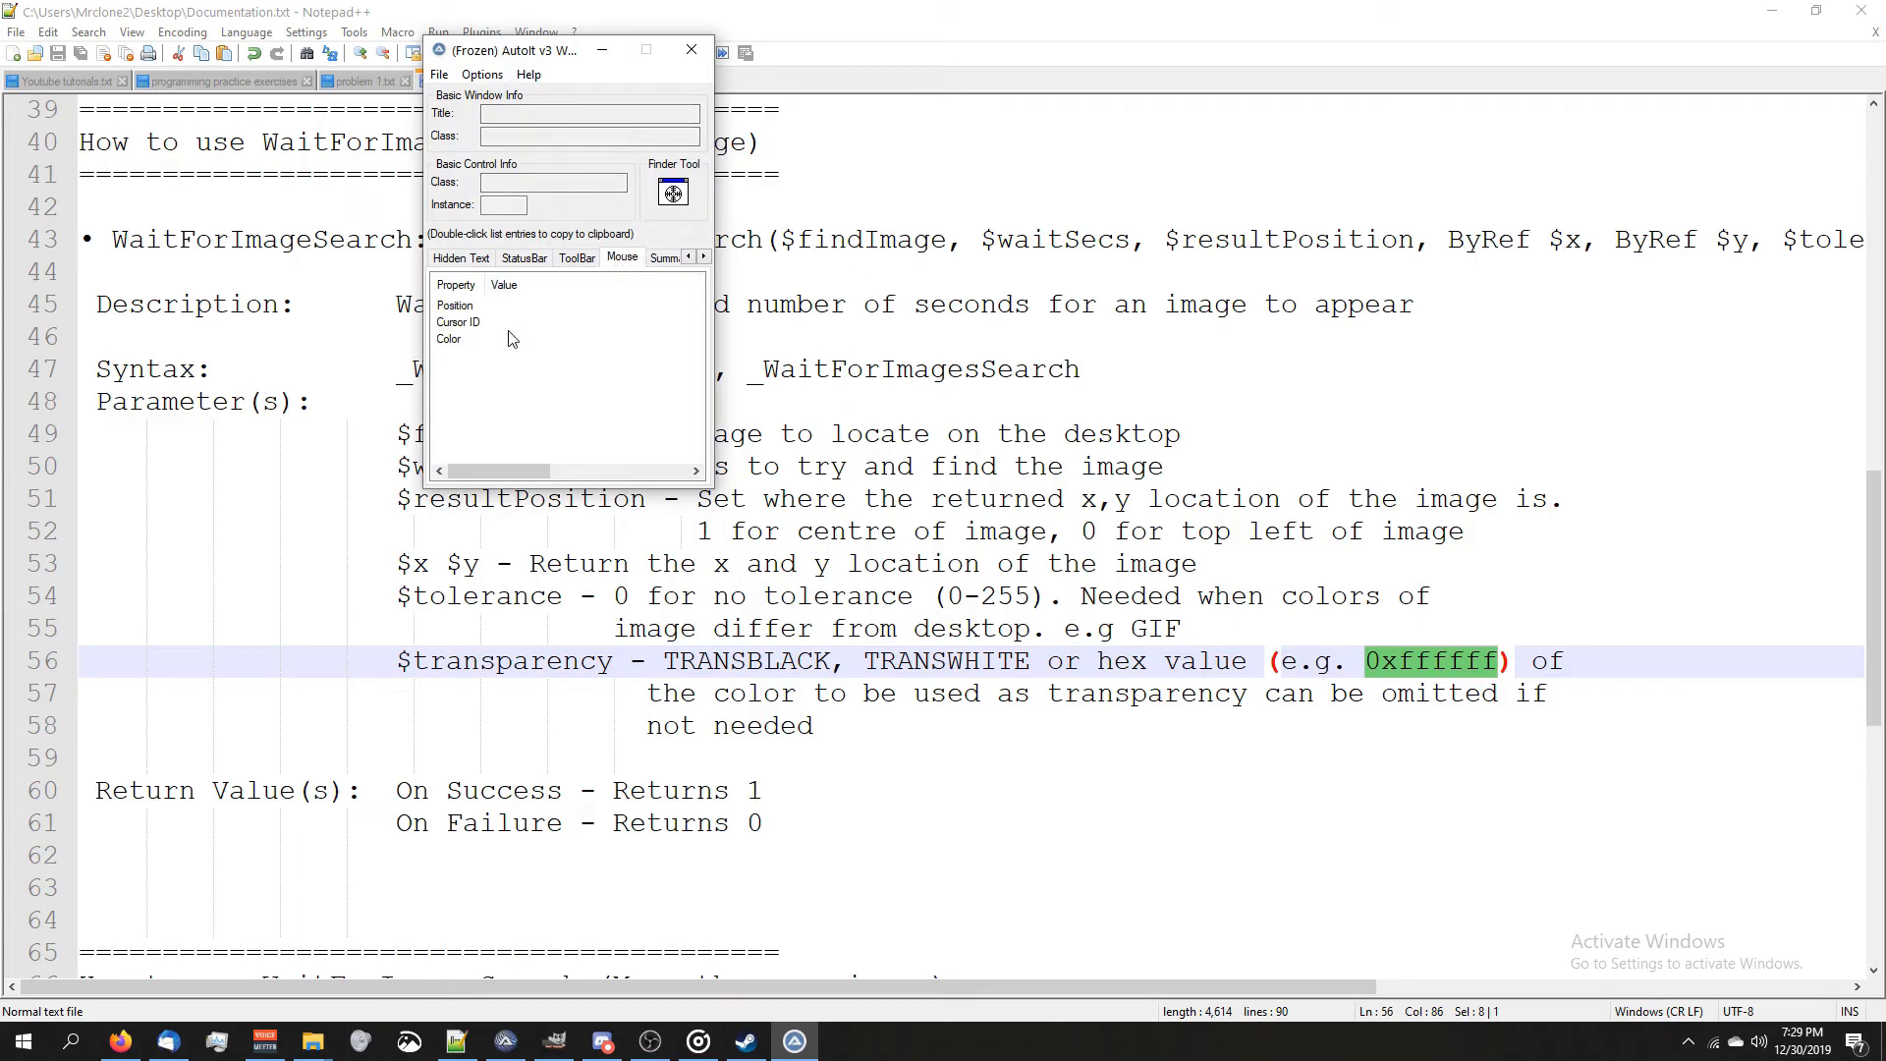
- Read the mouse Position and Color readouts, then return to the SciTE script
left_click(455, 305)
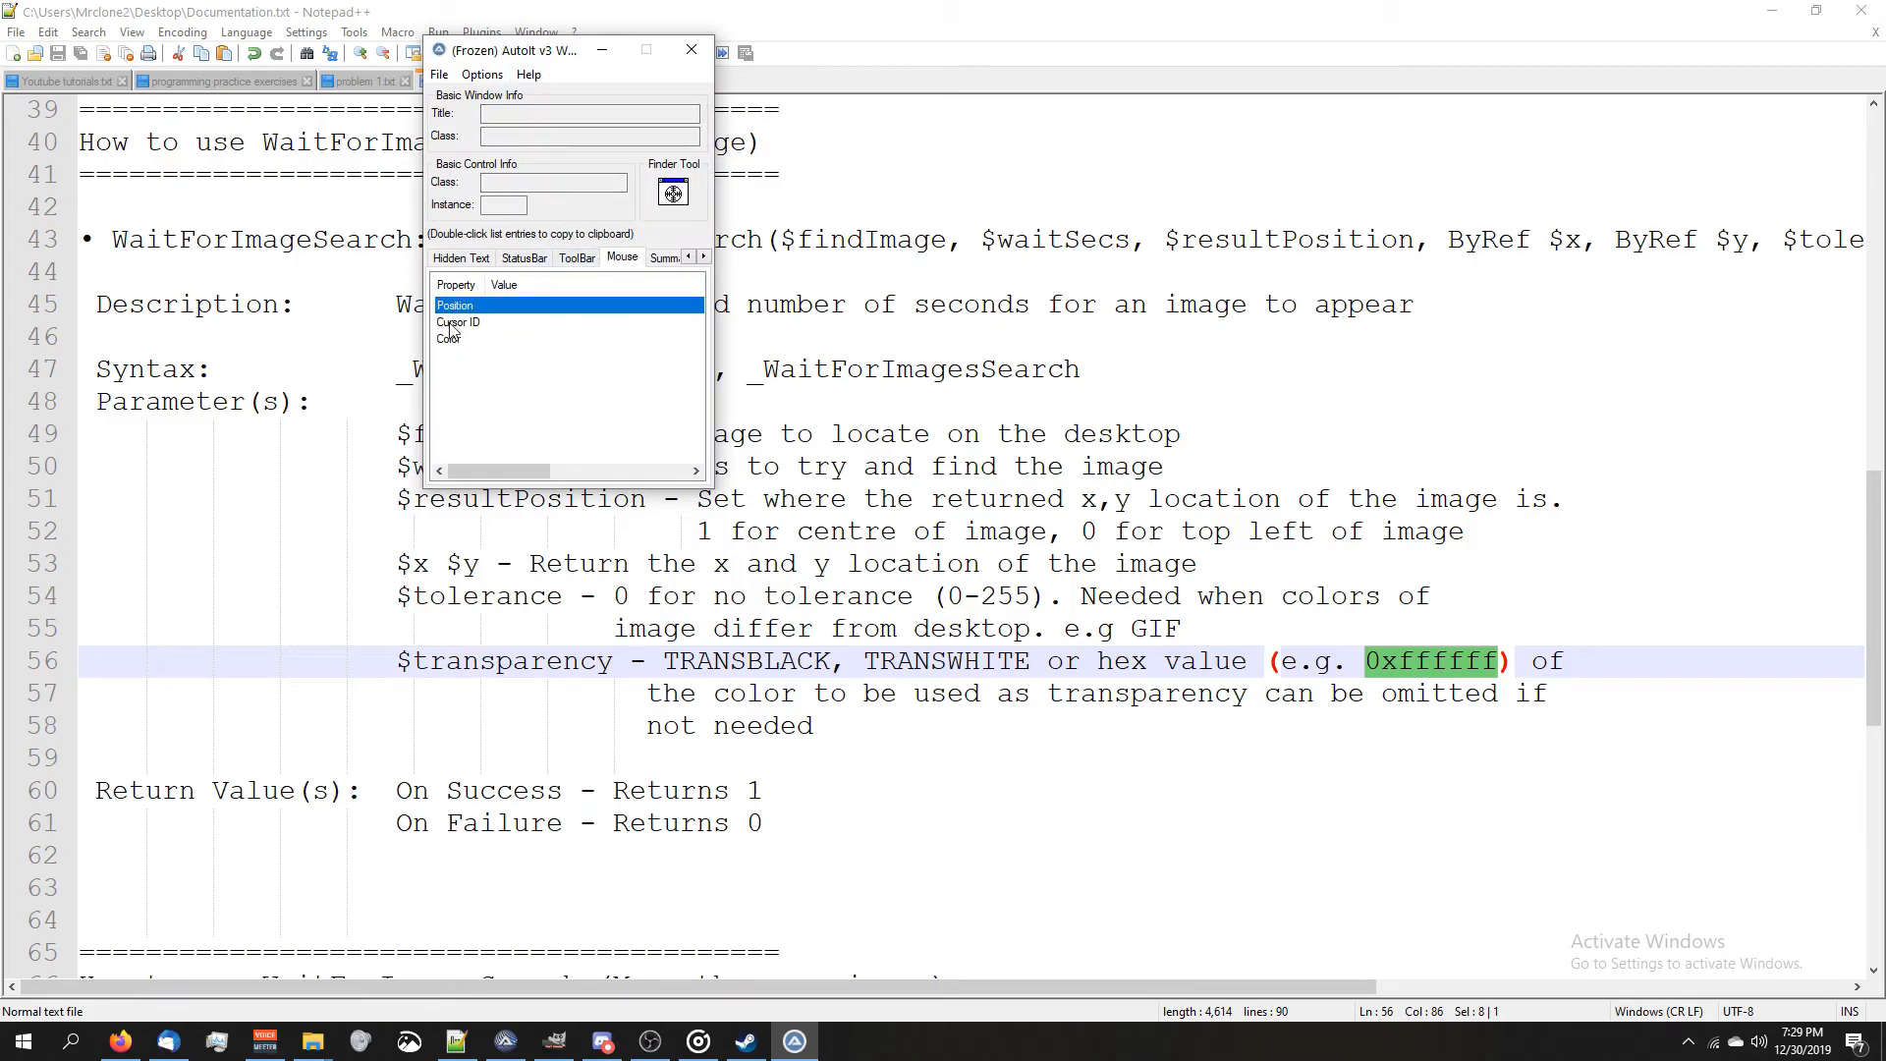
left_click(448, 338)
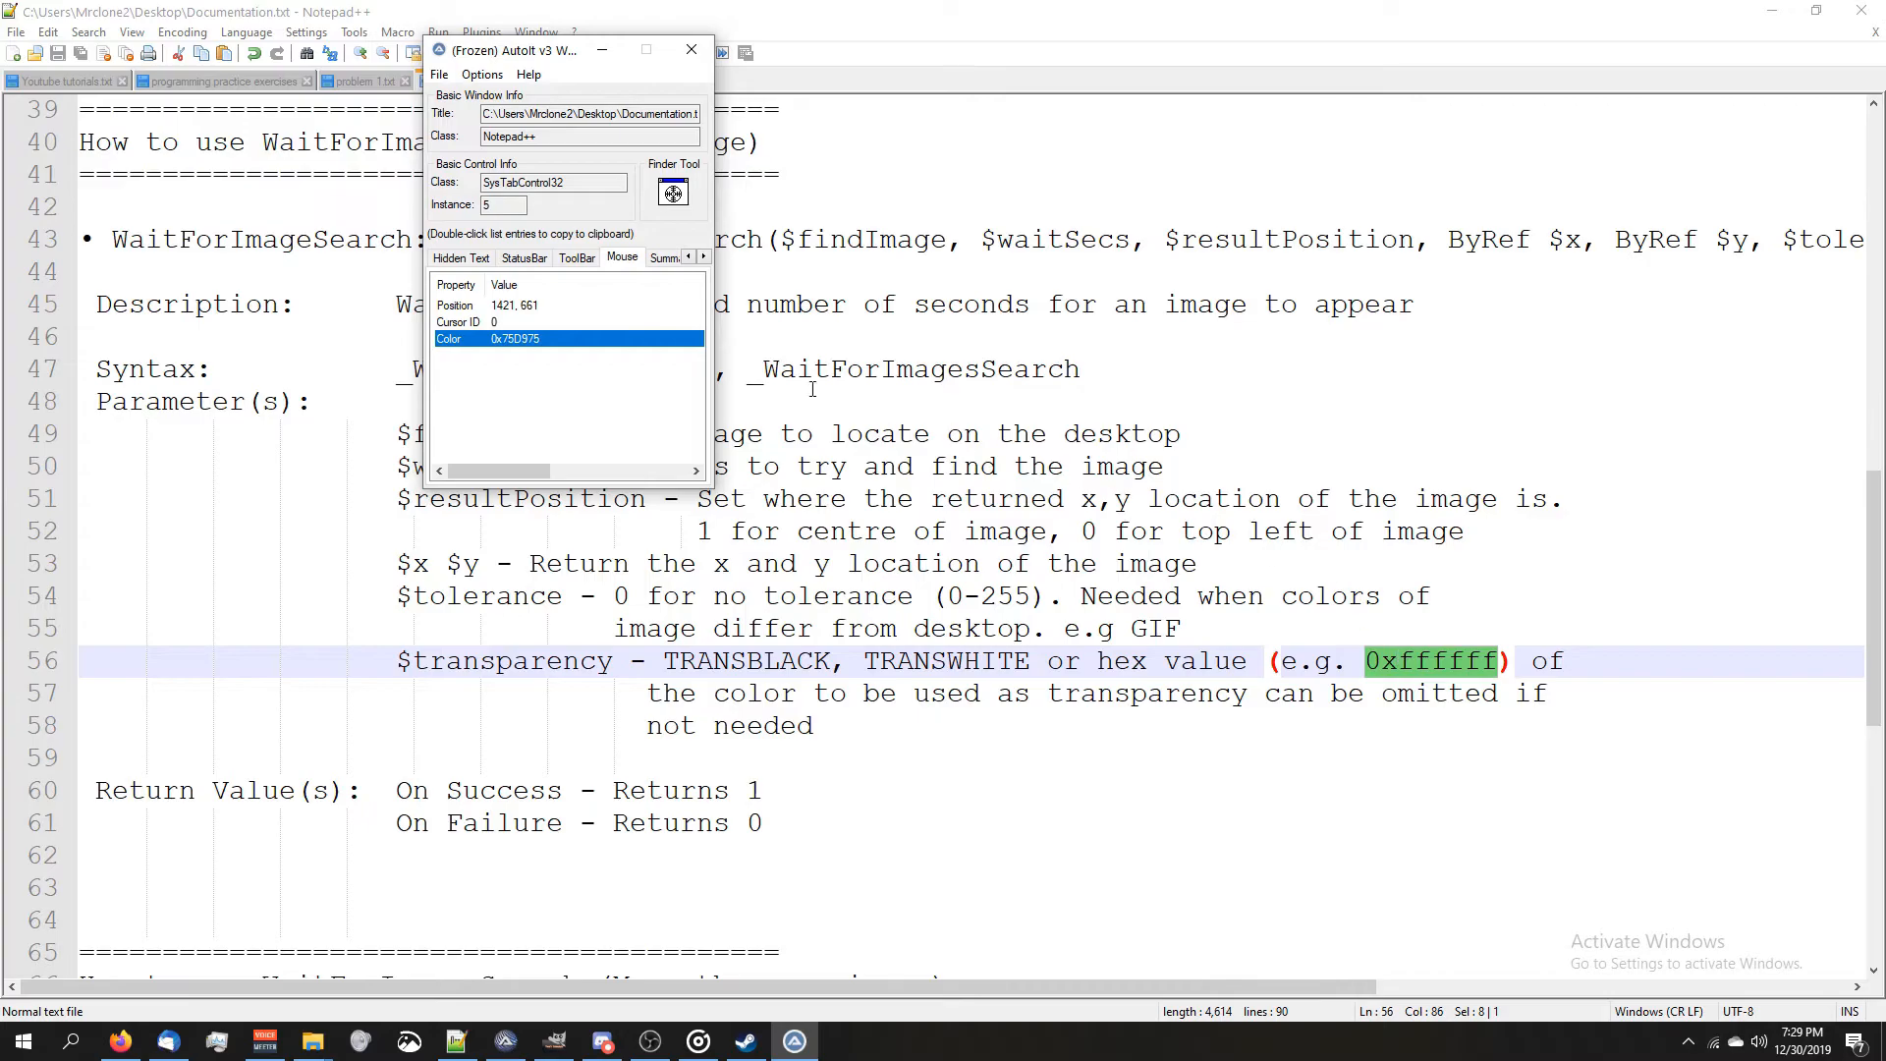
mouse_move(1391, 640)
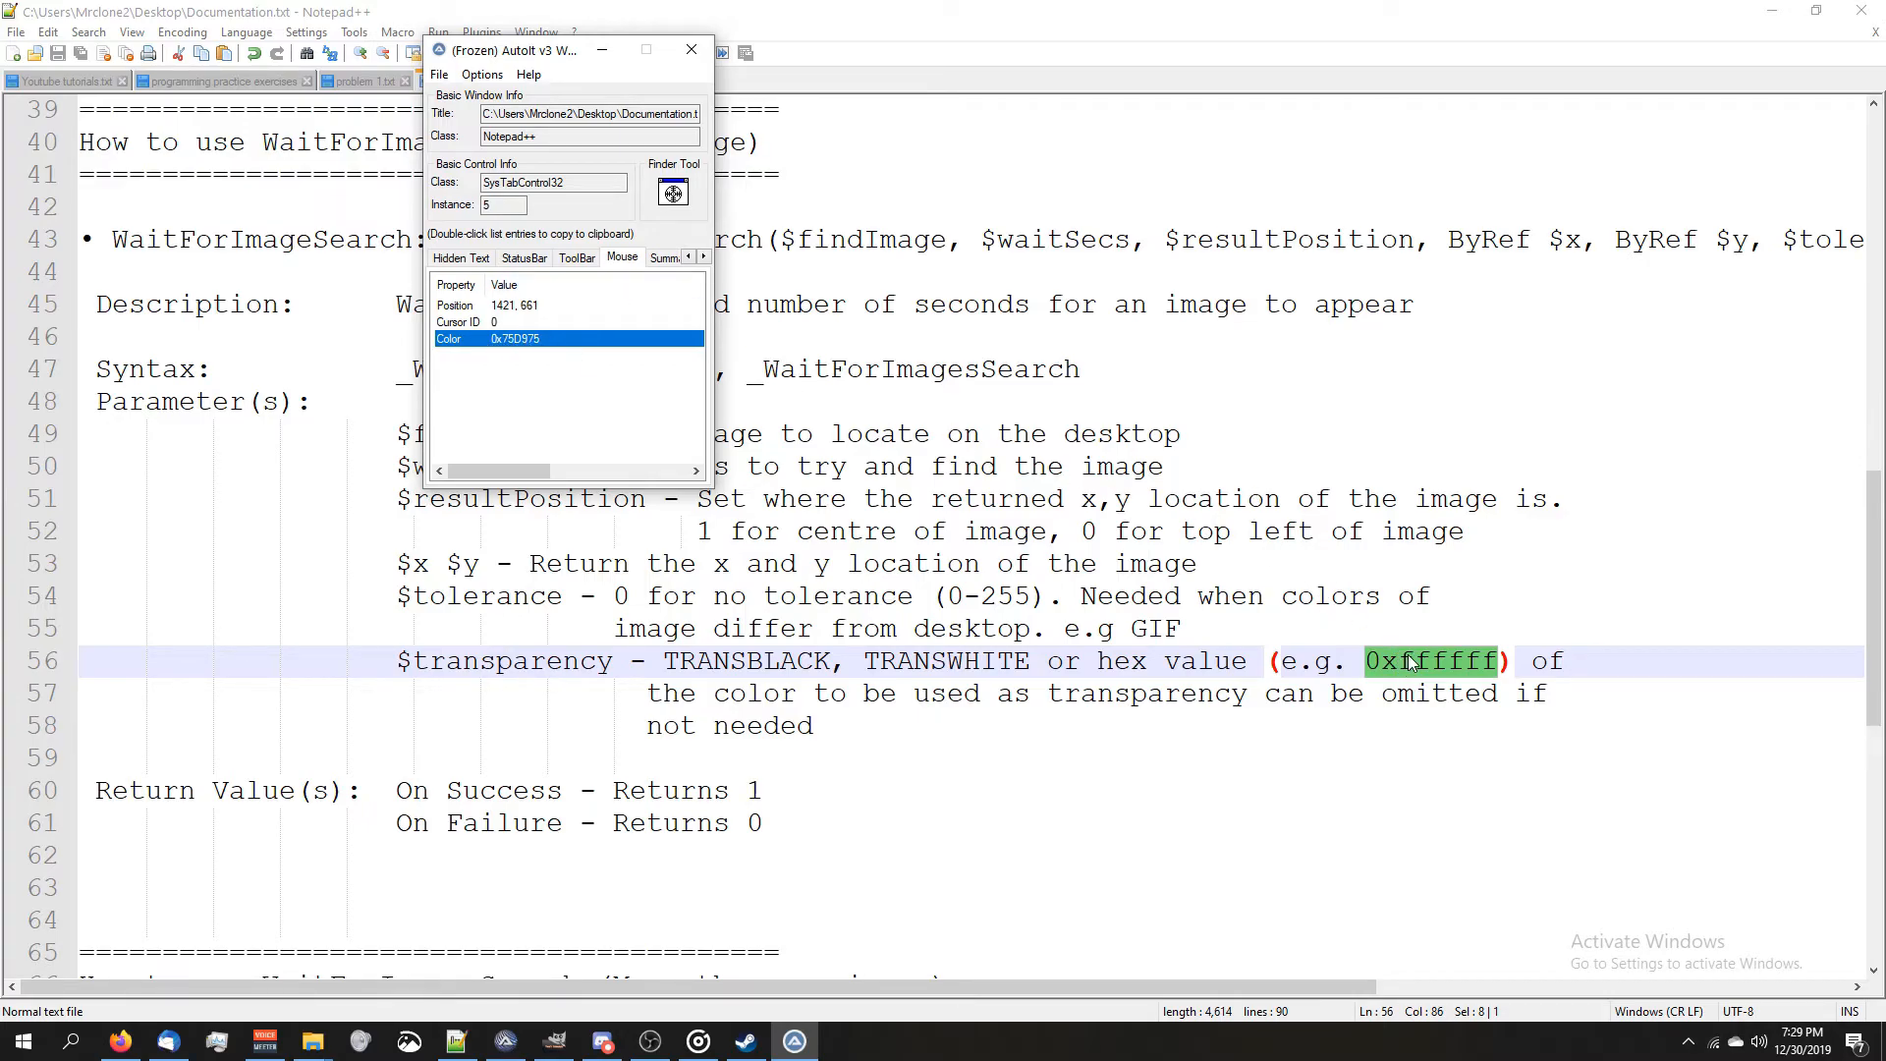
left_click(692, 49)
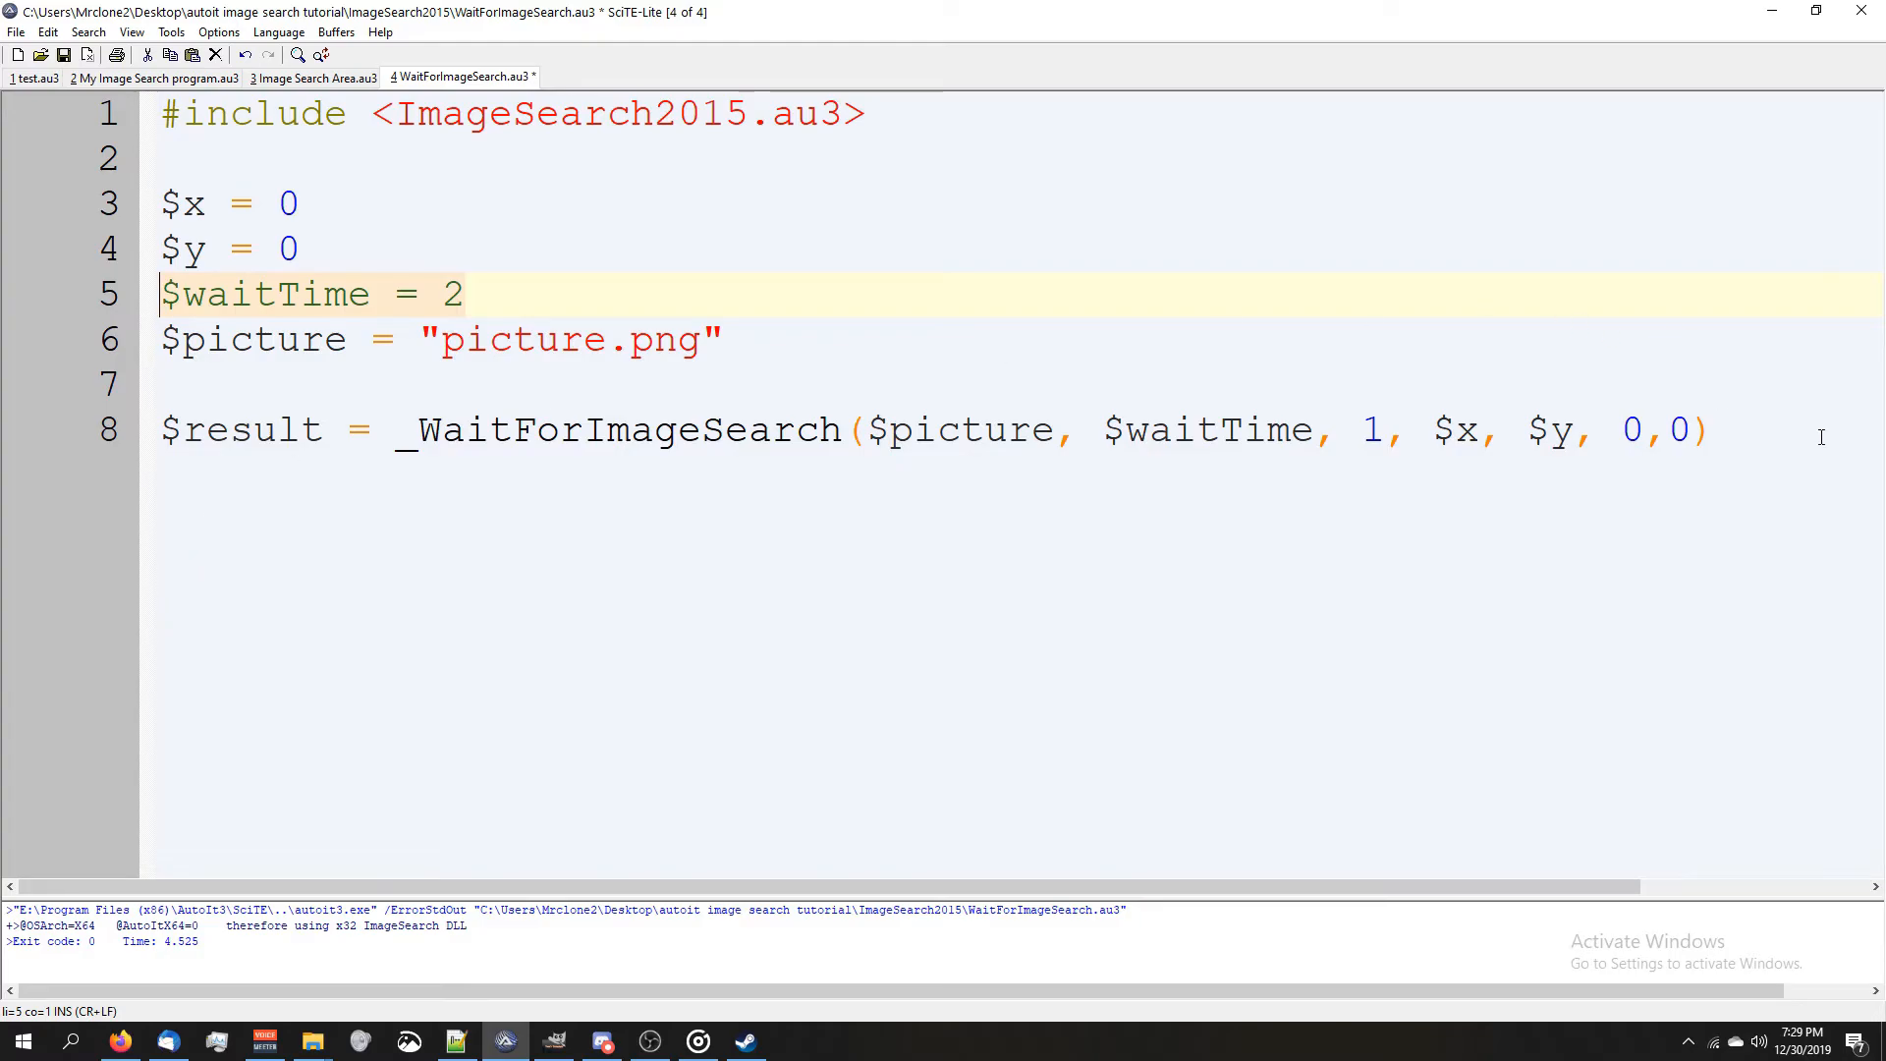
type("S")
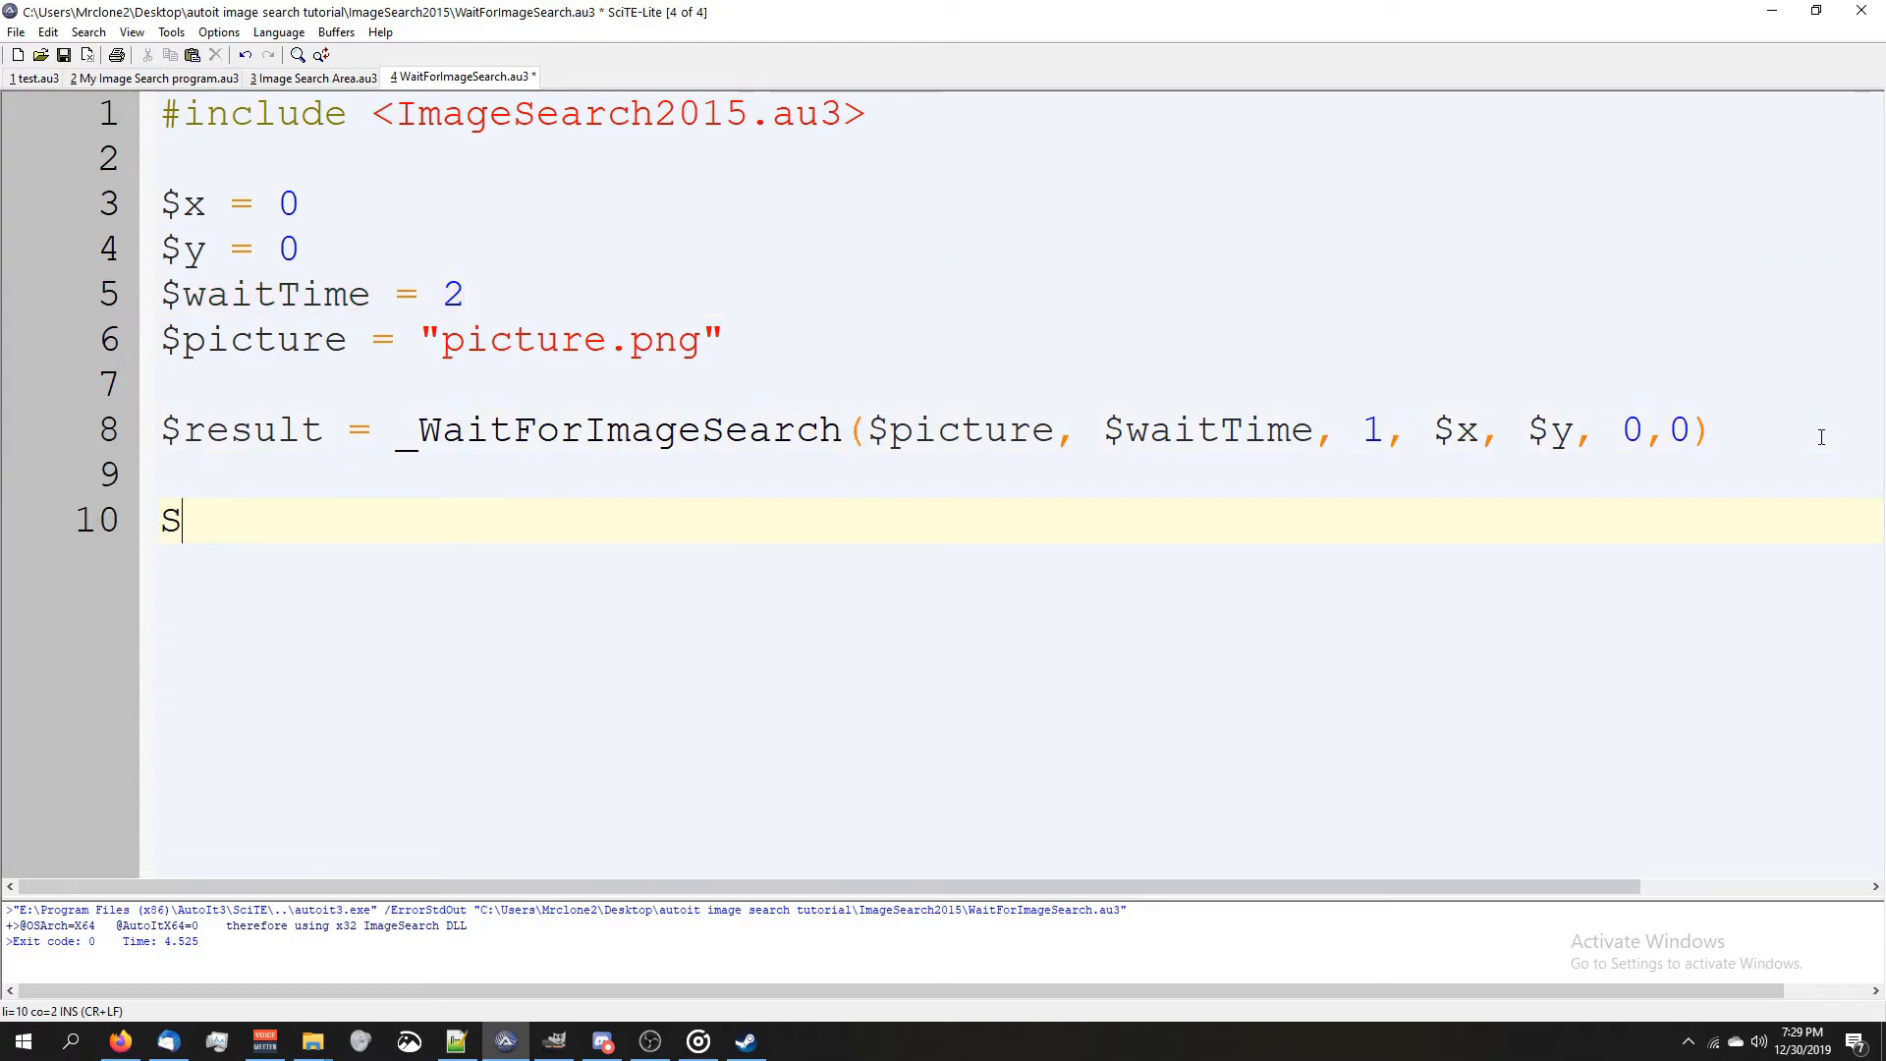
type("leep(1000)")
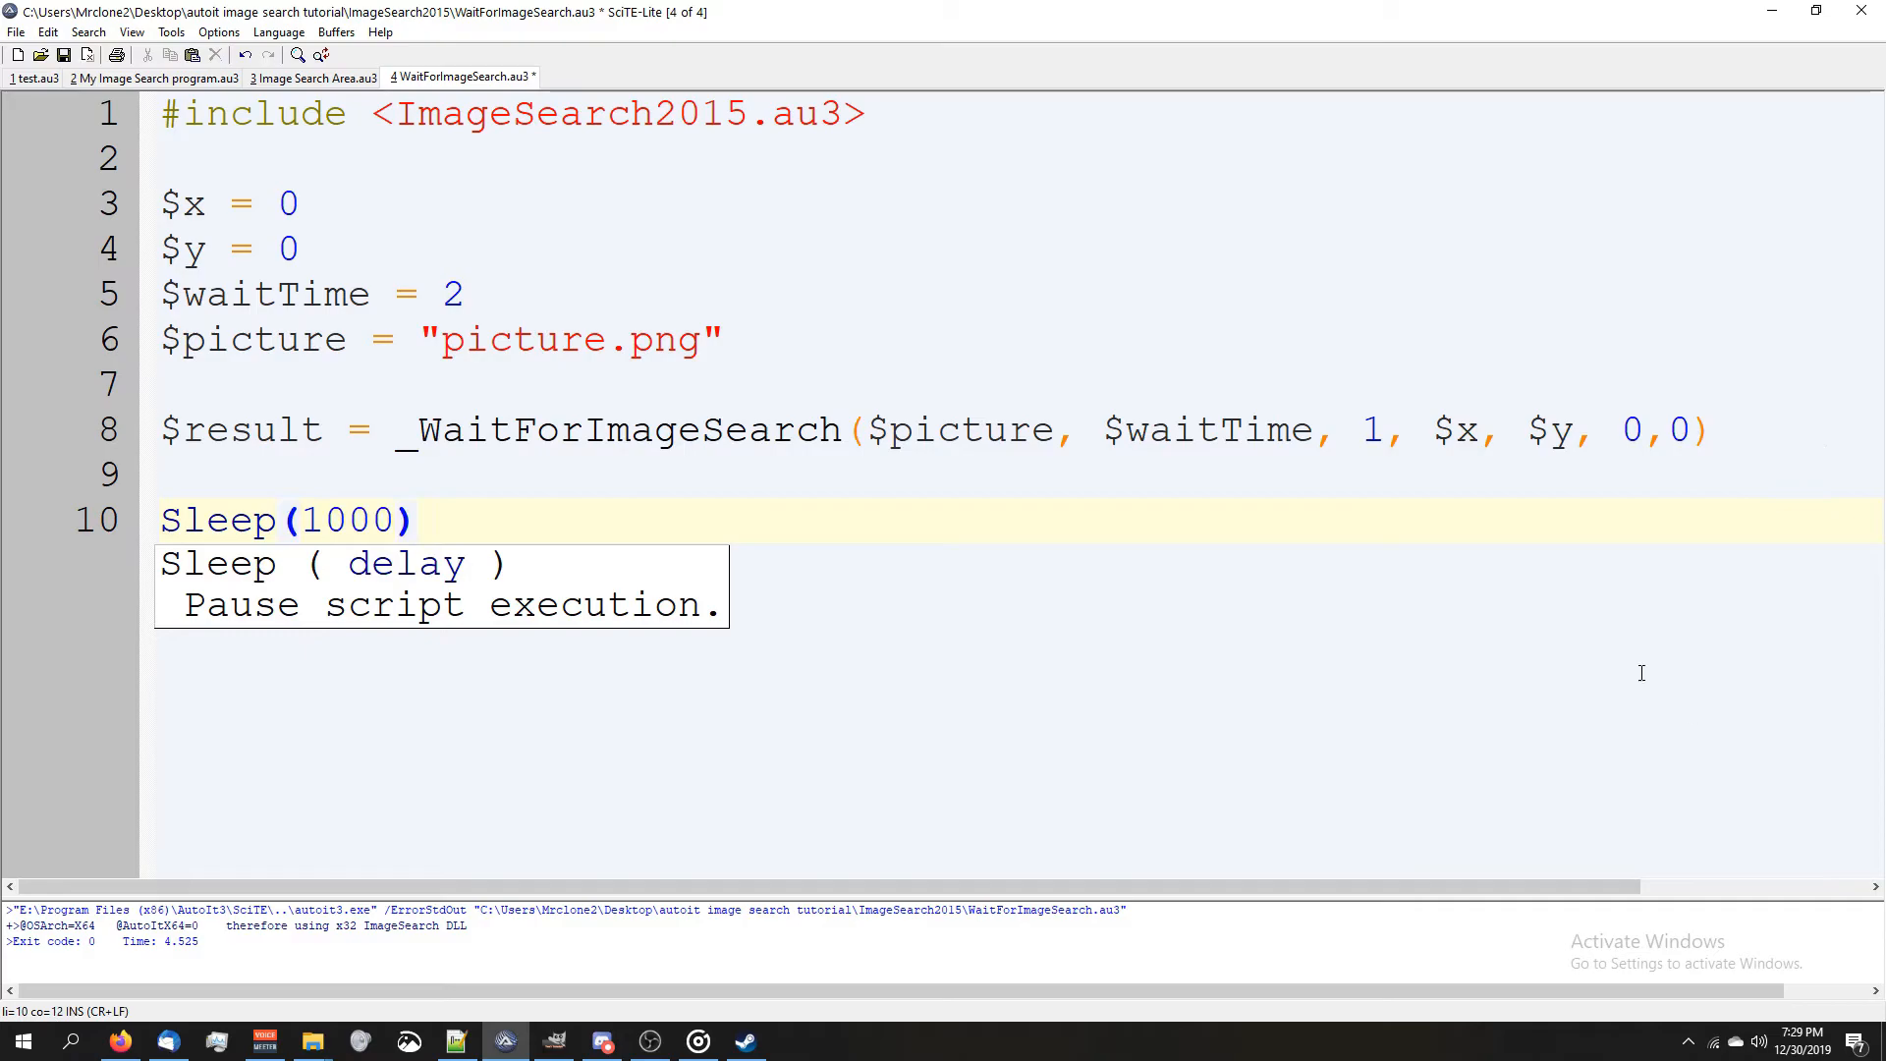
left_click(350, 521)
type("2")
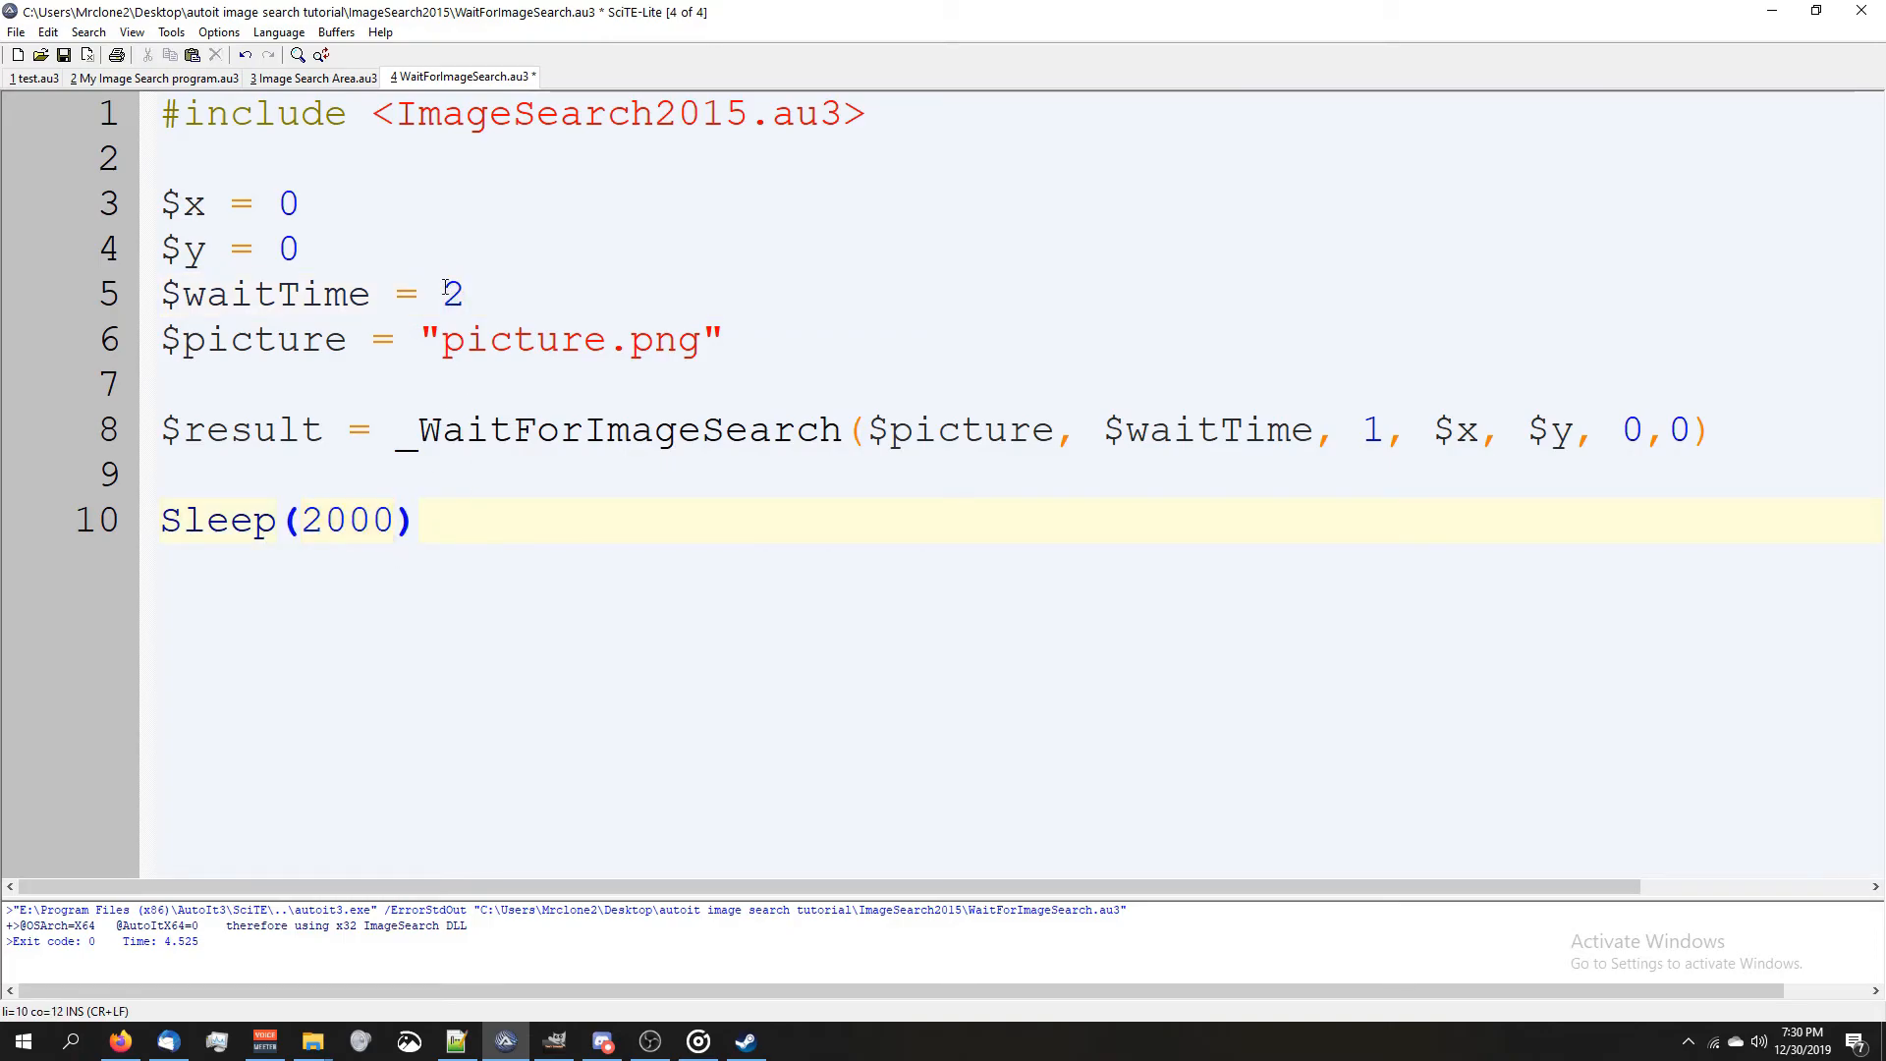
type("000")
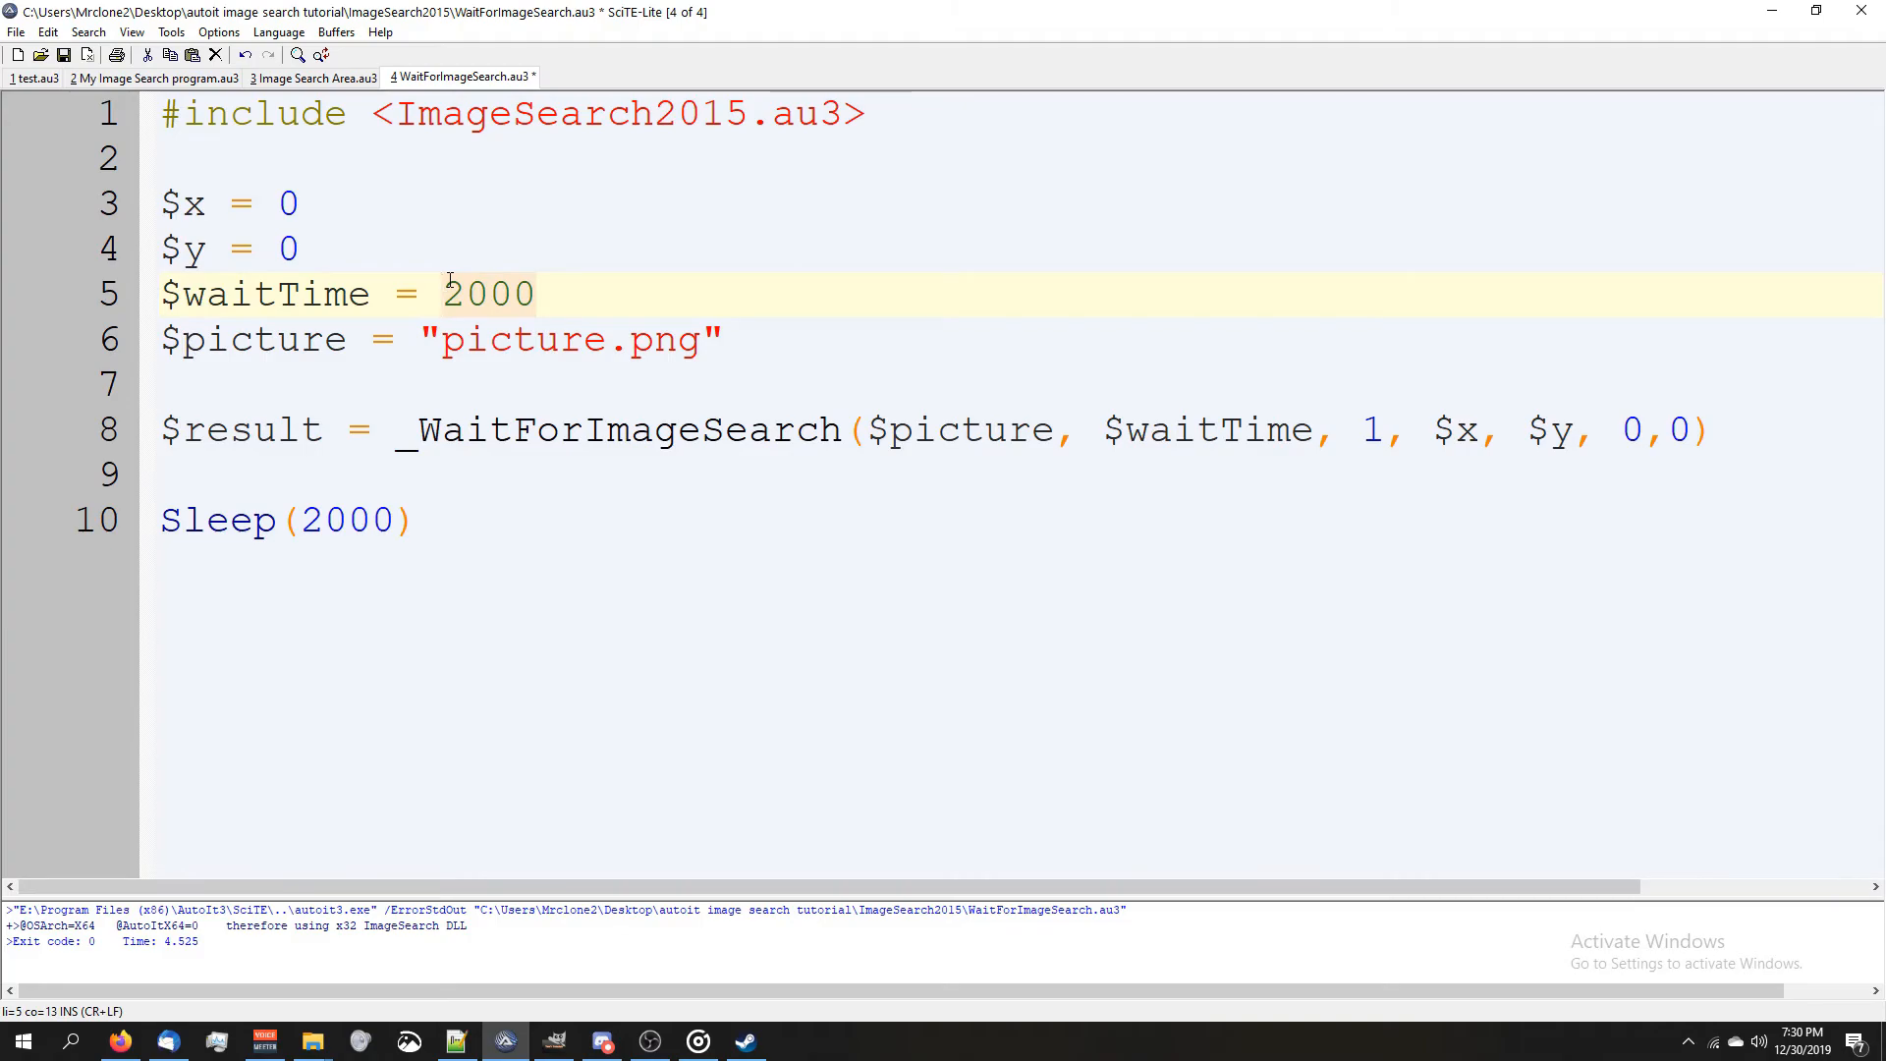
mouse_move(926, 395)
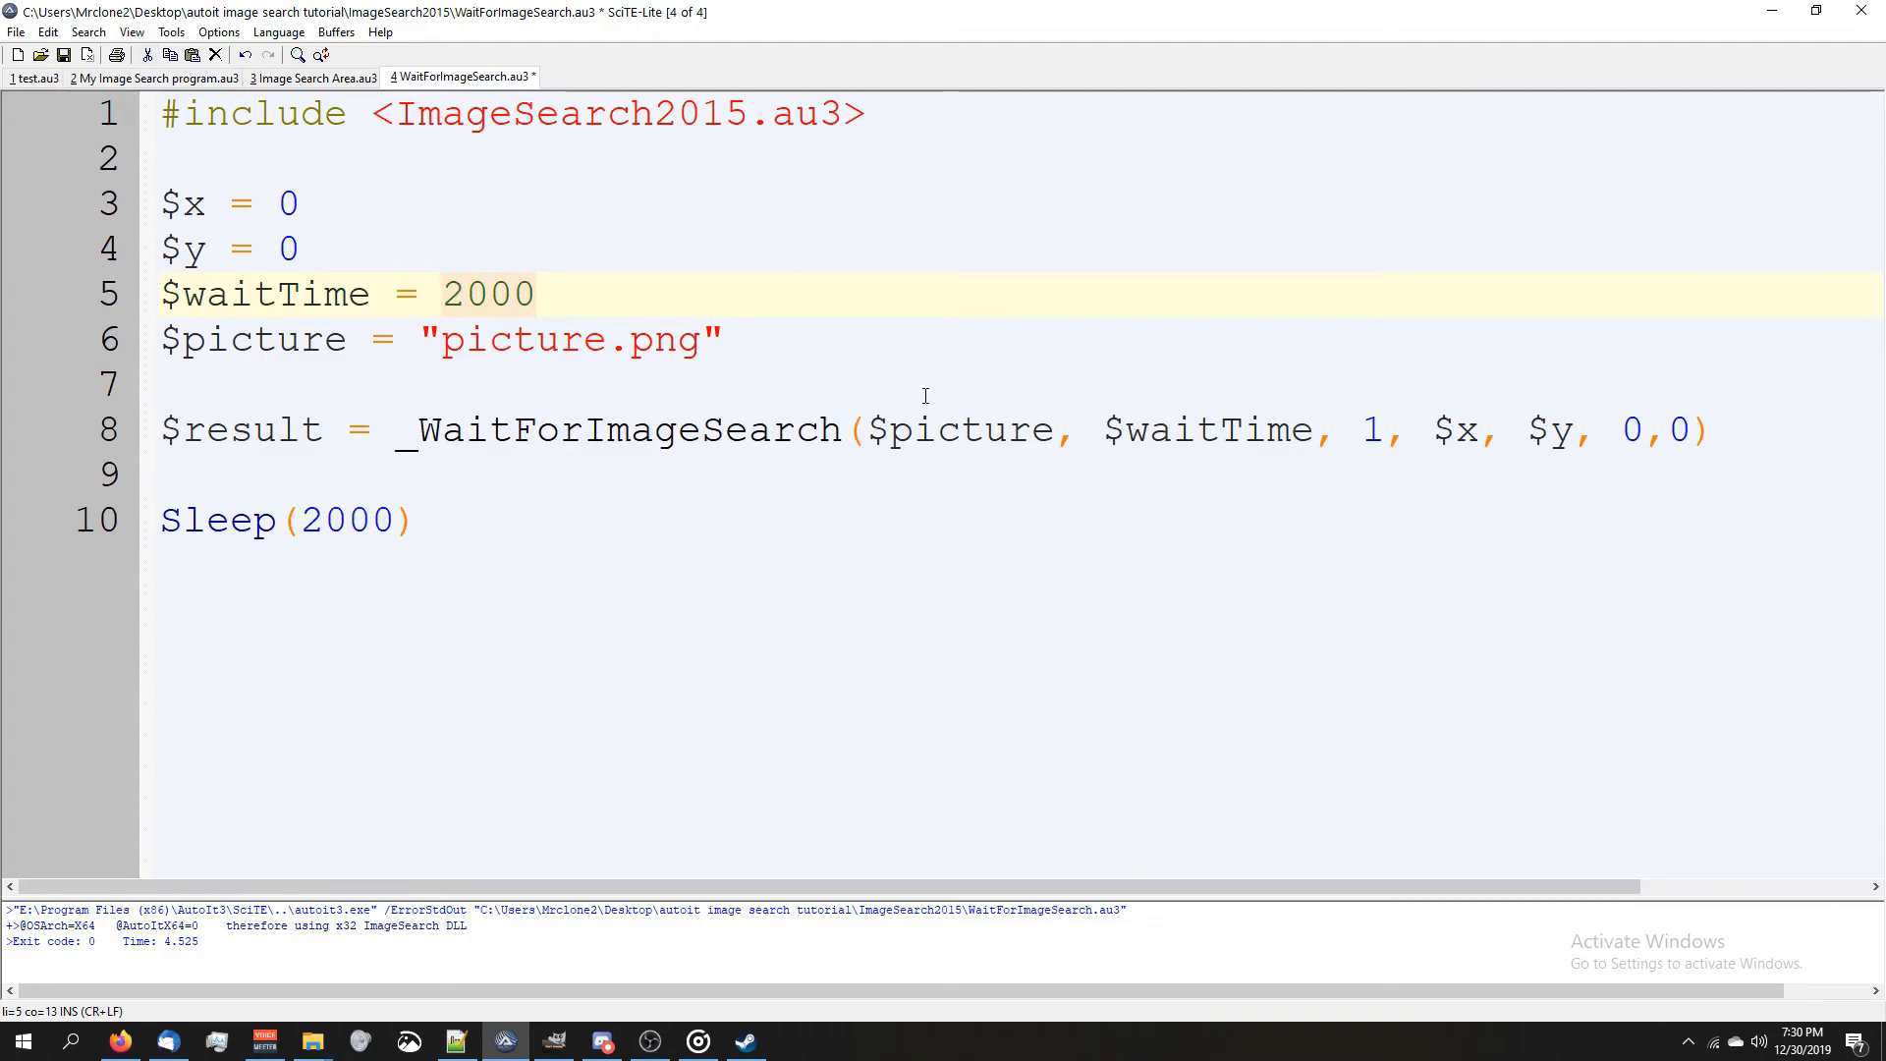
left_click(844, 428)
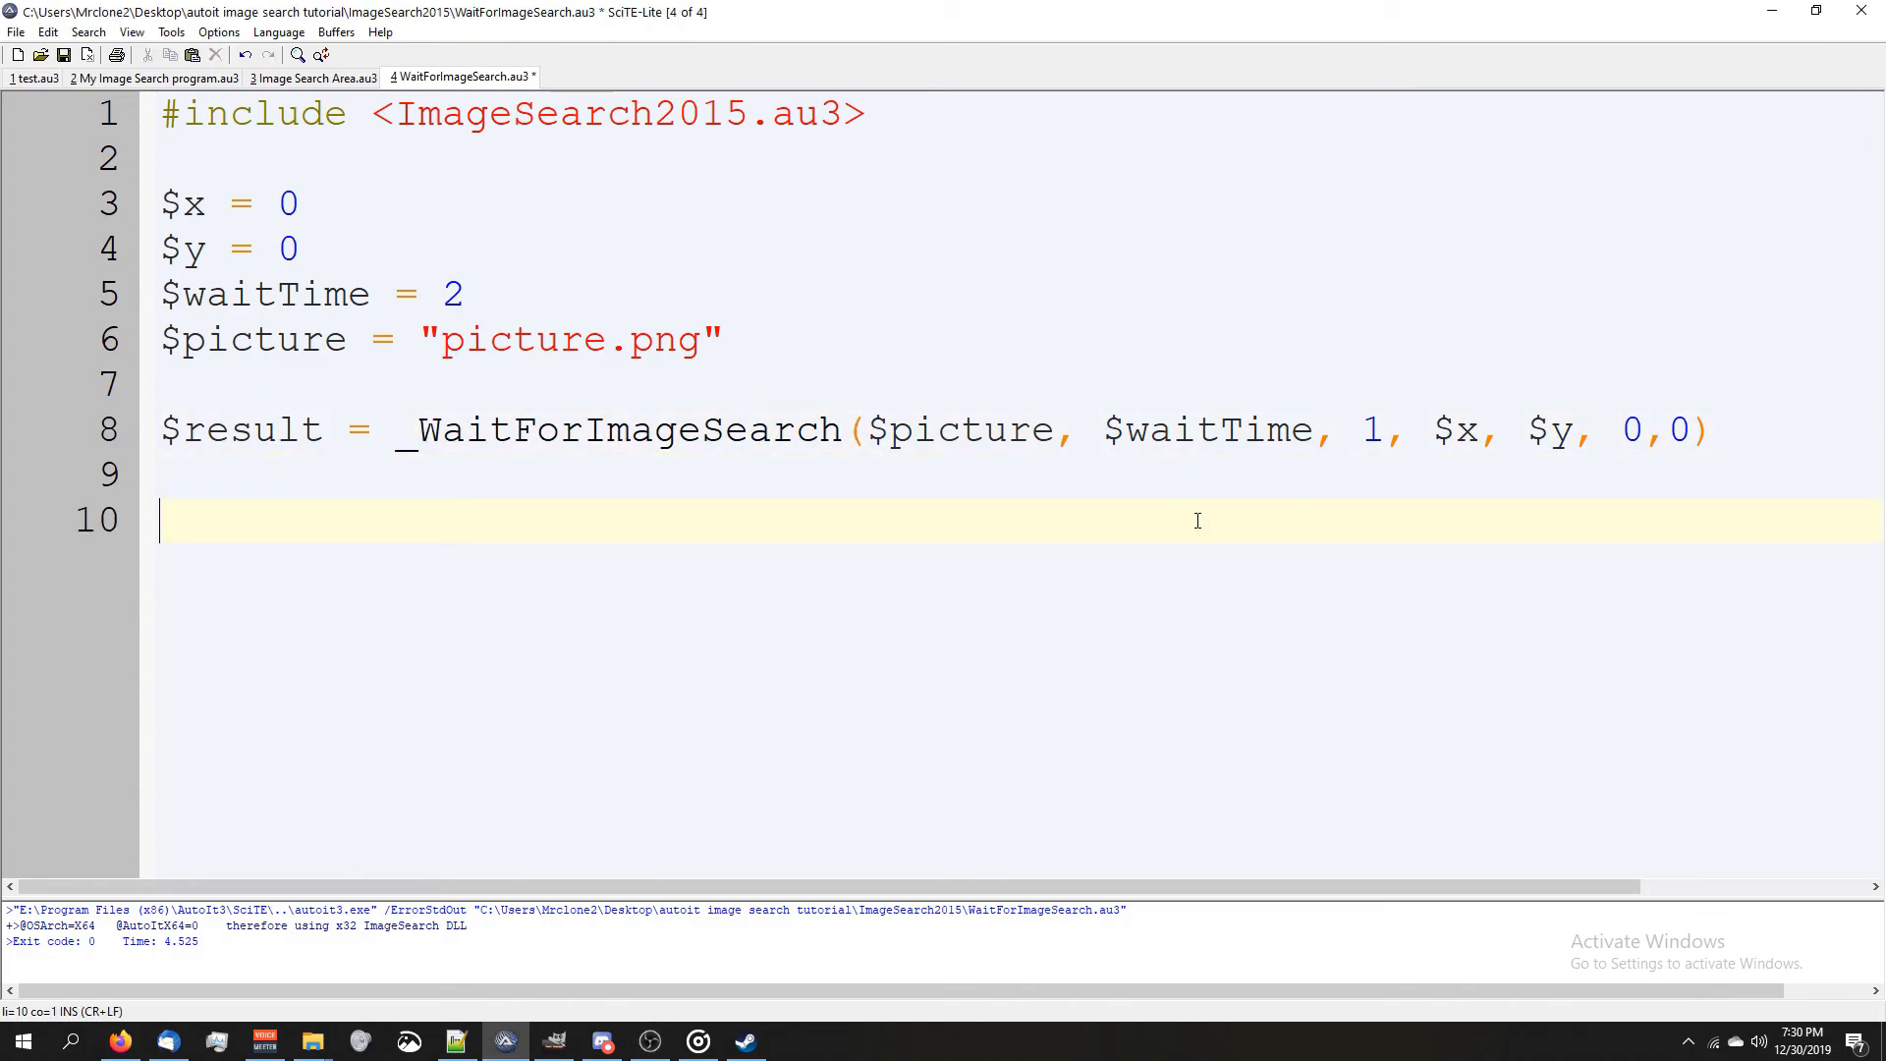
- Add If $result = 1 Then with MouseMove($x, $y, 100) when the image is found
type("If")
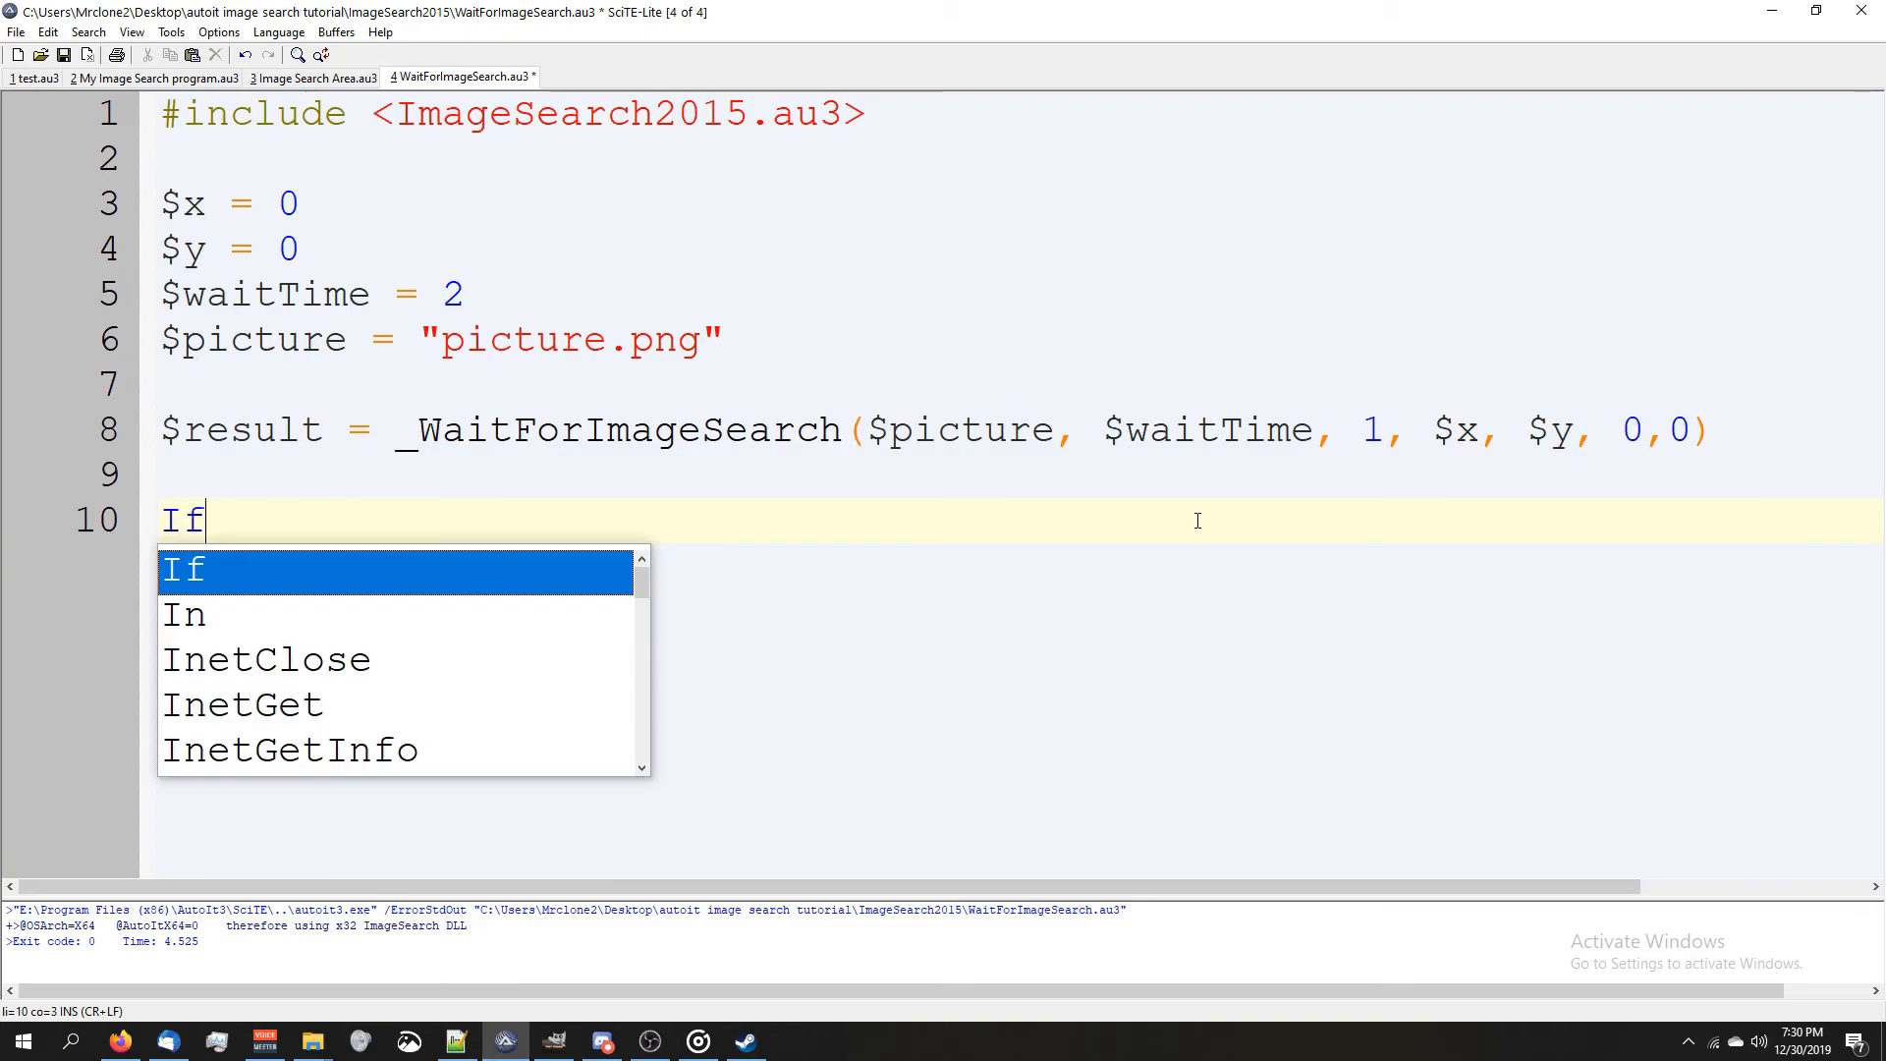
type("$result = 1 Then")
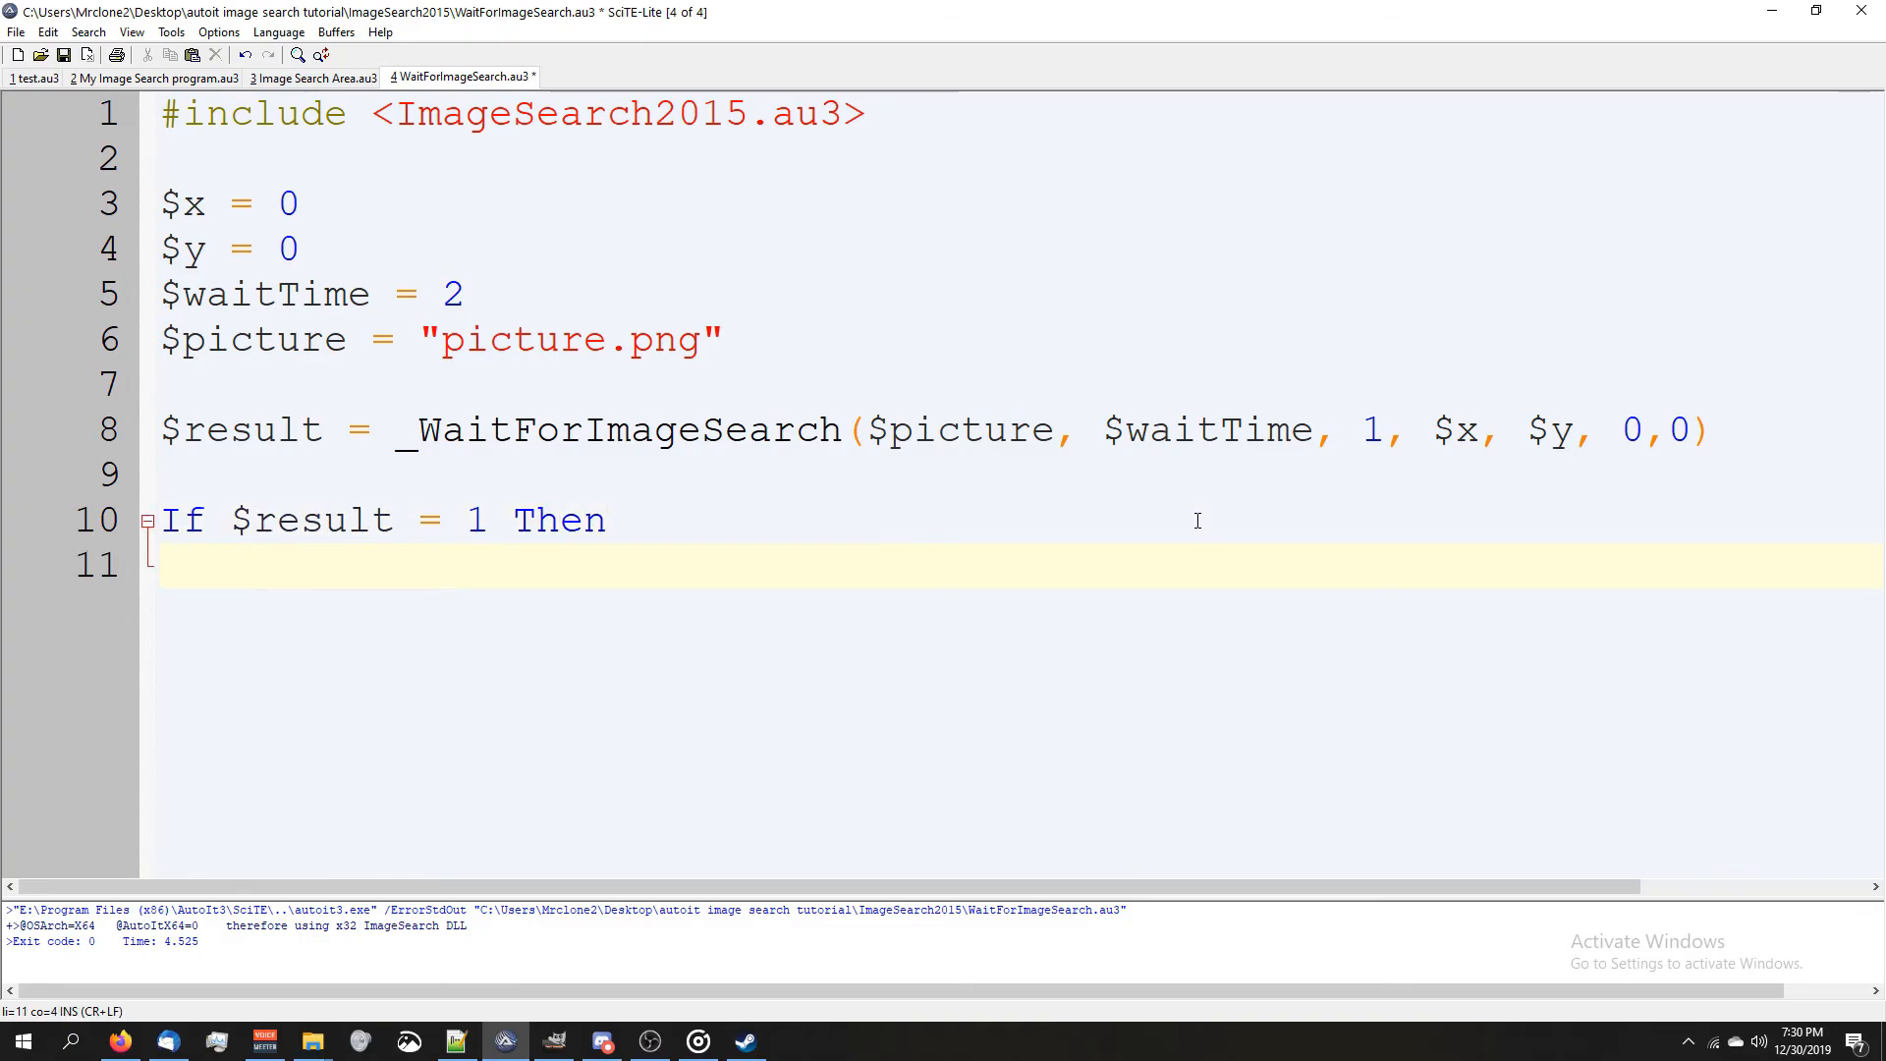
type("MouseMove($x, $y")
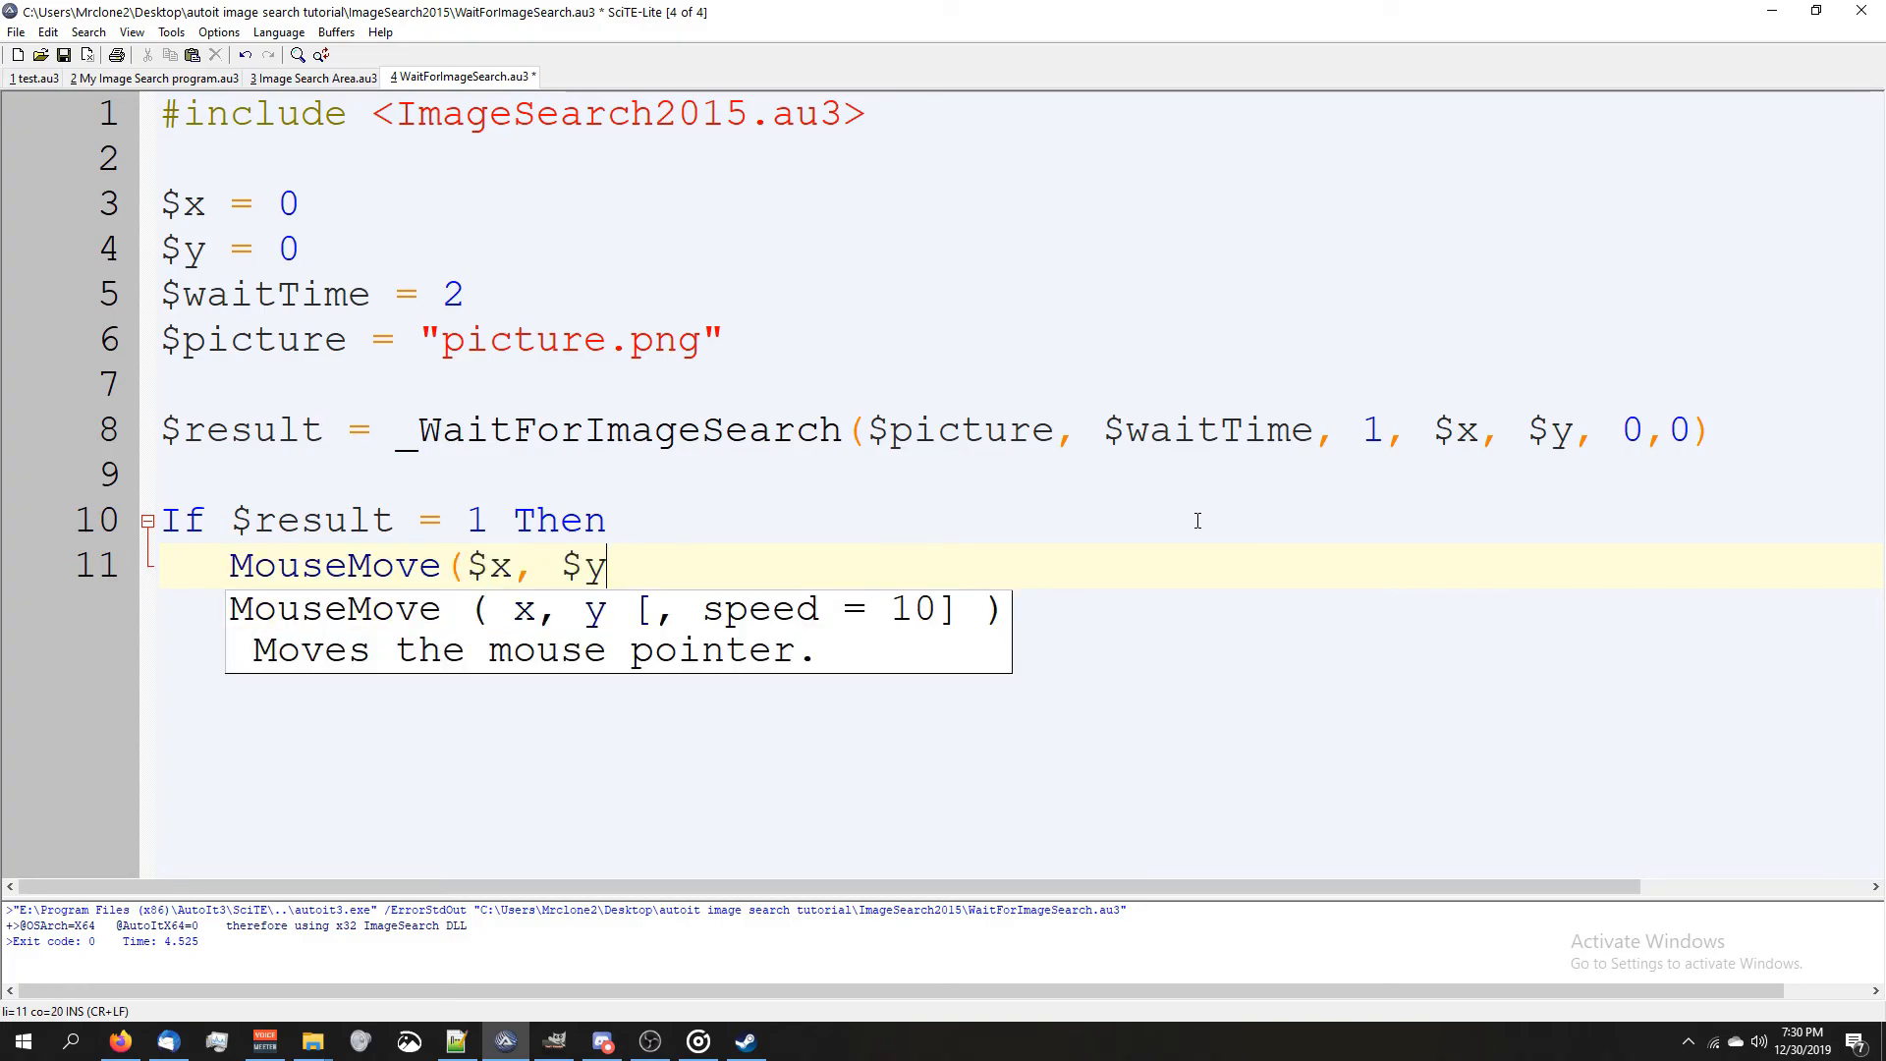
type(", 100)")
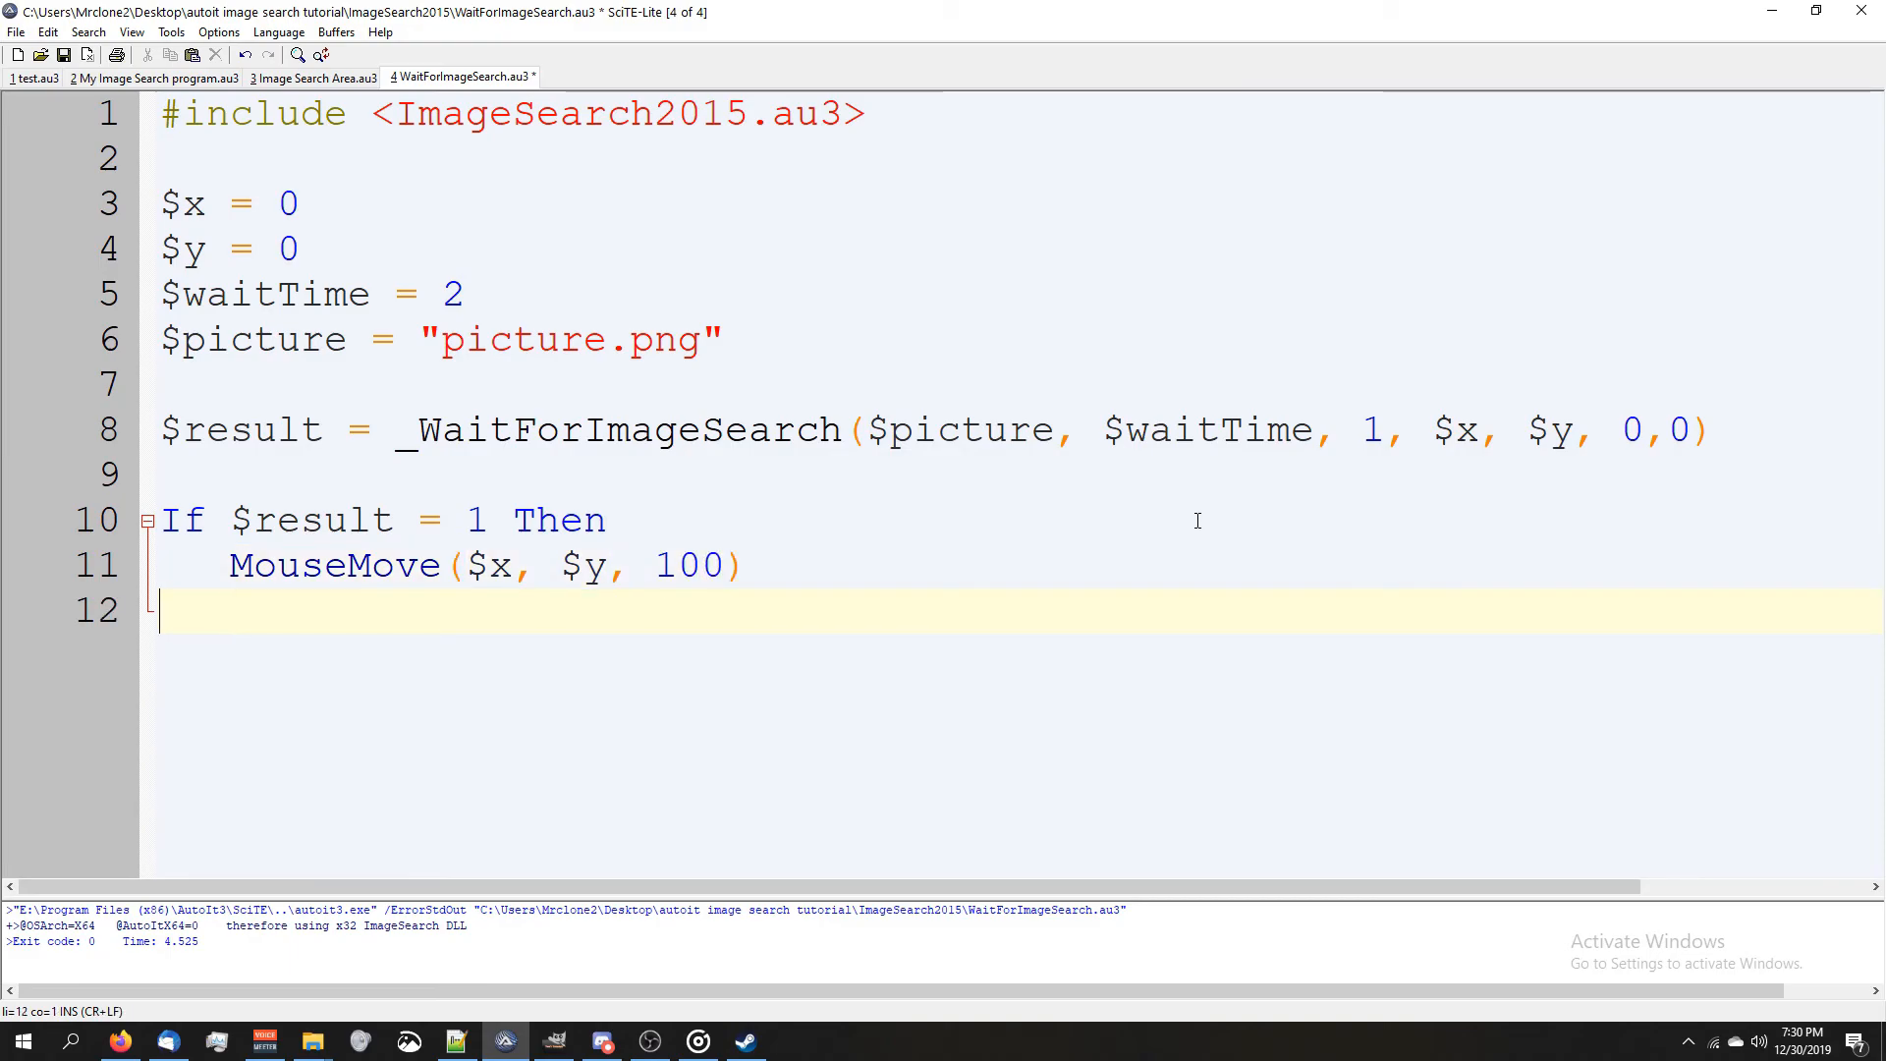
- Add an Else branch showing ToolTip("Error!") and Sleep(1000)
type("Else")
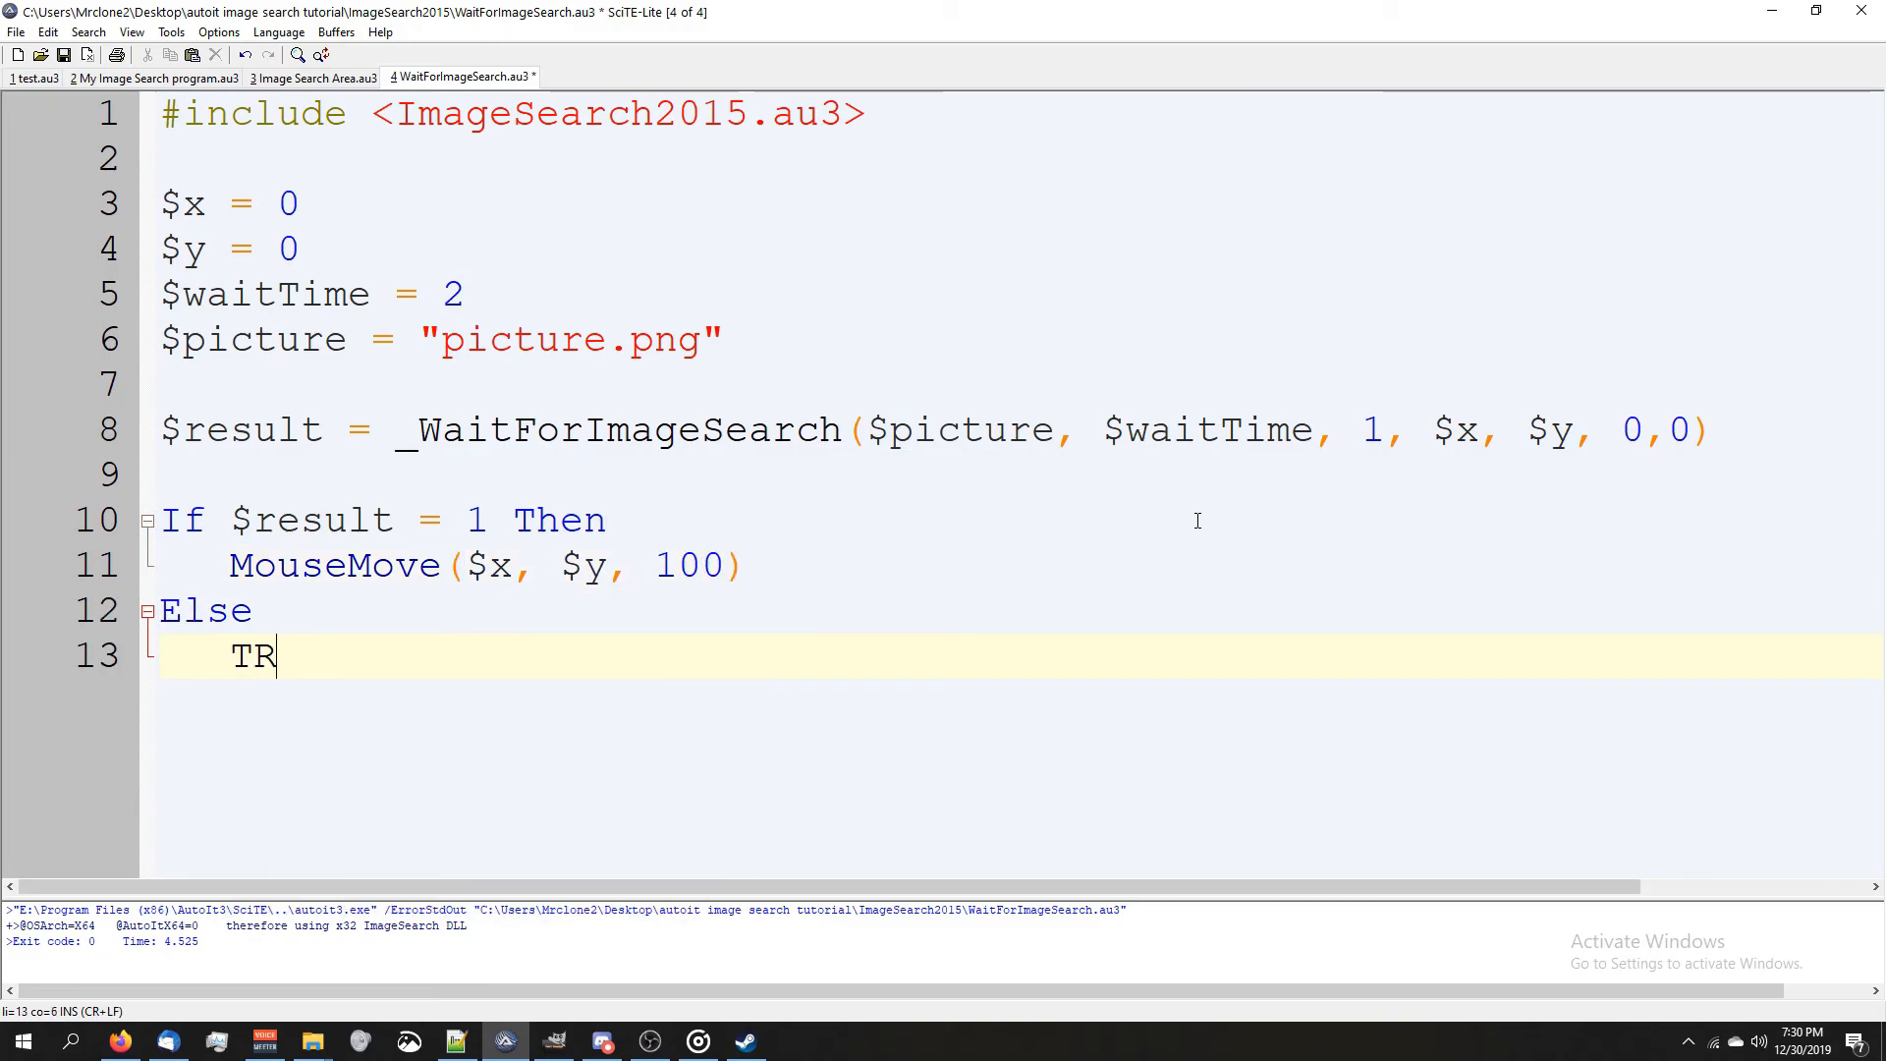
type("ooltip(\"Er")
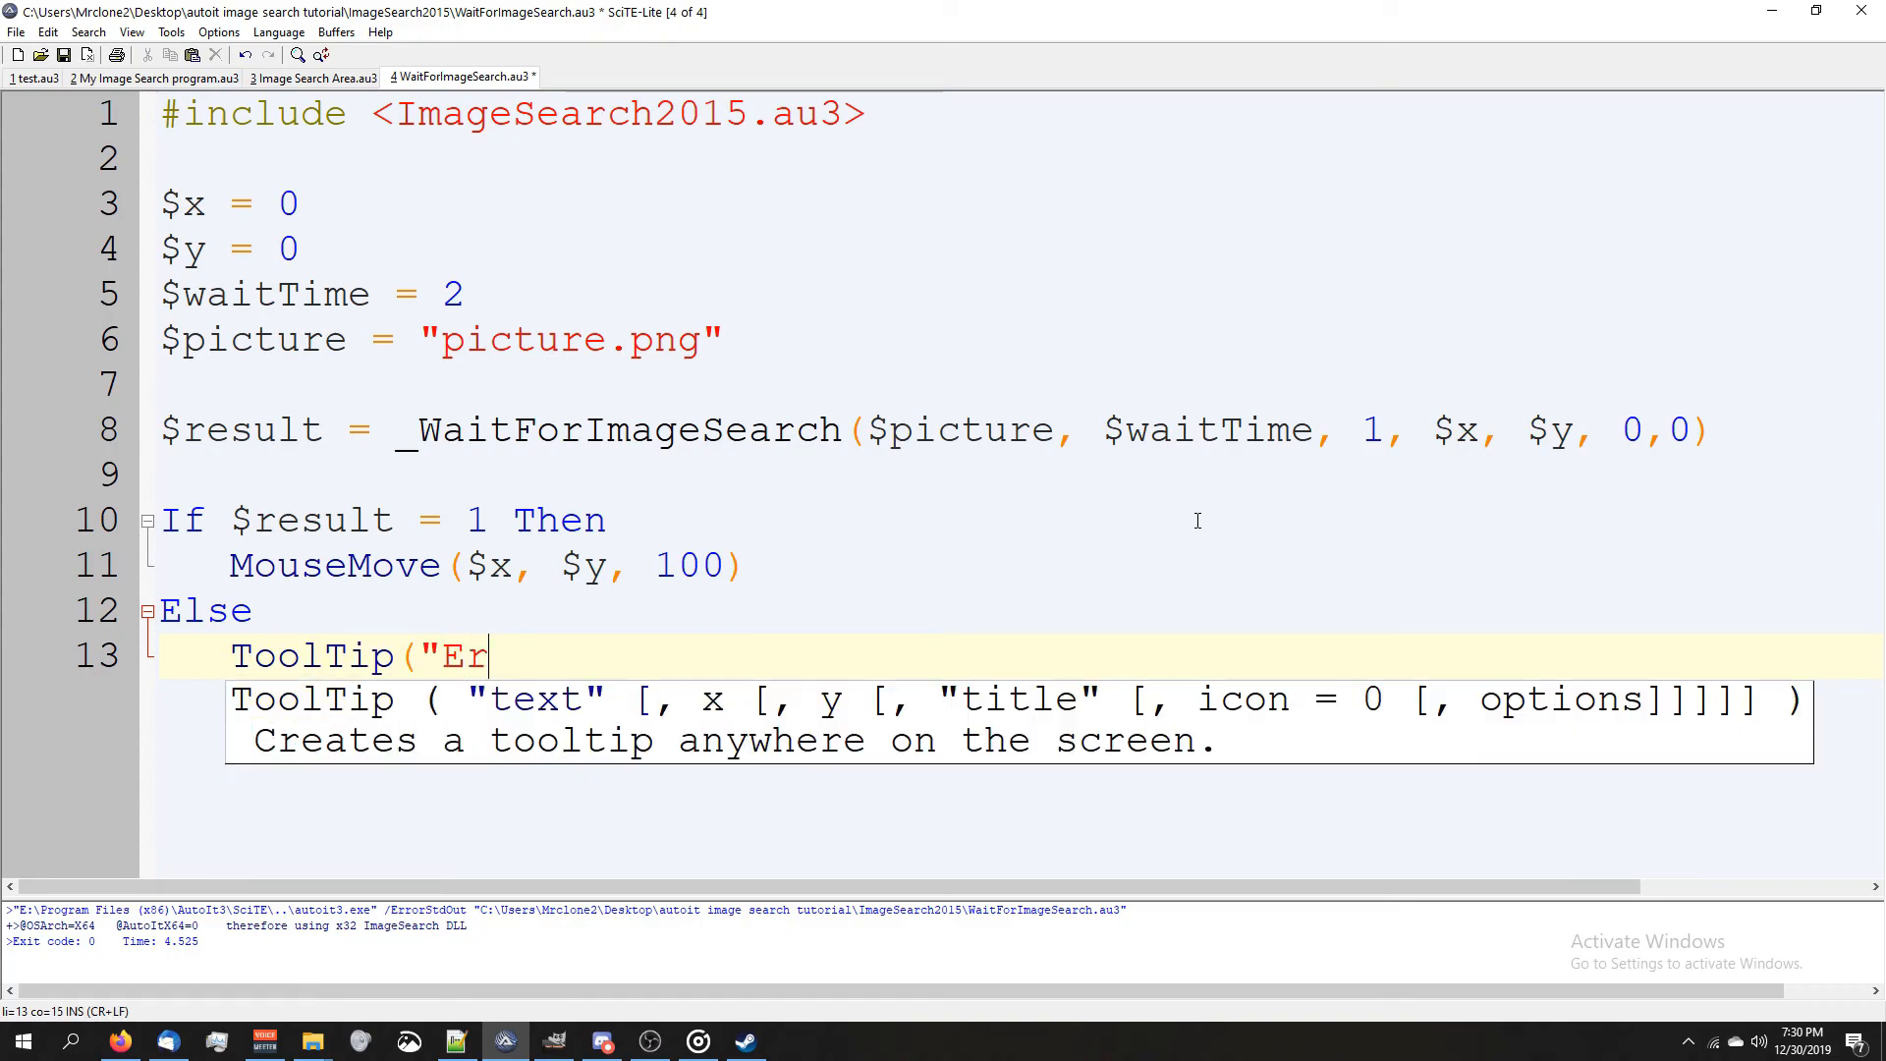
type("ror!\")")
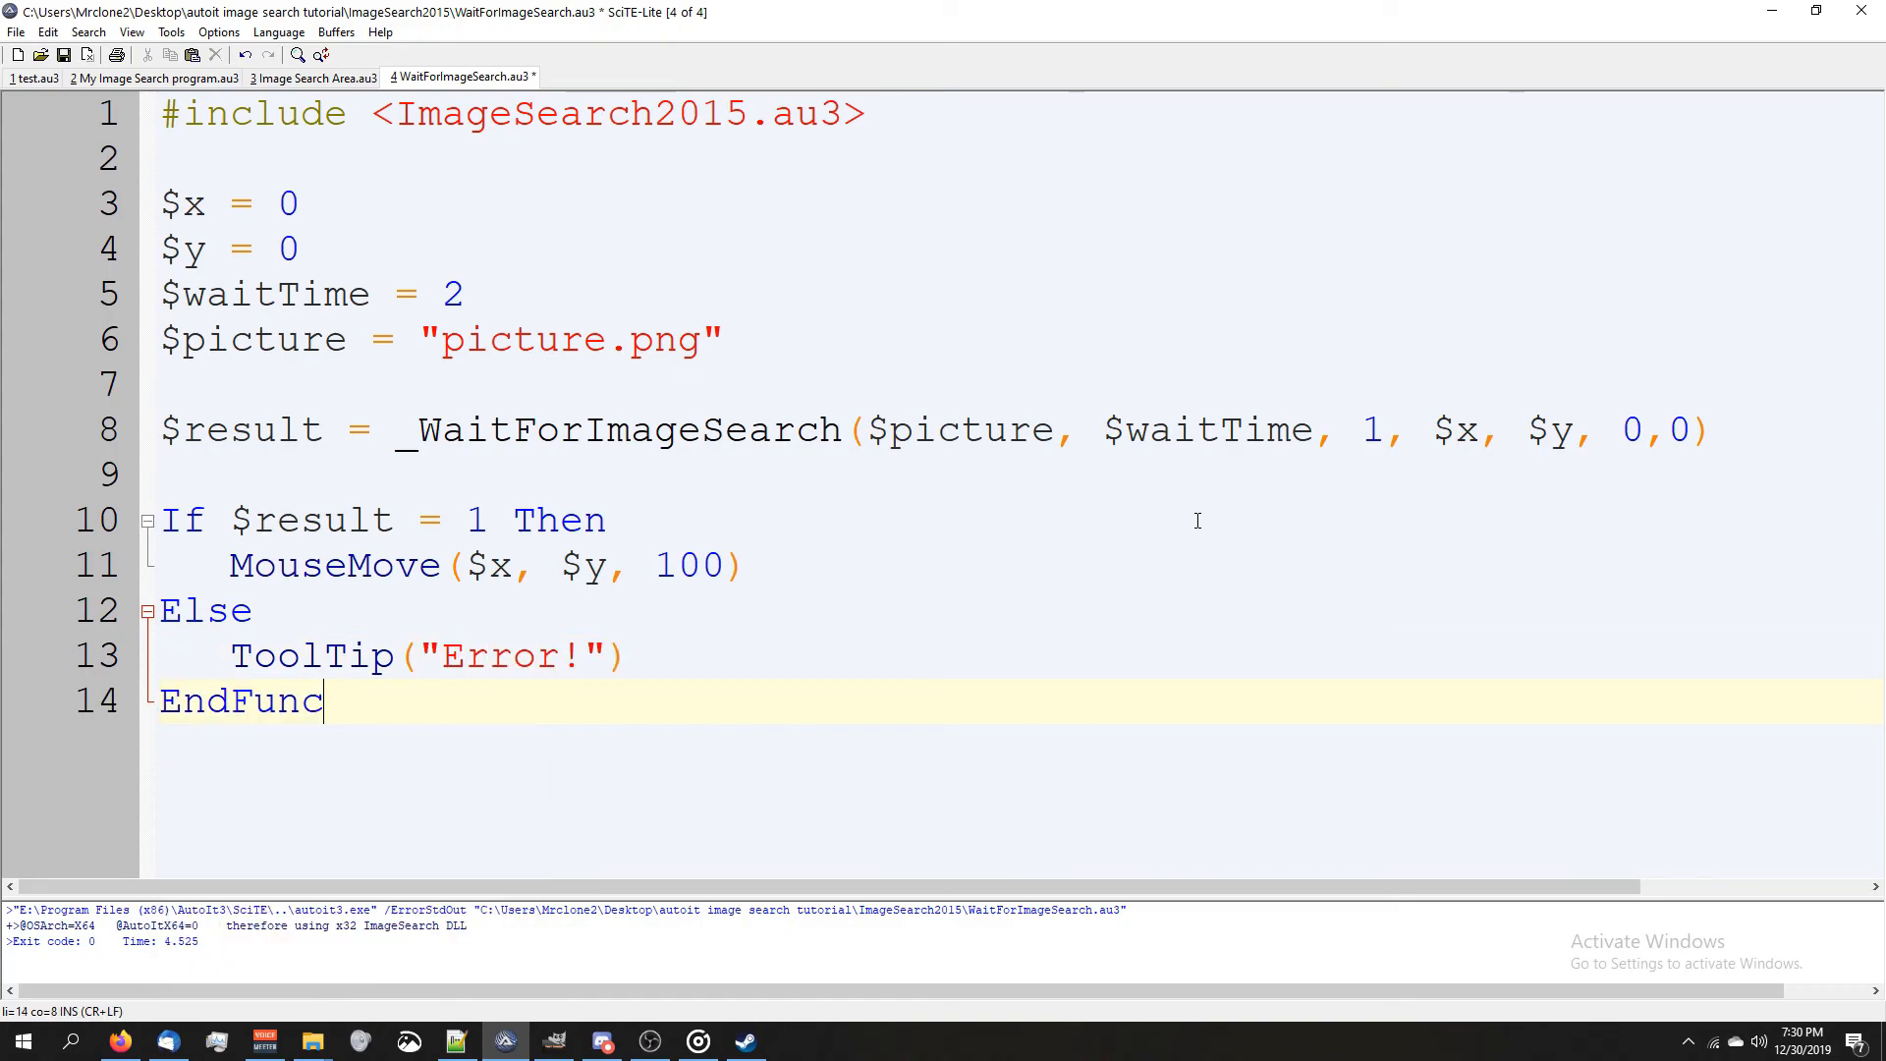
type("S")
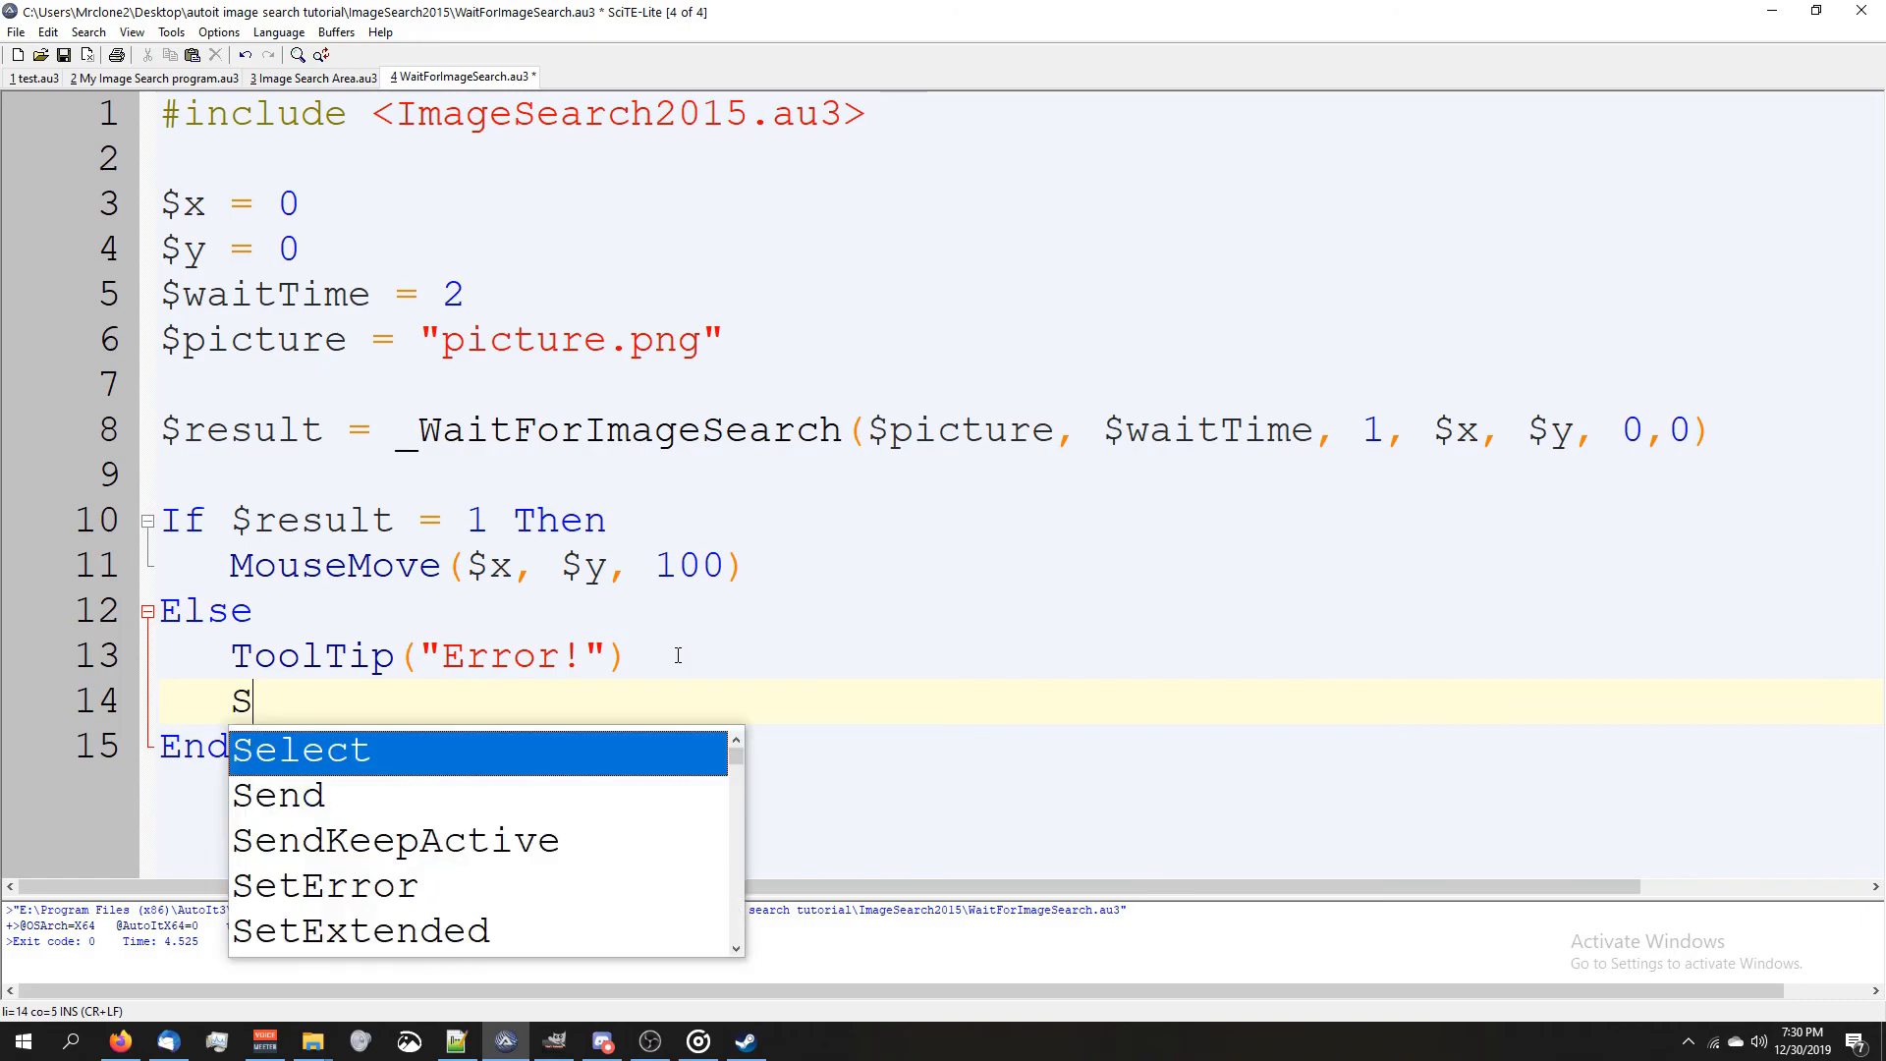
type("leep(1000)")
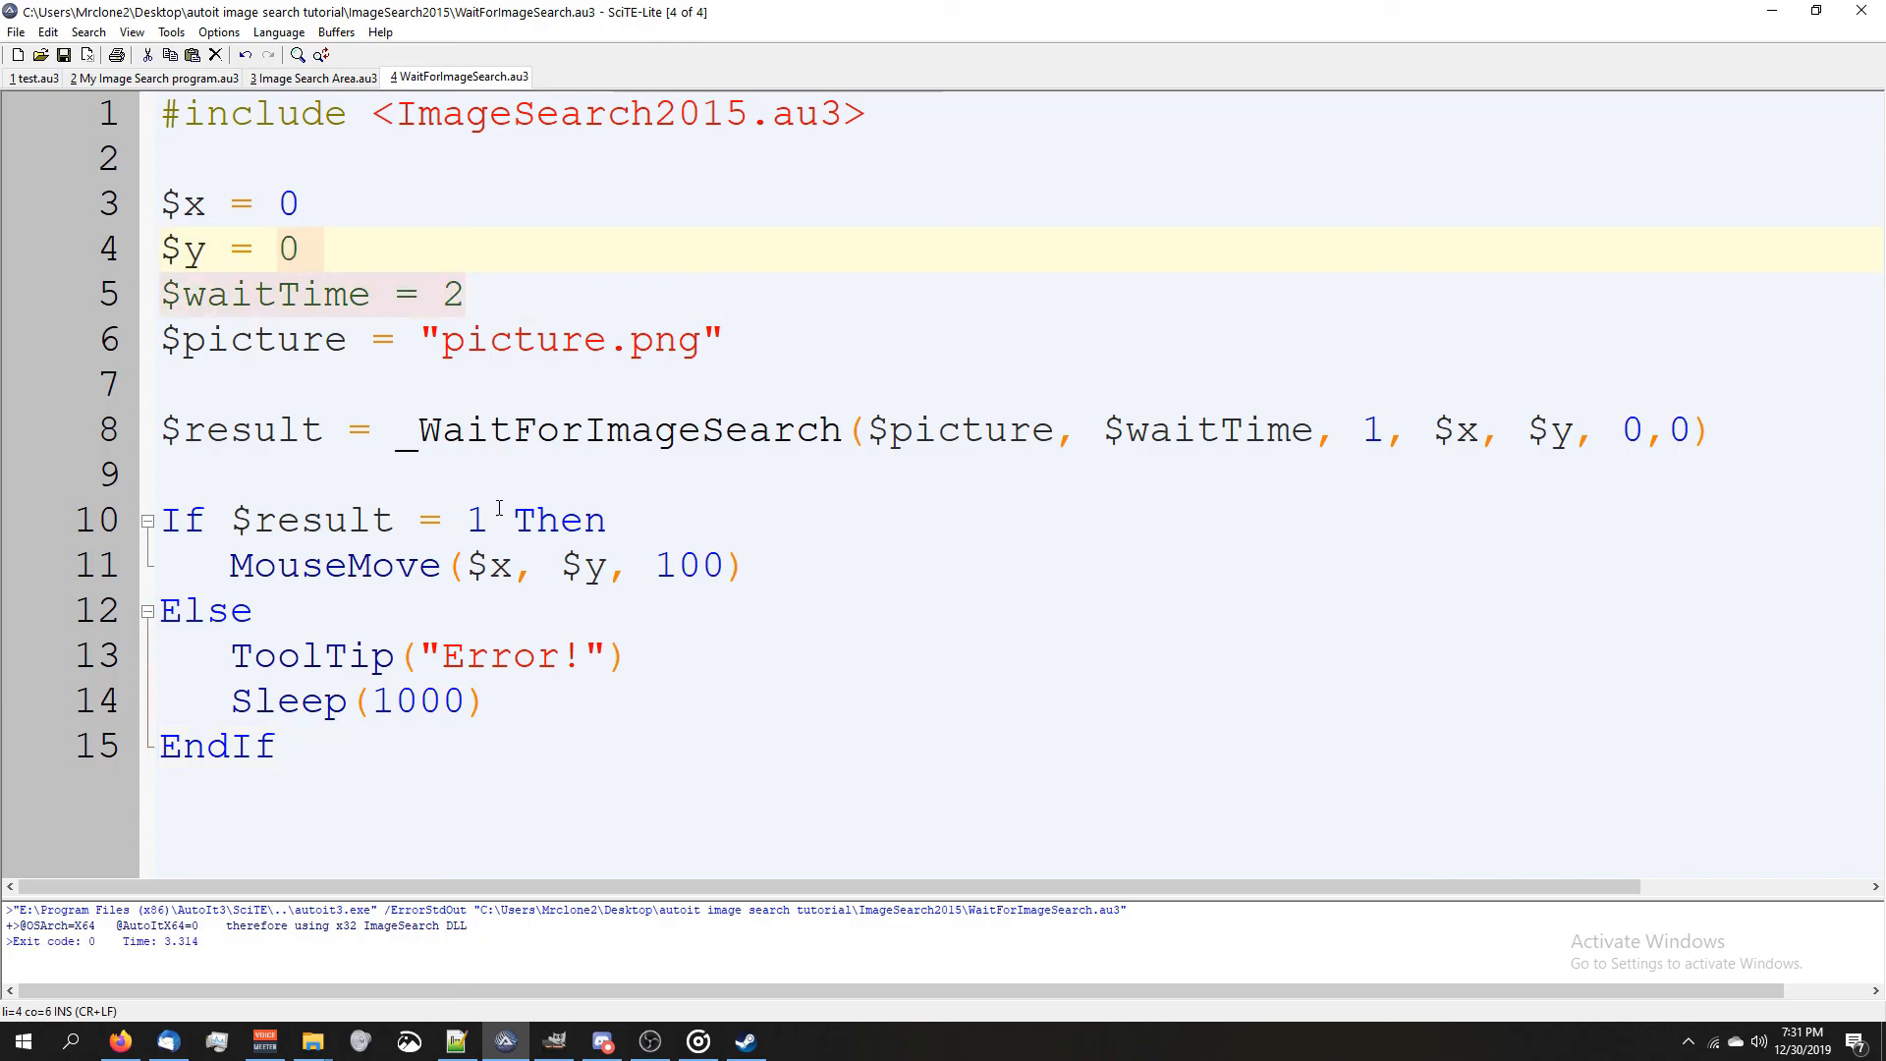
- Save the finished script and run it with picture.png open in Photos
left_click(232, 656)
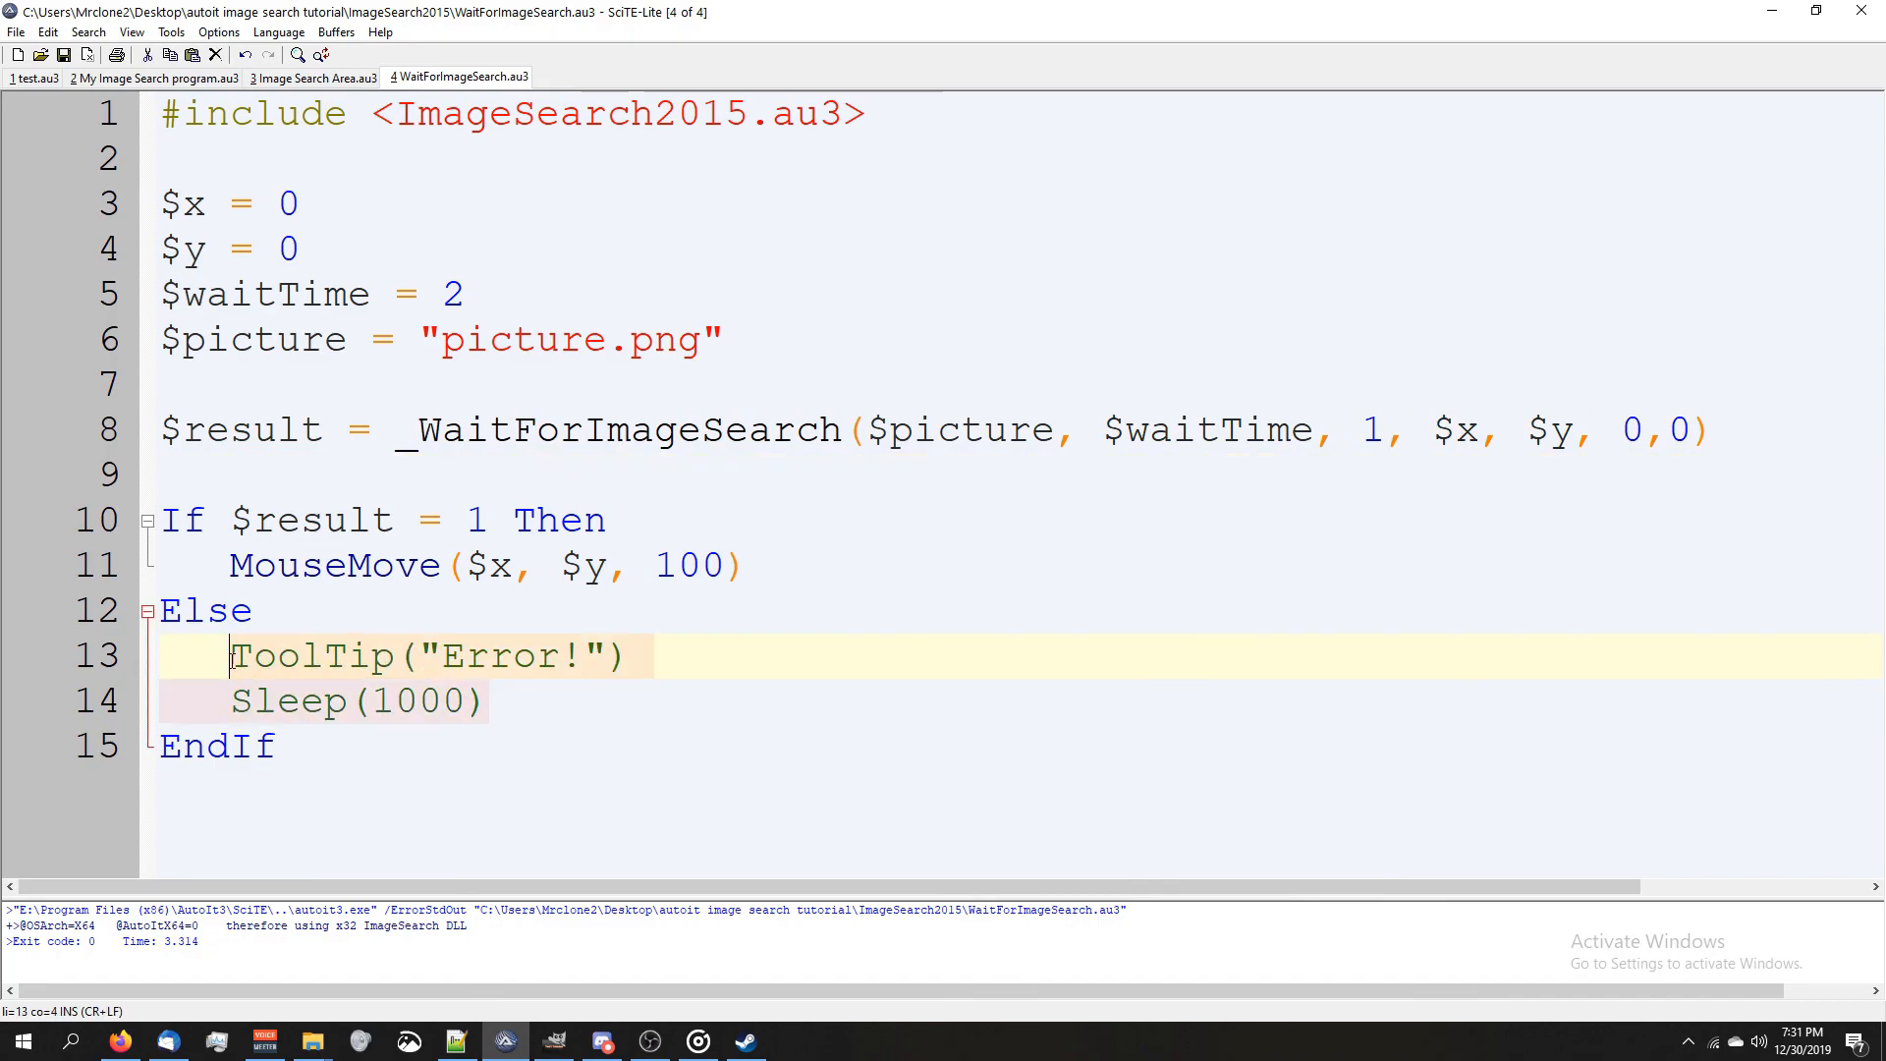
left_click(723, 650)
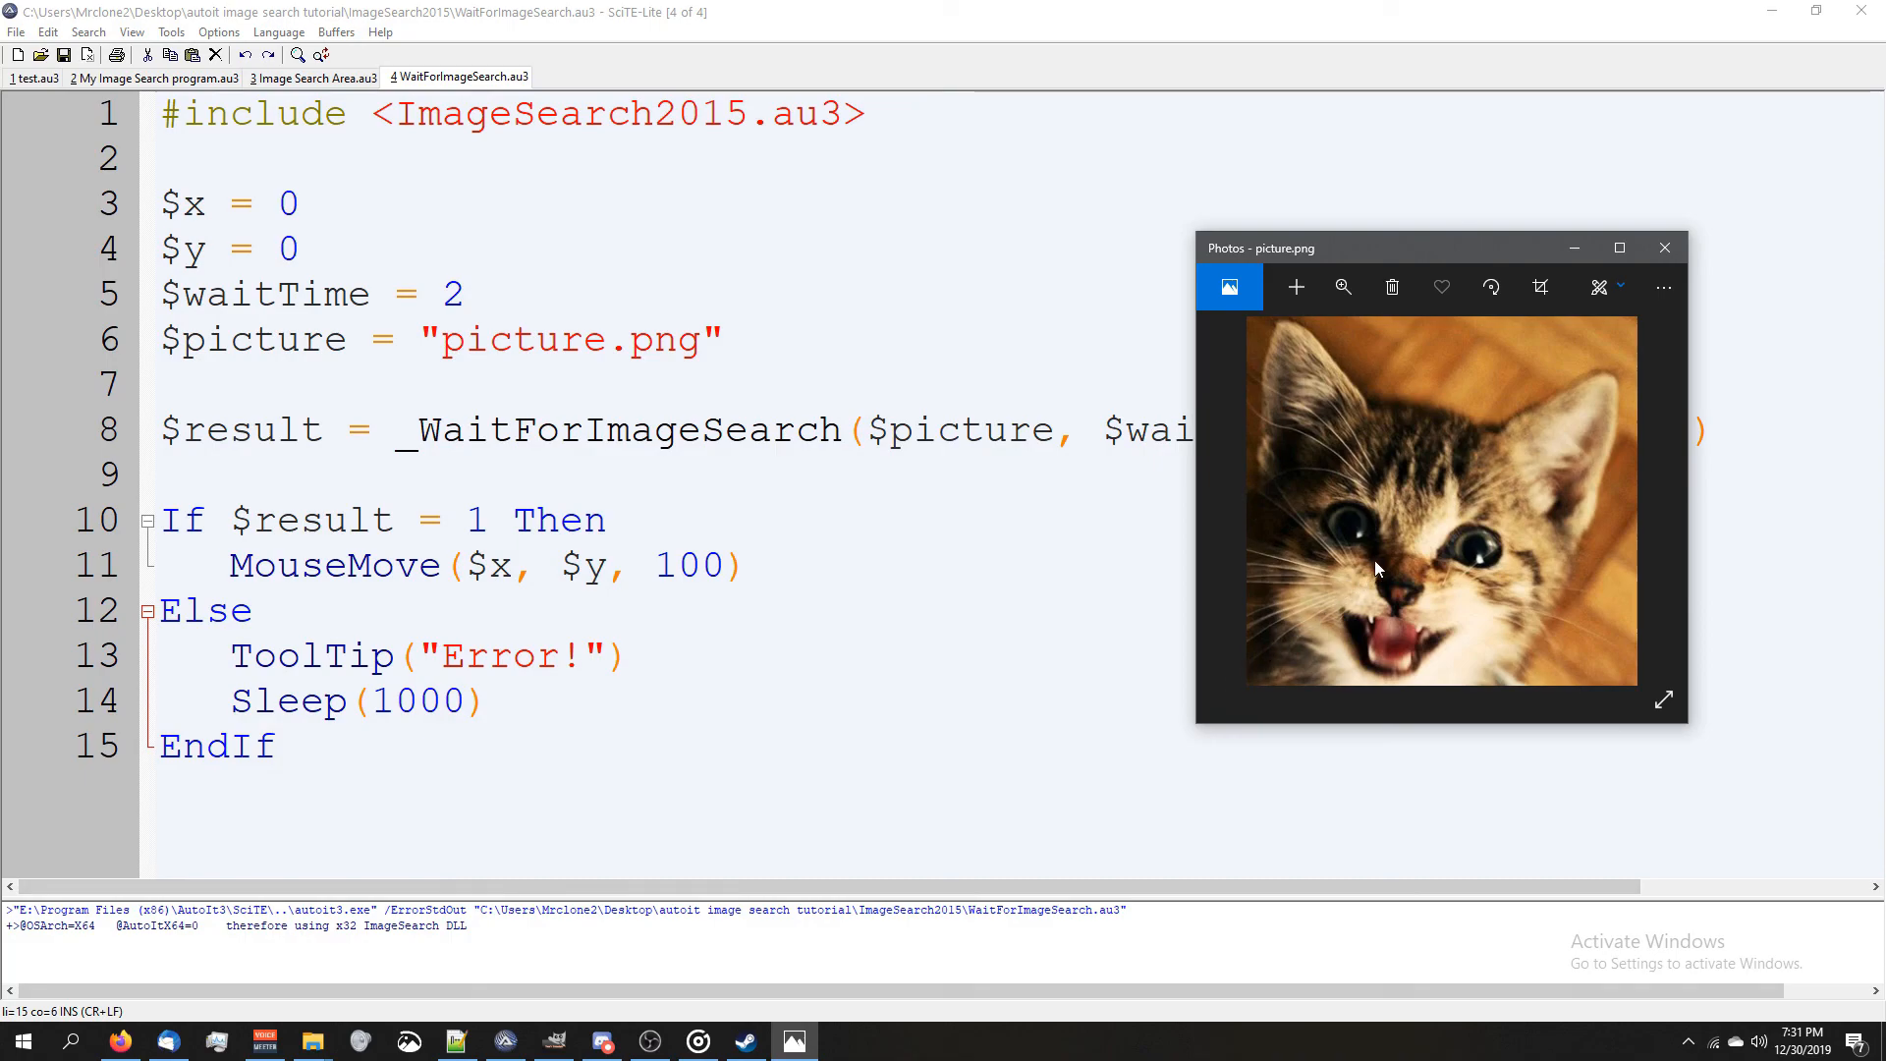
mouse_move(1438, 534)
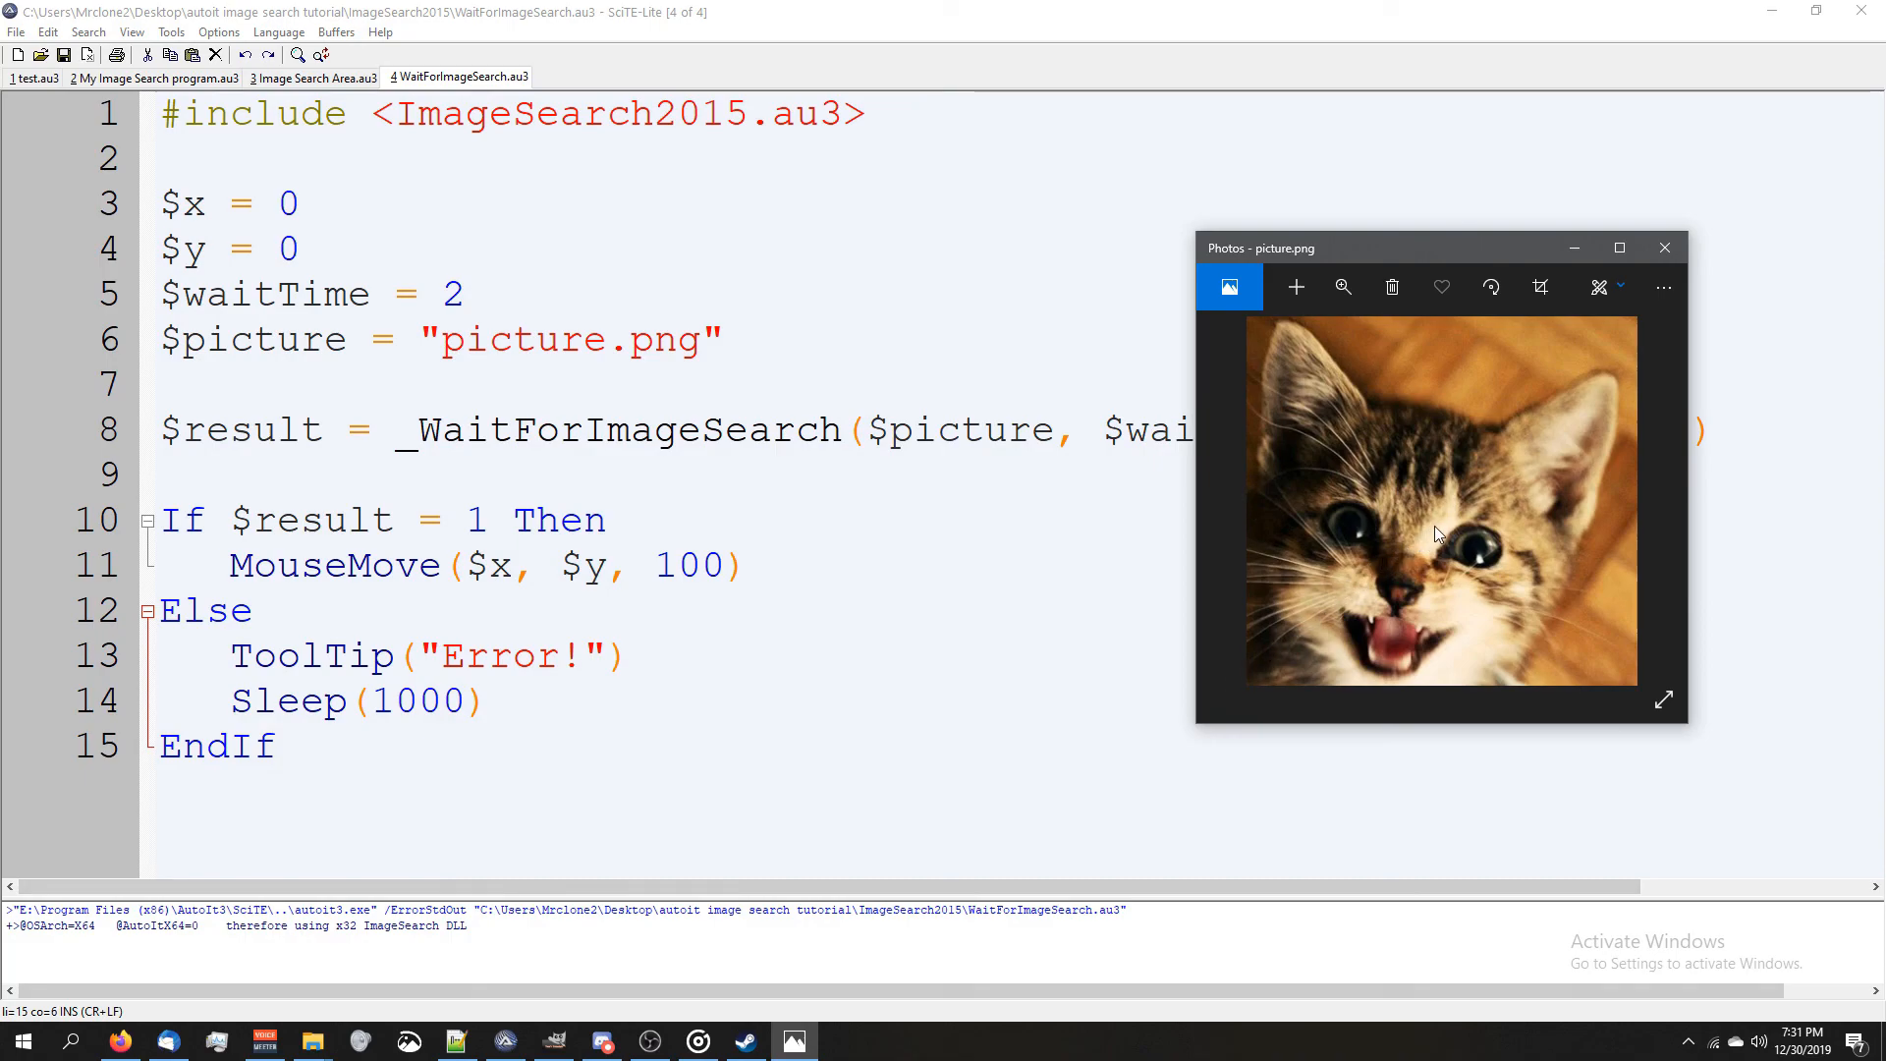